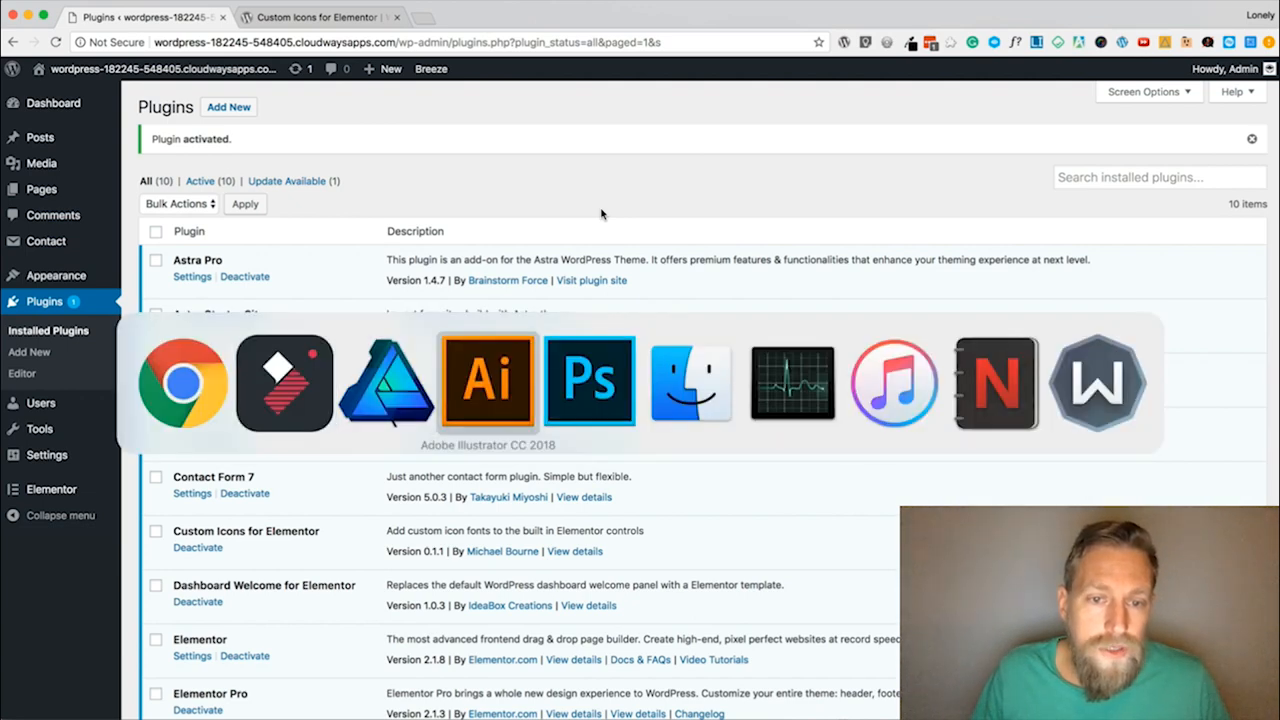
# Leave Illustrator's blank document and bring Affinity Designer forward with no file open.
pyautogui.click(487, 382)
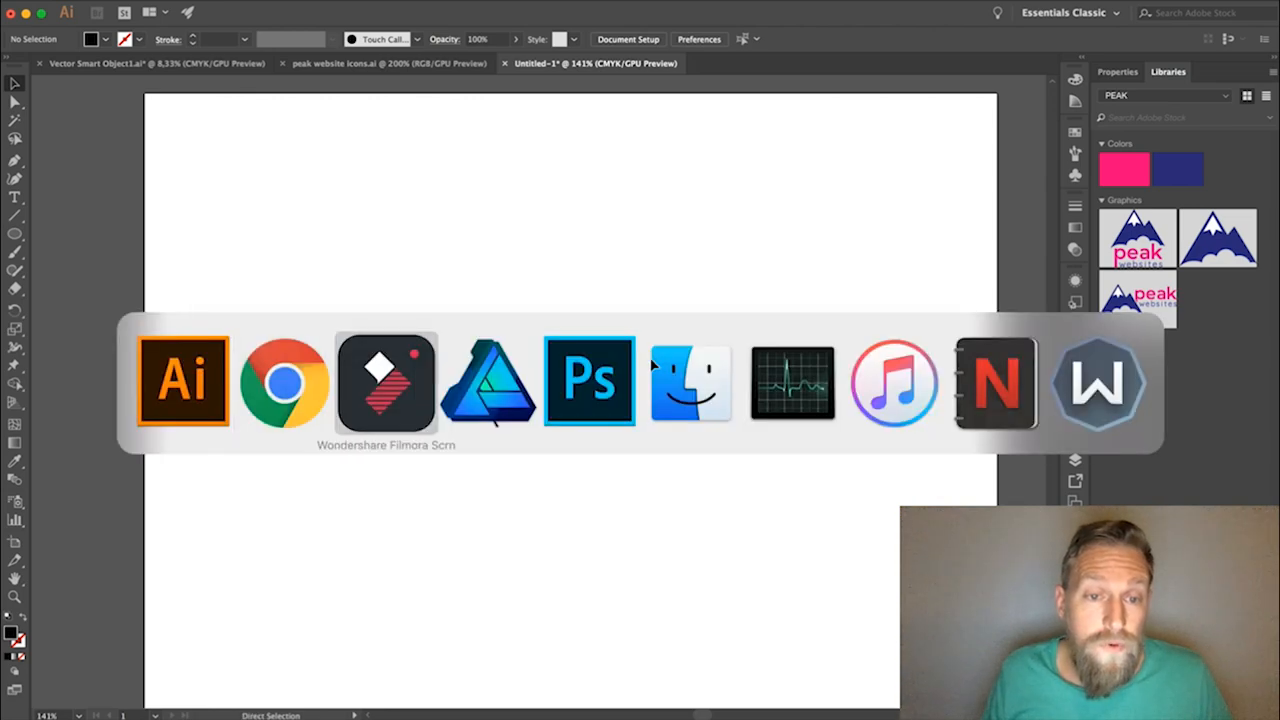
pyautogui.click(488, 381)
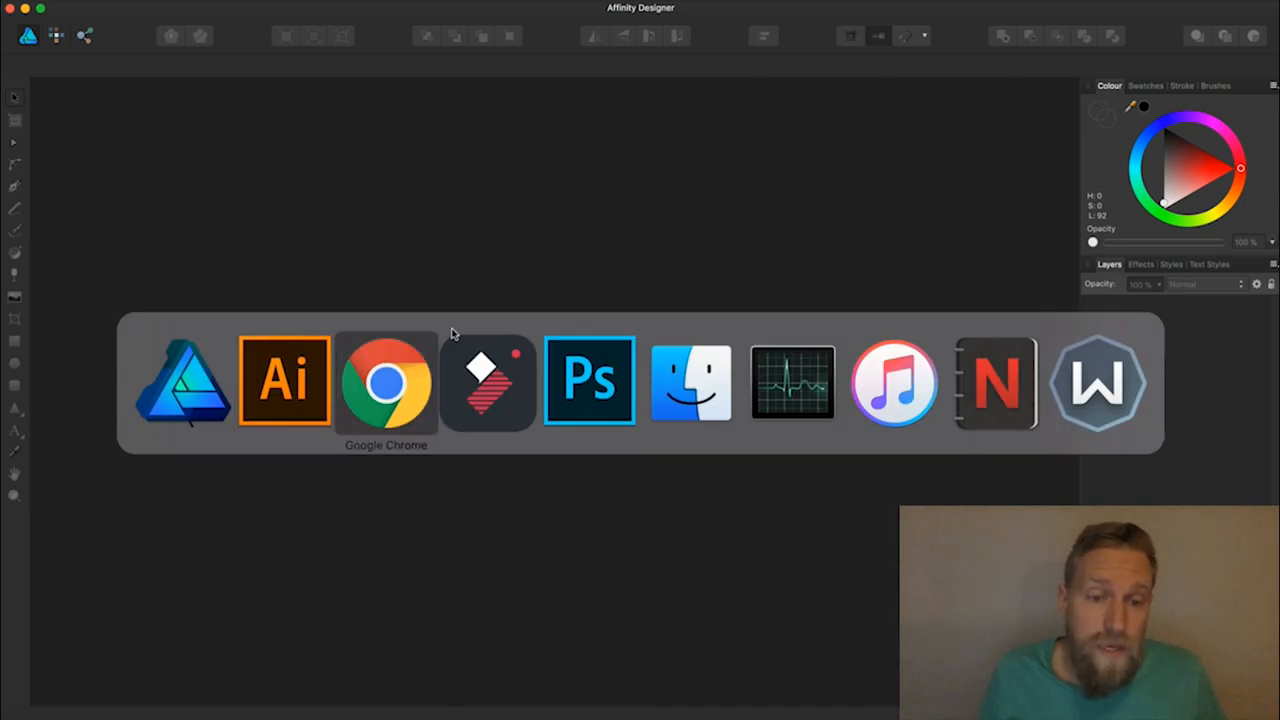
# Open lonely-viking_logo_final.pdf from Downloads with Affinity Designer.
pyautogui.click(689, 380)
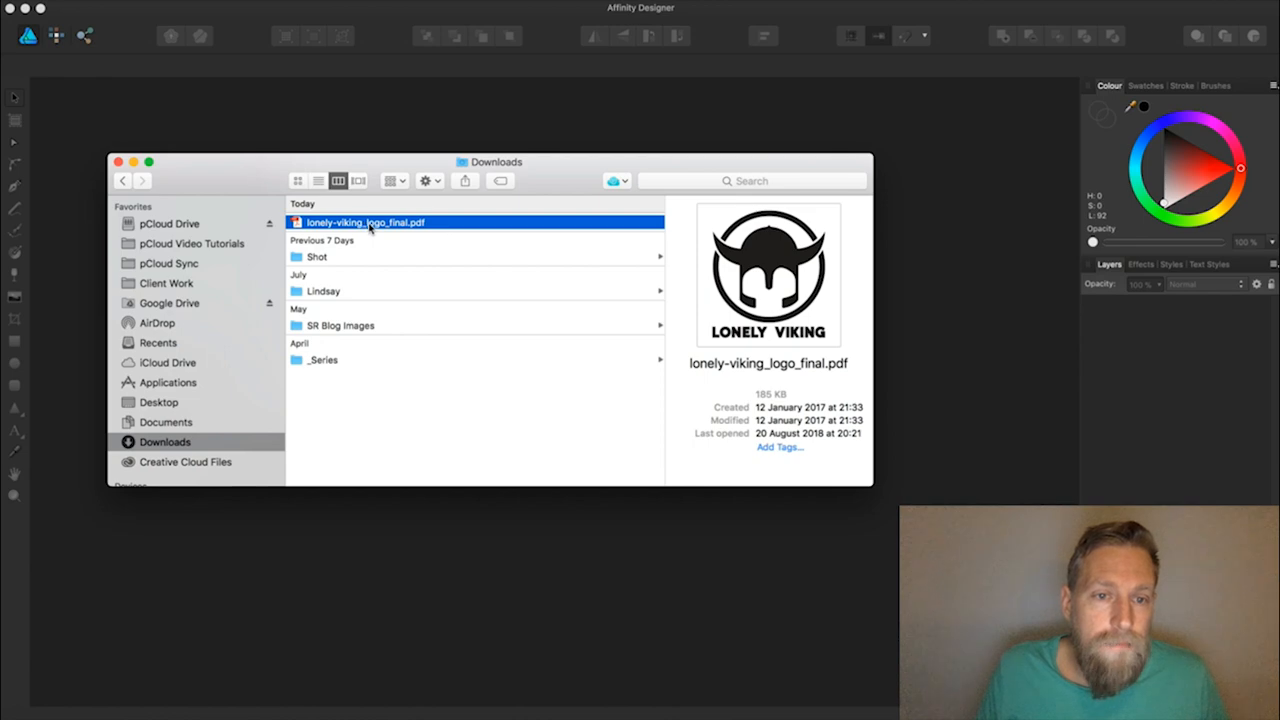
pyautogui.rightClick(370, 222)
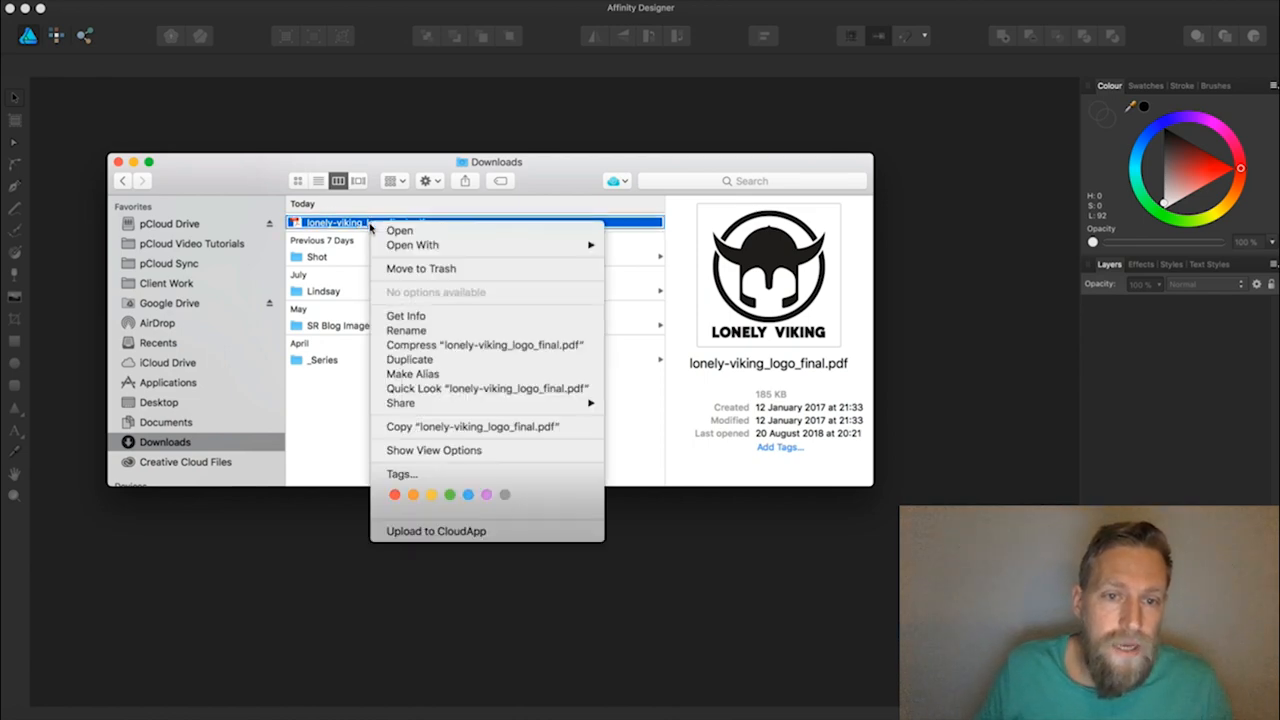
pyautogui.moveTo(343, 404)
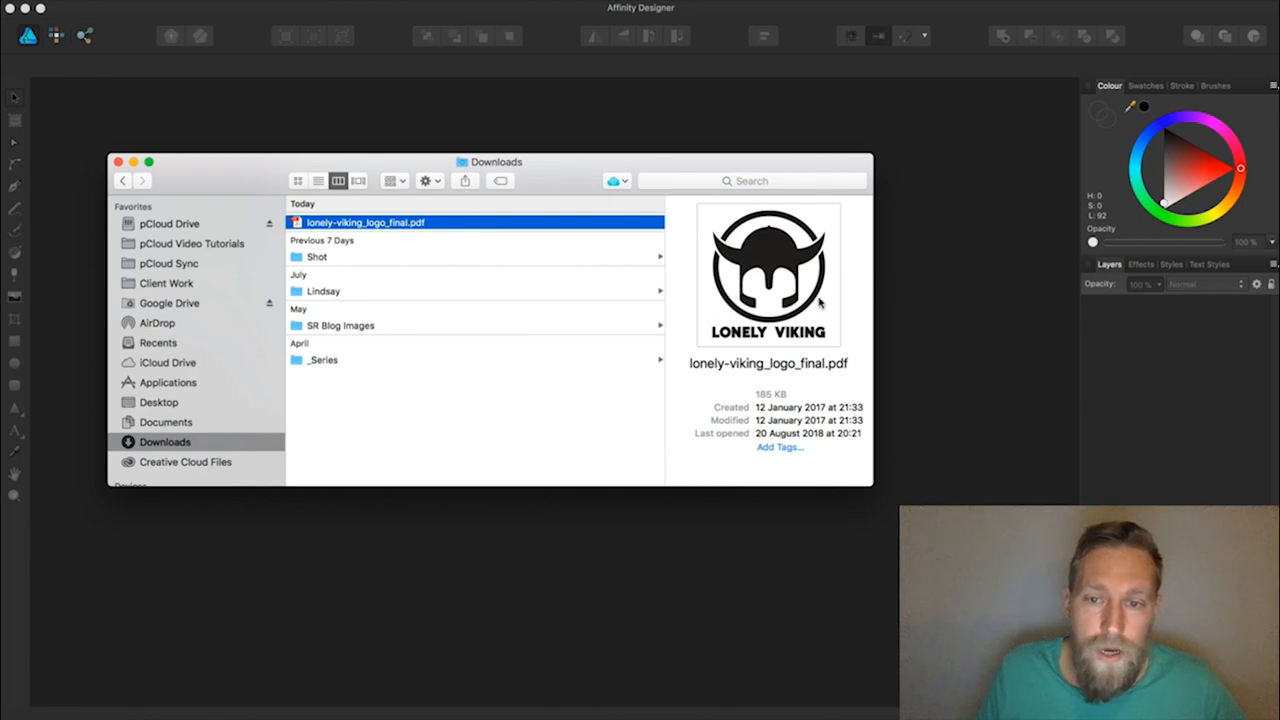
pyautogui.rightClick(365, 222)
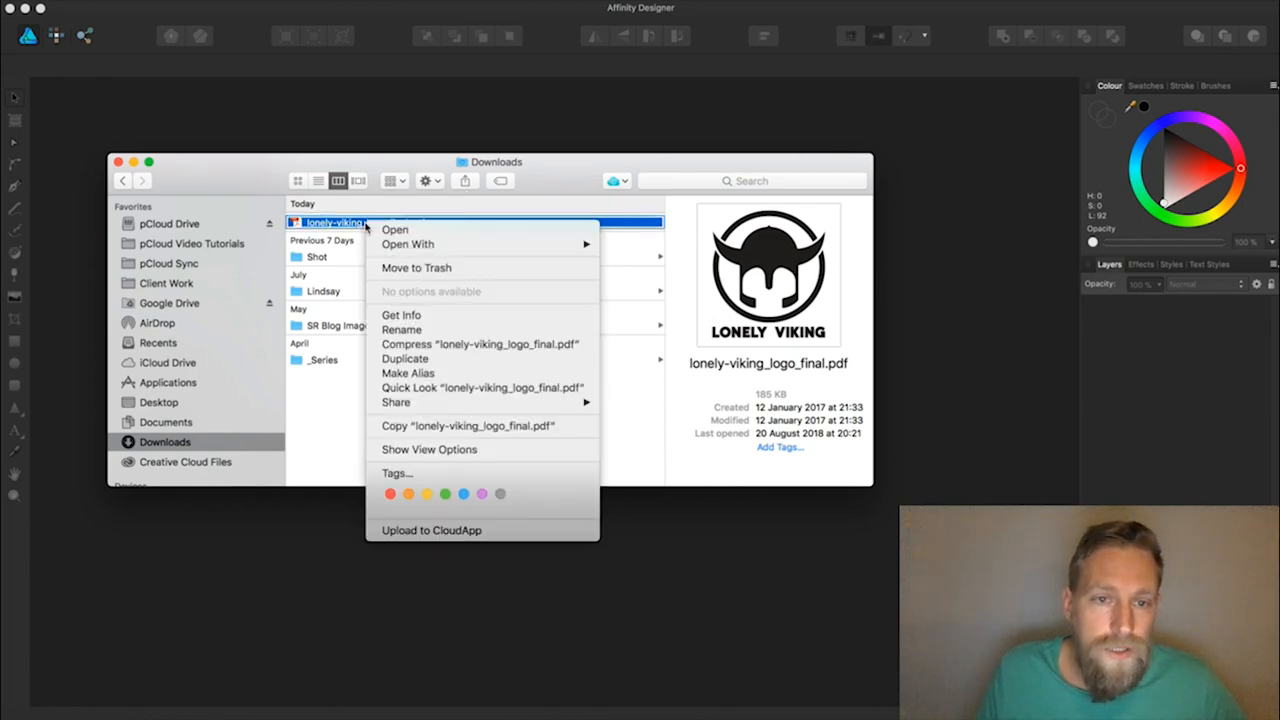
pyautogui.click(408, 244)
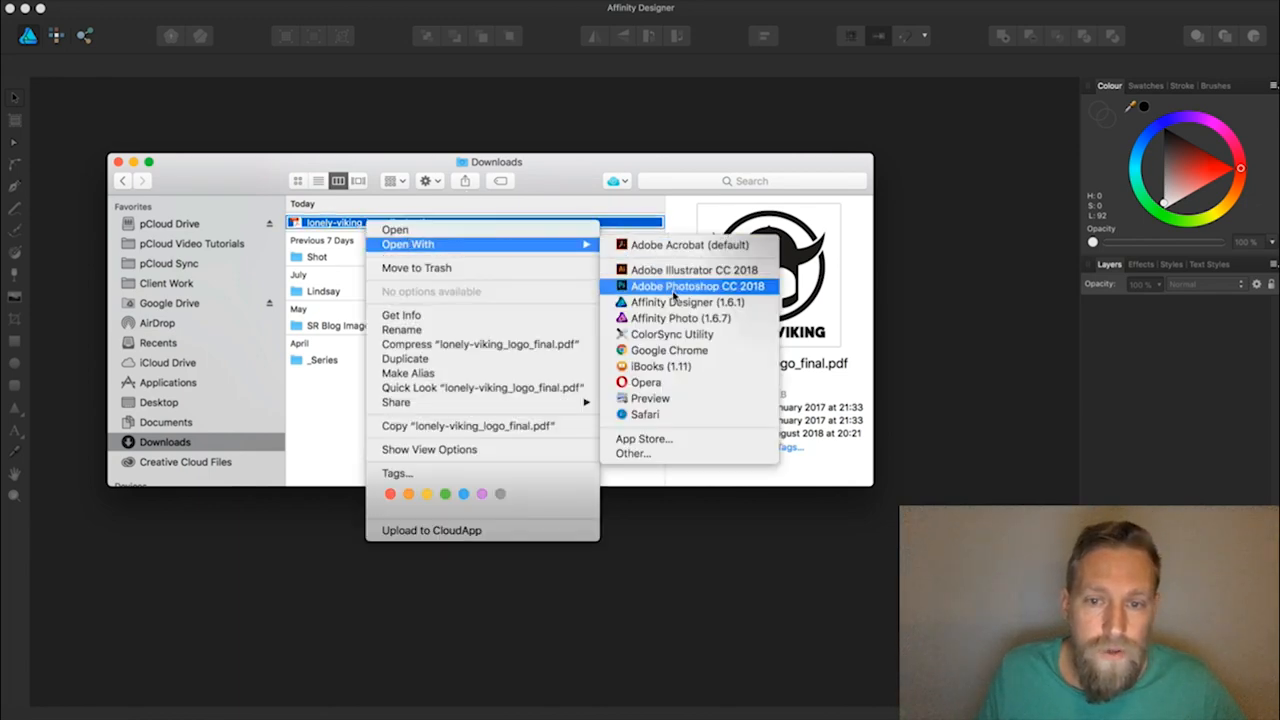
pyautogui.click(687, 302)
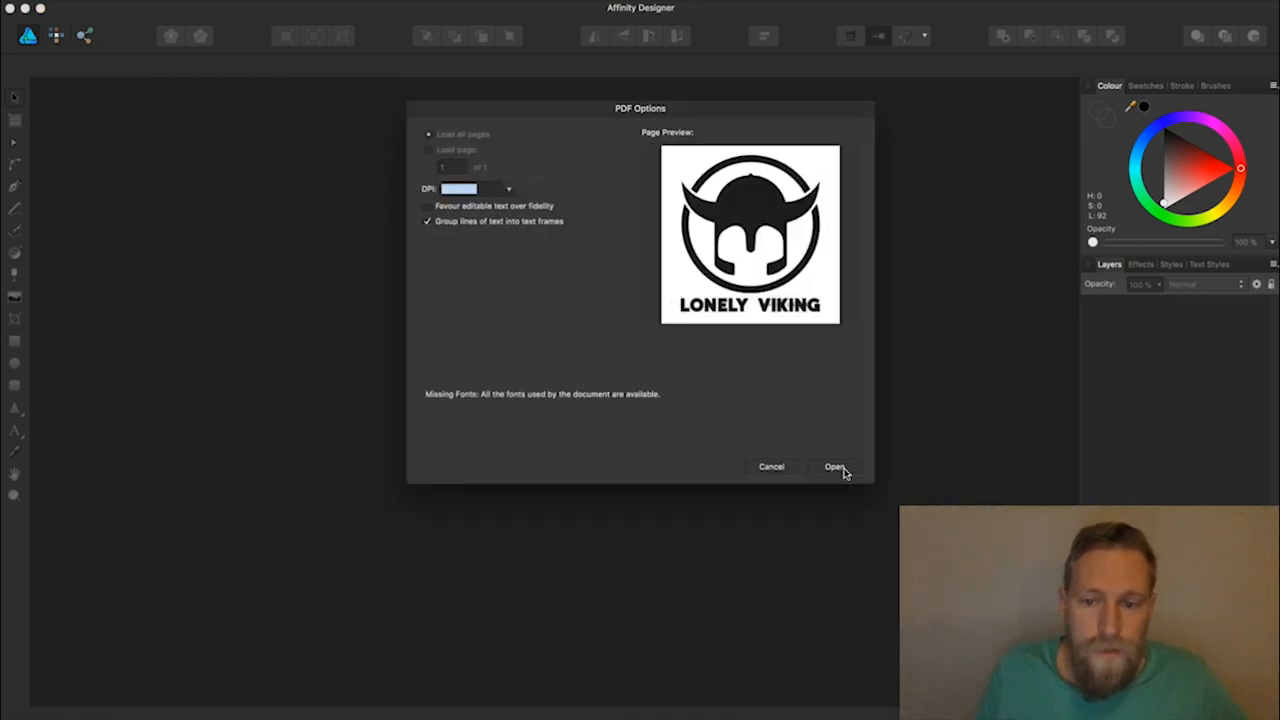
# Import the logo PDF and delete the LONELY VIKING lettering, keeping only the helmet.
pyautogui.click(834, 466)
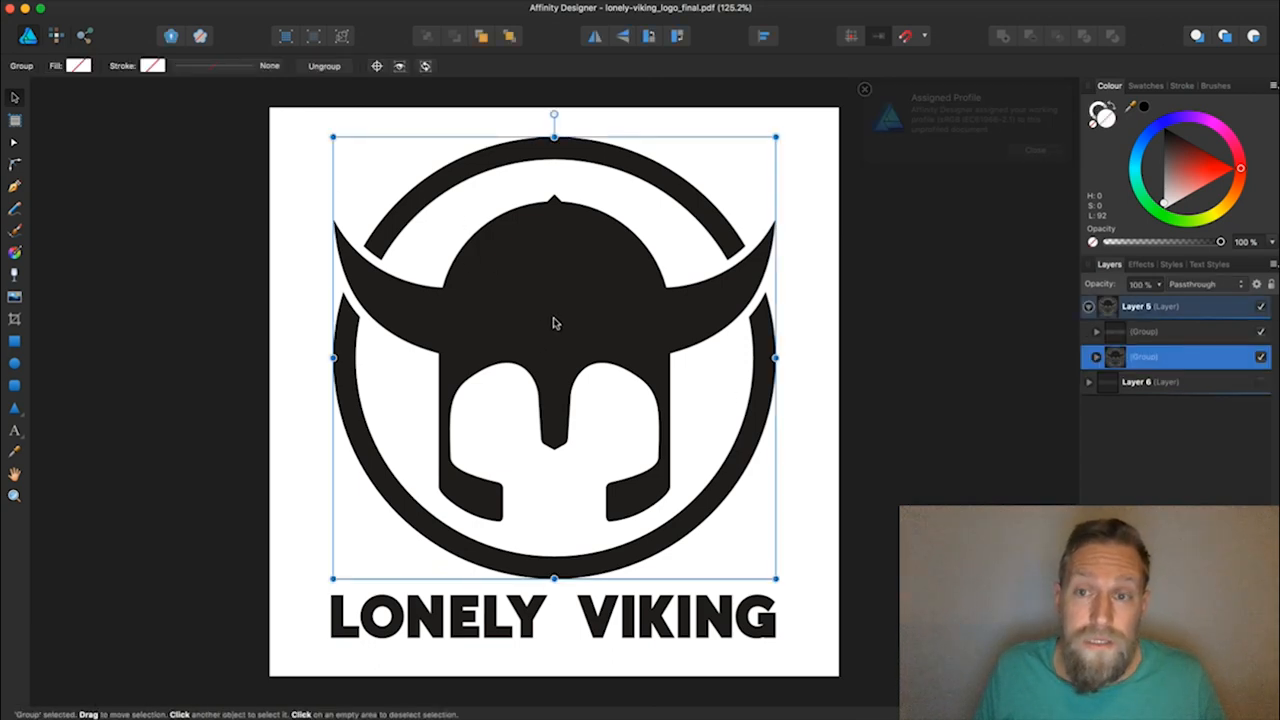
pyautogui.click(1034, 150)
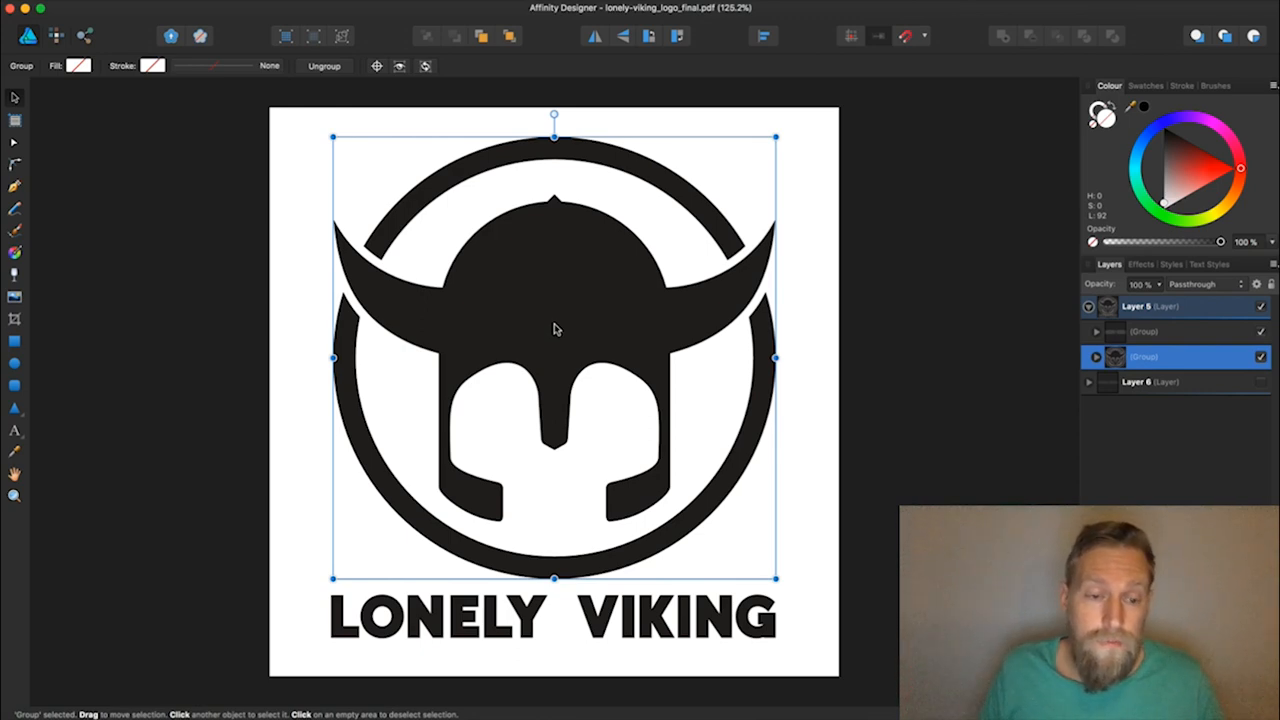
pyautogui.moveTo(567, 319)
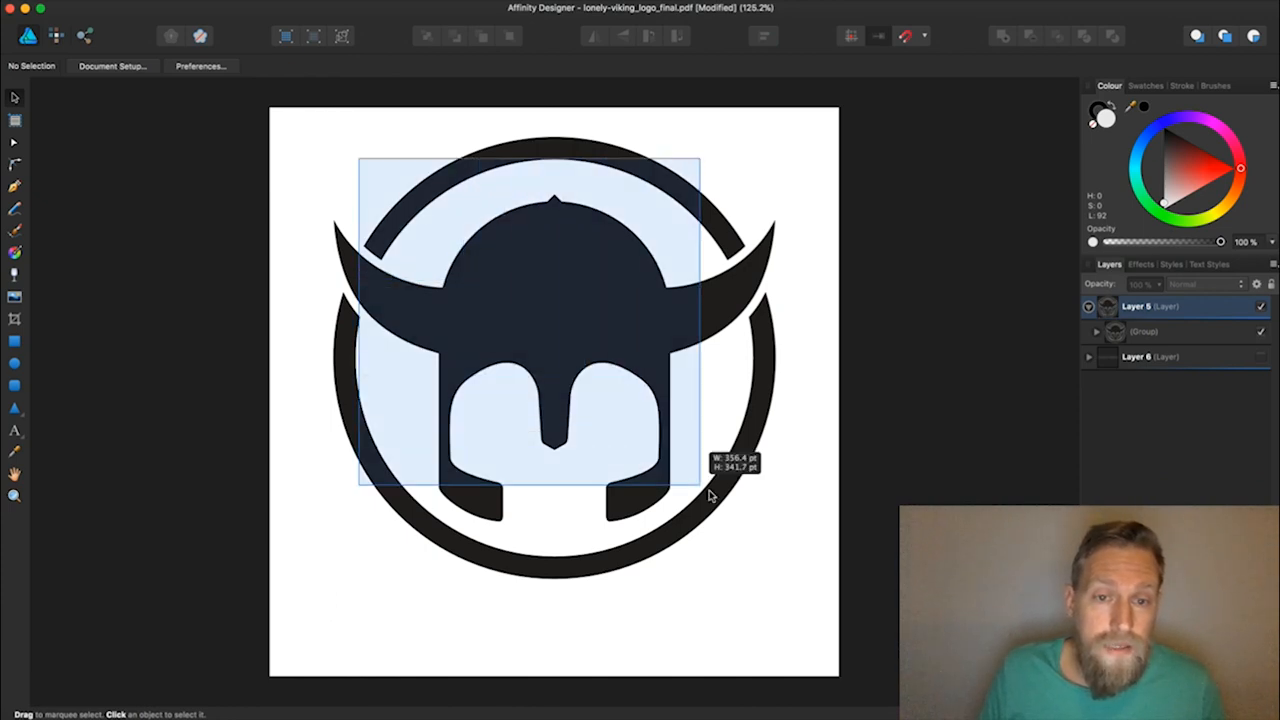
pyautogui.click(1143, 331)
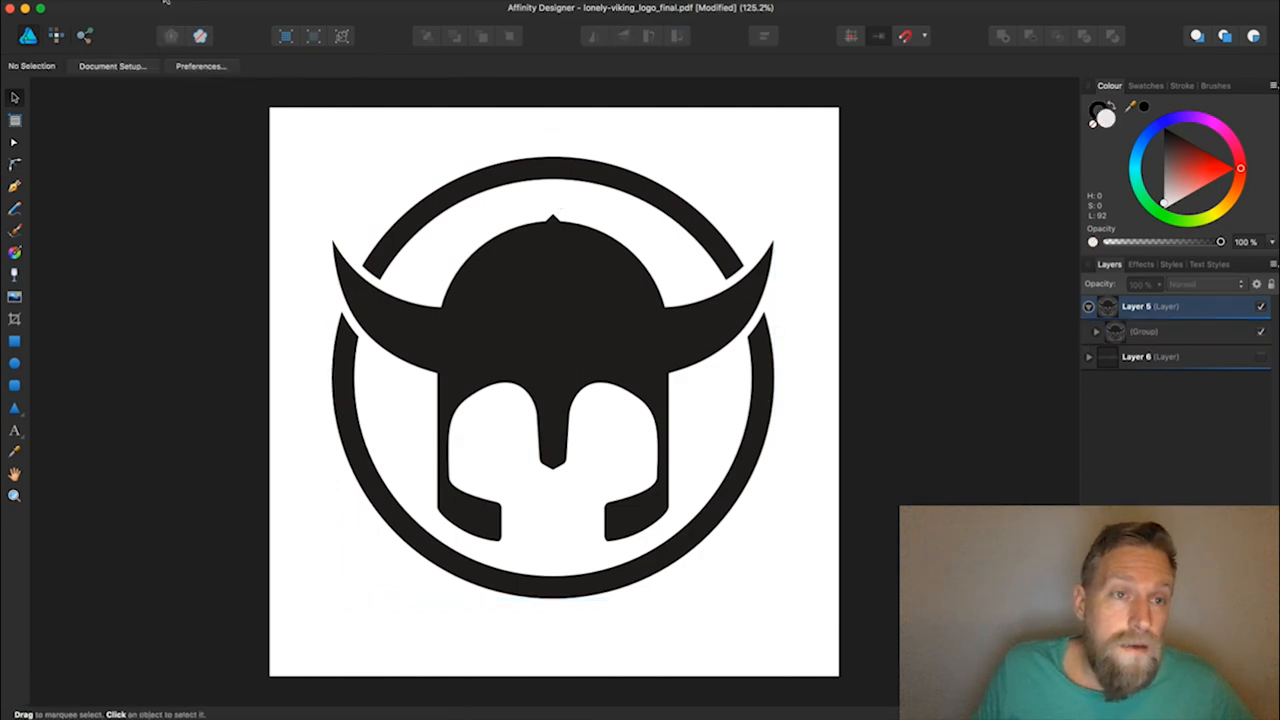
# Export the helmet emblem as SVG 'lonely-viking_logo_final' into Downloads.
pyautogui.click(150, 8)
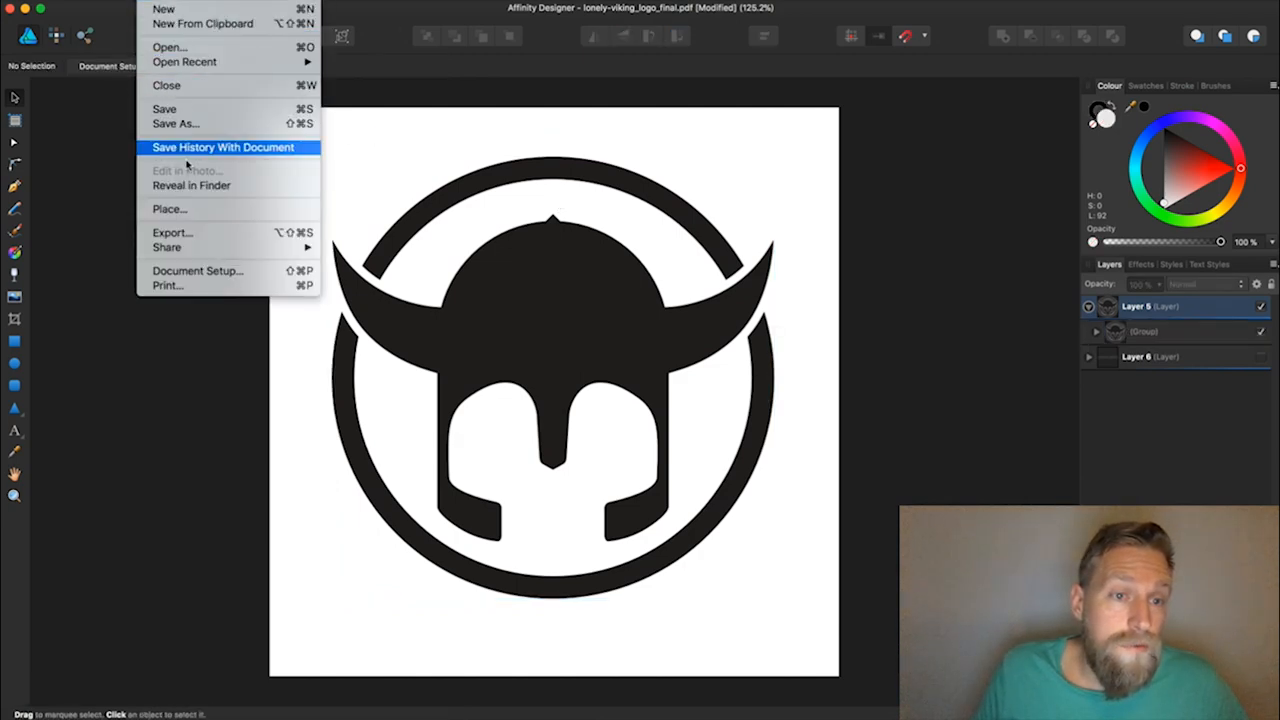
pyautogui.moveTo(167, 247)
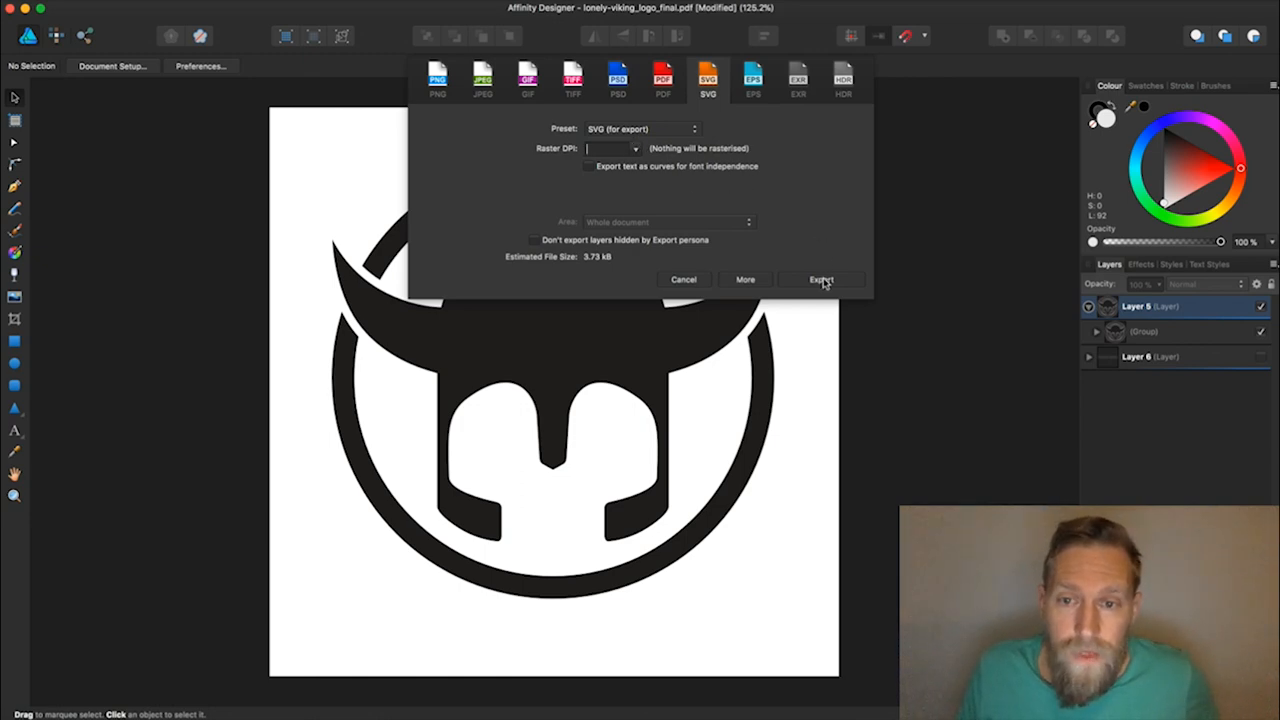
pyautogui.click(820, 279)
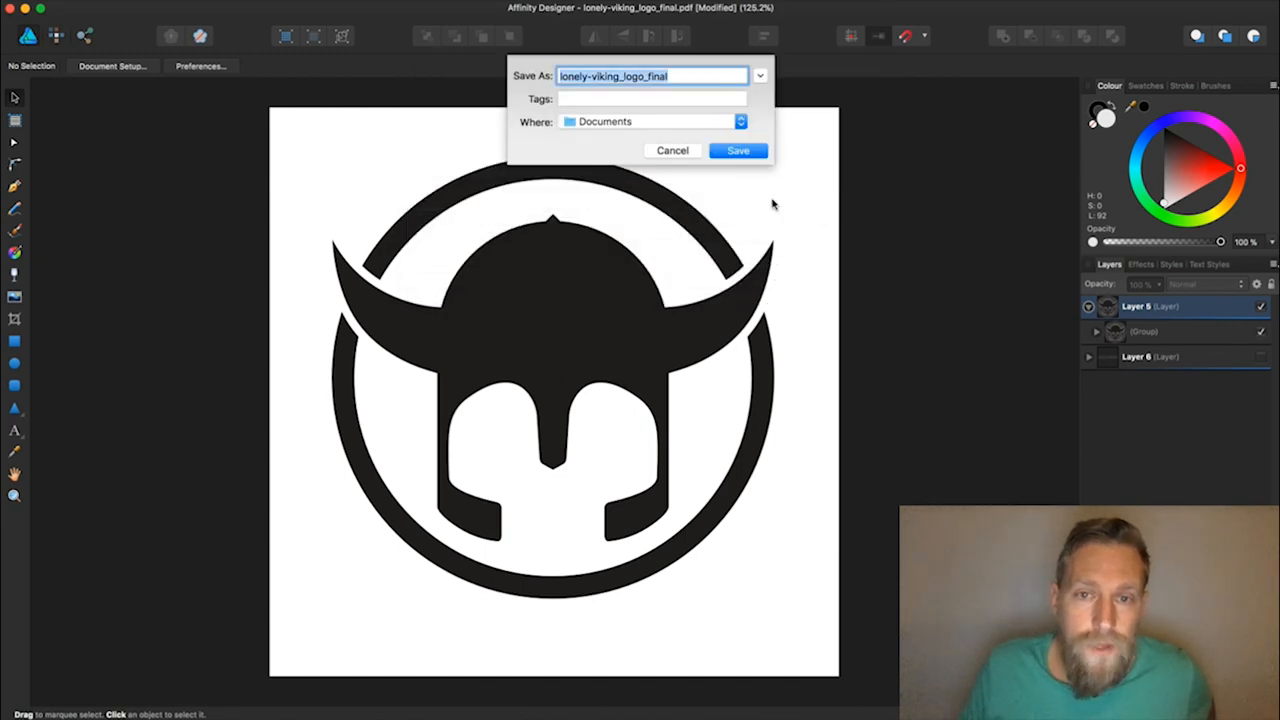
pyautogui.click(655, 121)
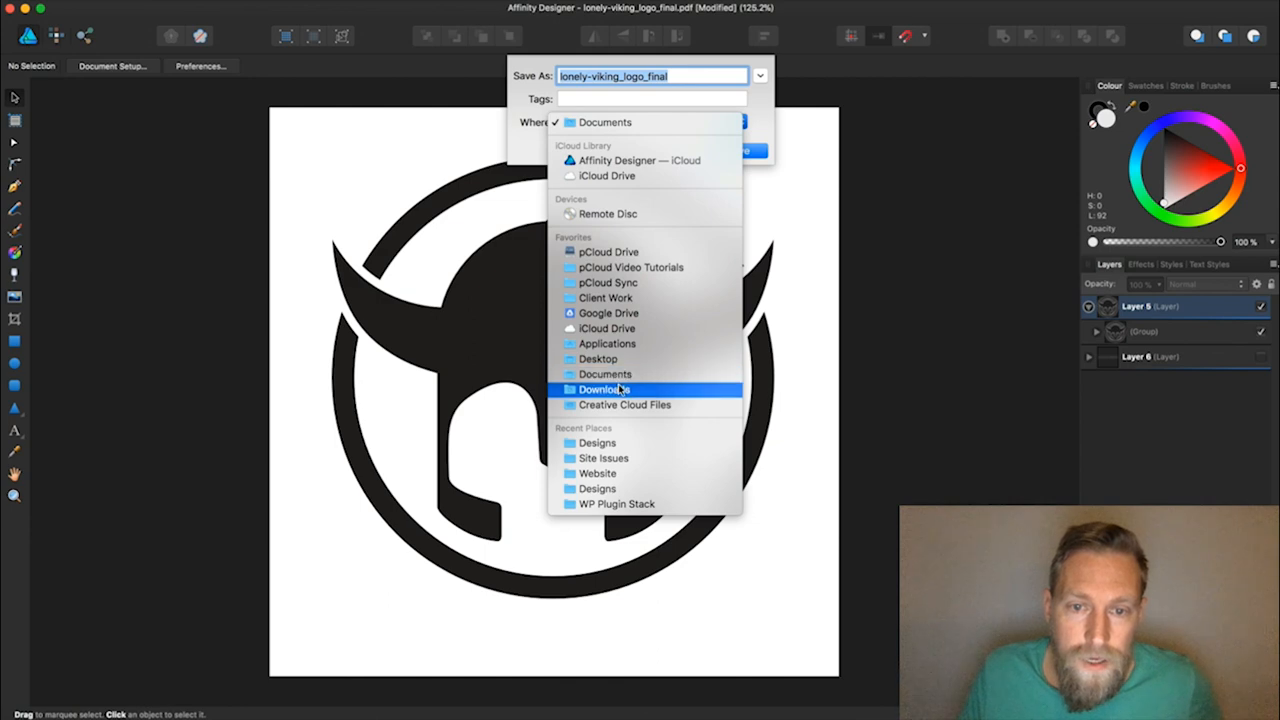
pyautogui.click(603, 389)
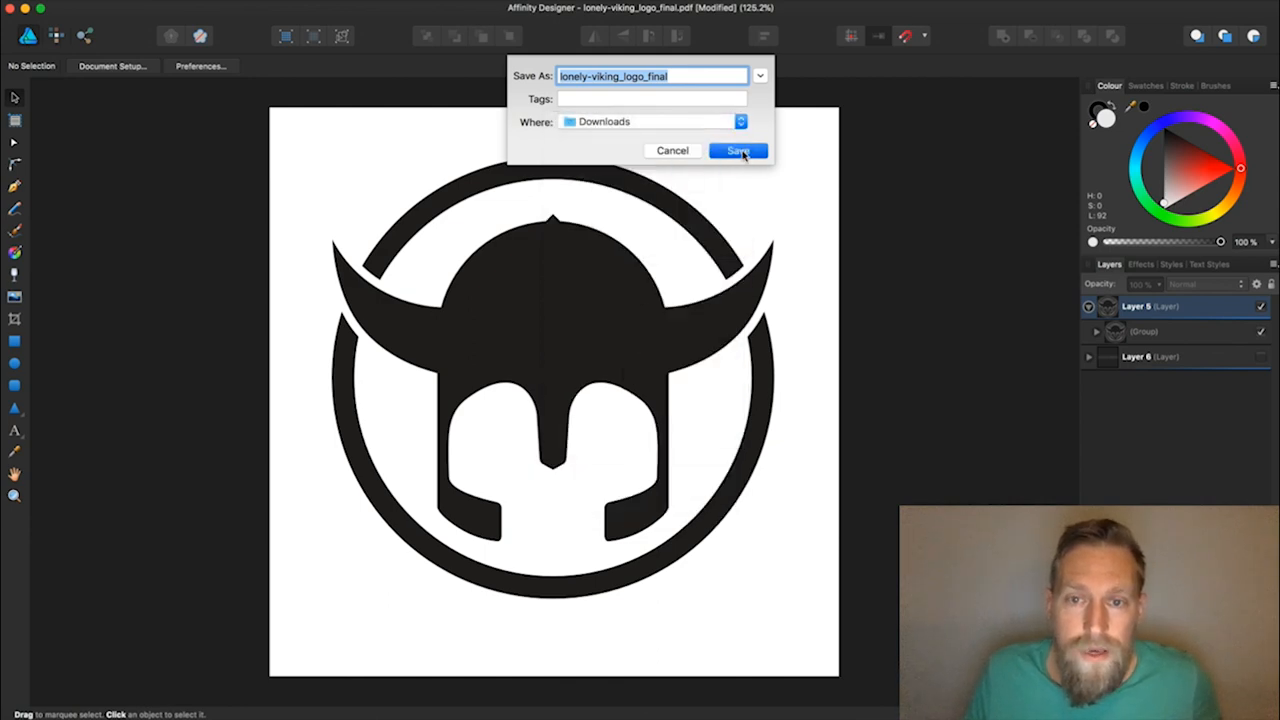
pyautogui.click(738, 150)
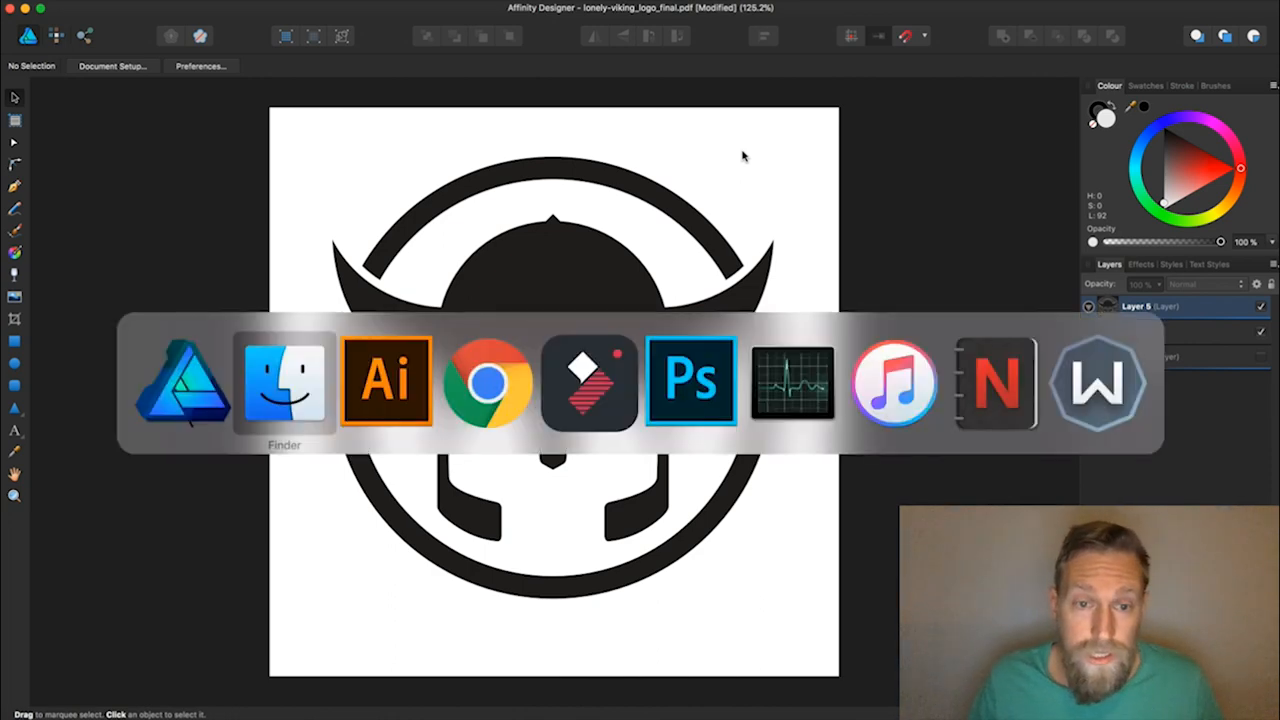
# Switch to Illustrator's blank untitled document and select the Ellipse tool.
pyautogui.click(386, 380)
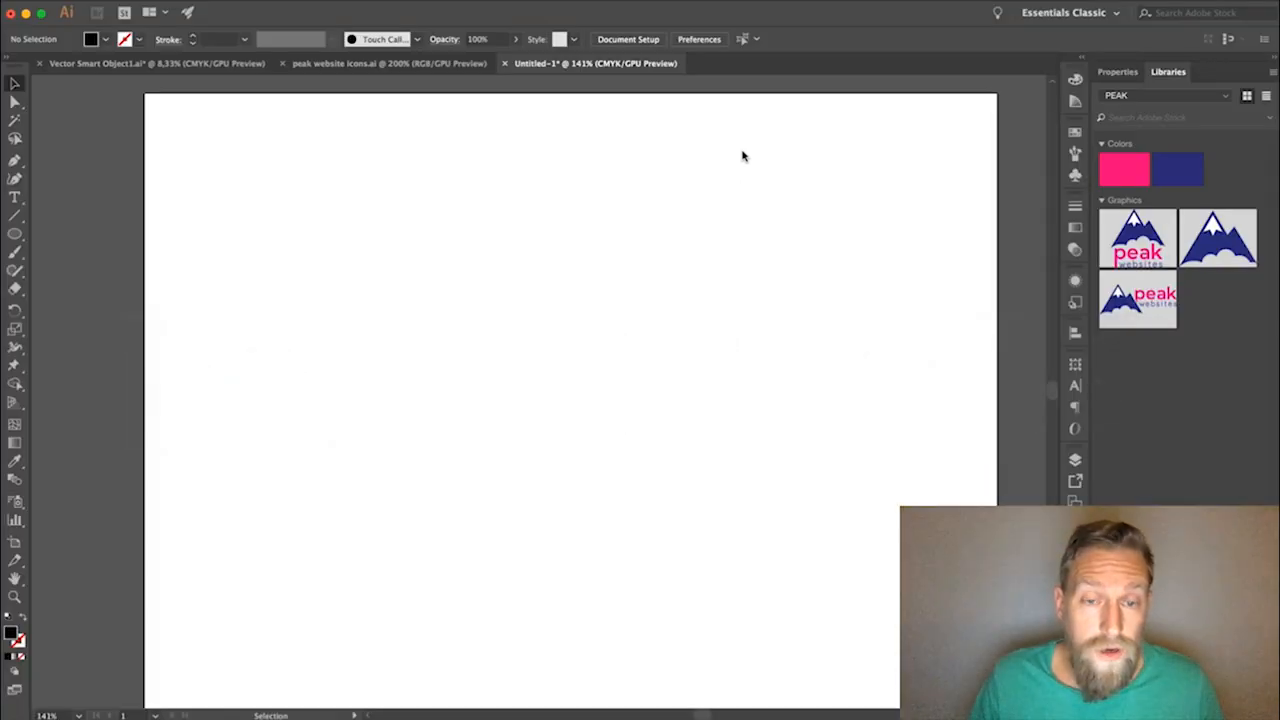
pyautogui.moveTo(500, 461)
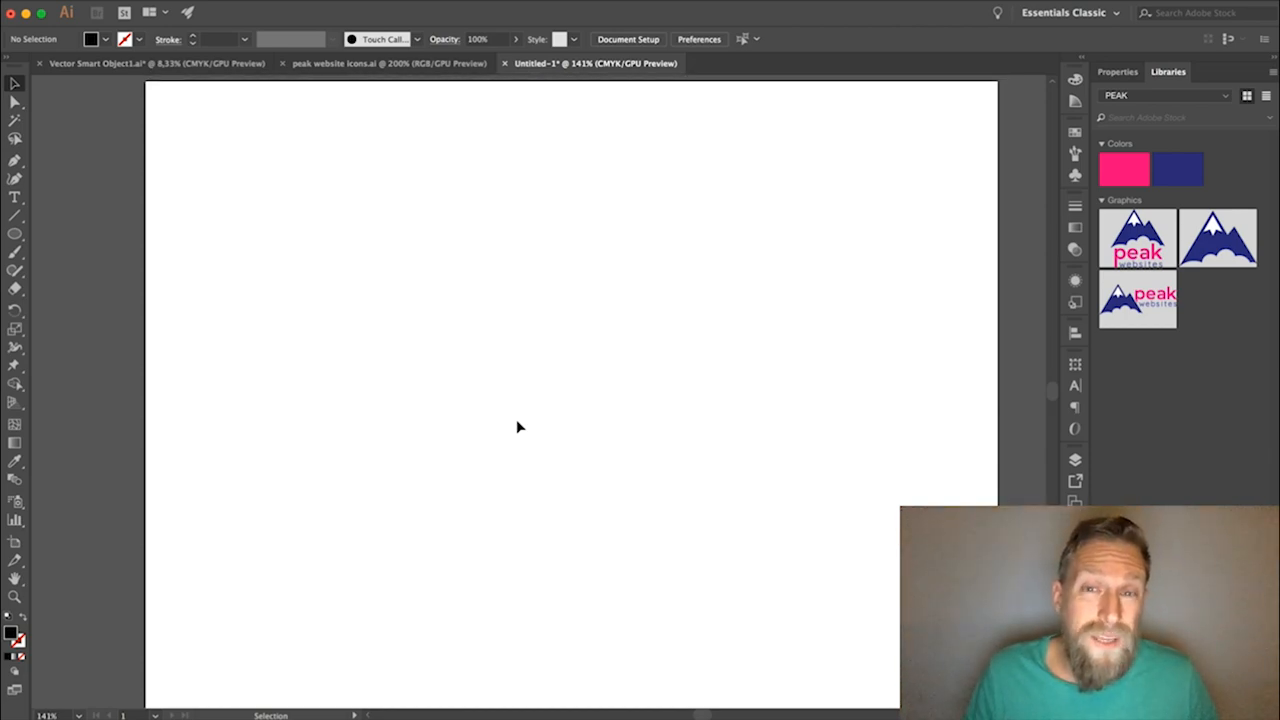
pyautogui.moveTo(238, 478)
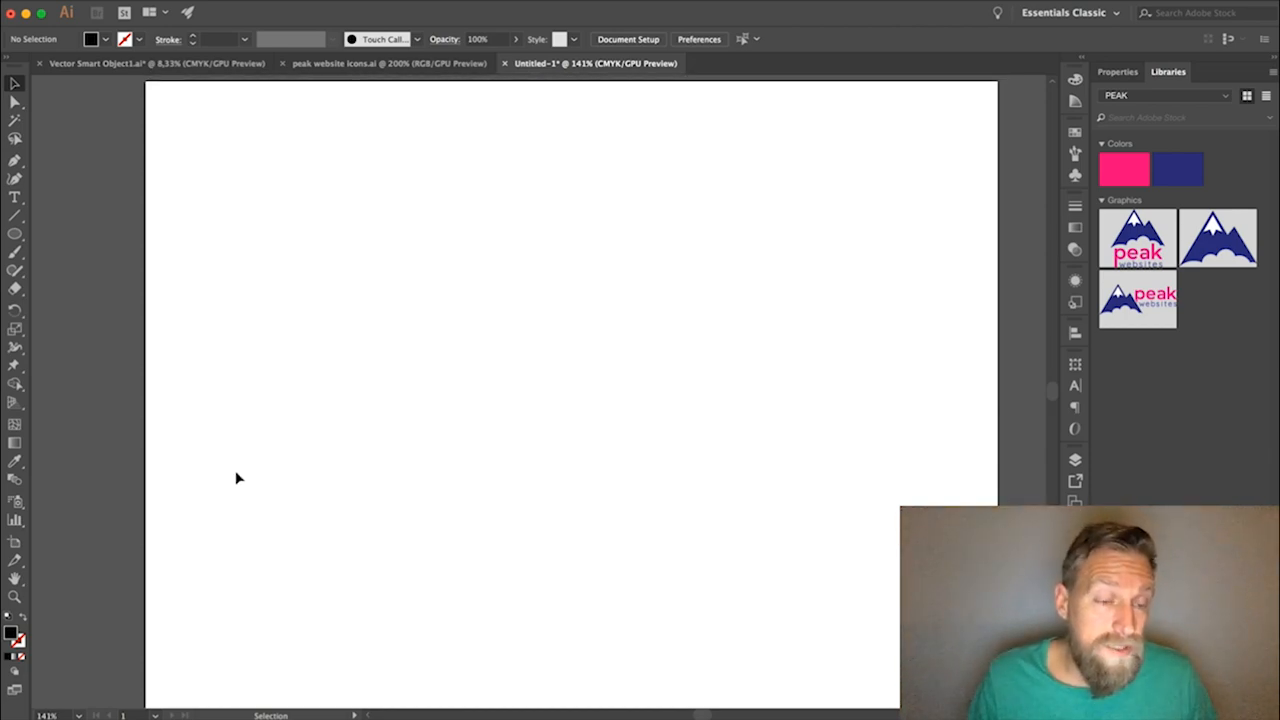
pyautogui.moveTo(18, 270)
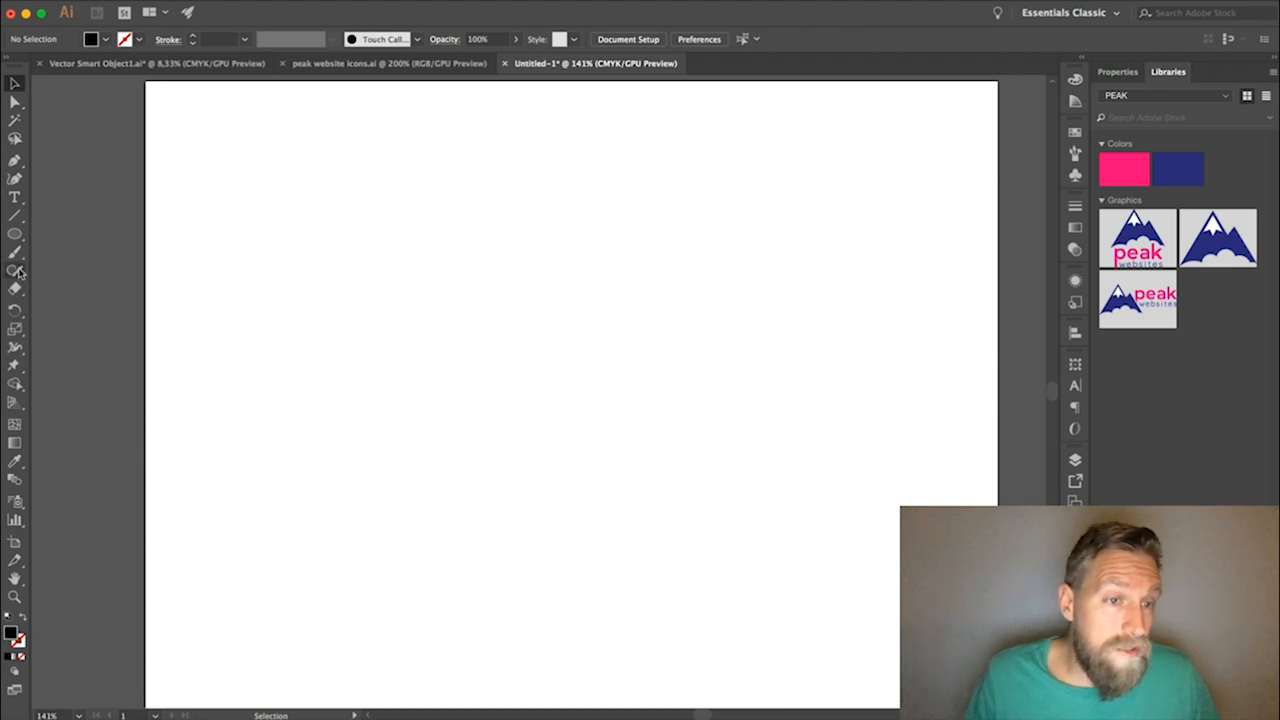
pyautogui.moveTo(103, 505)
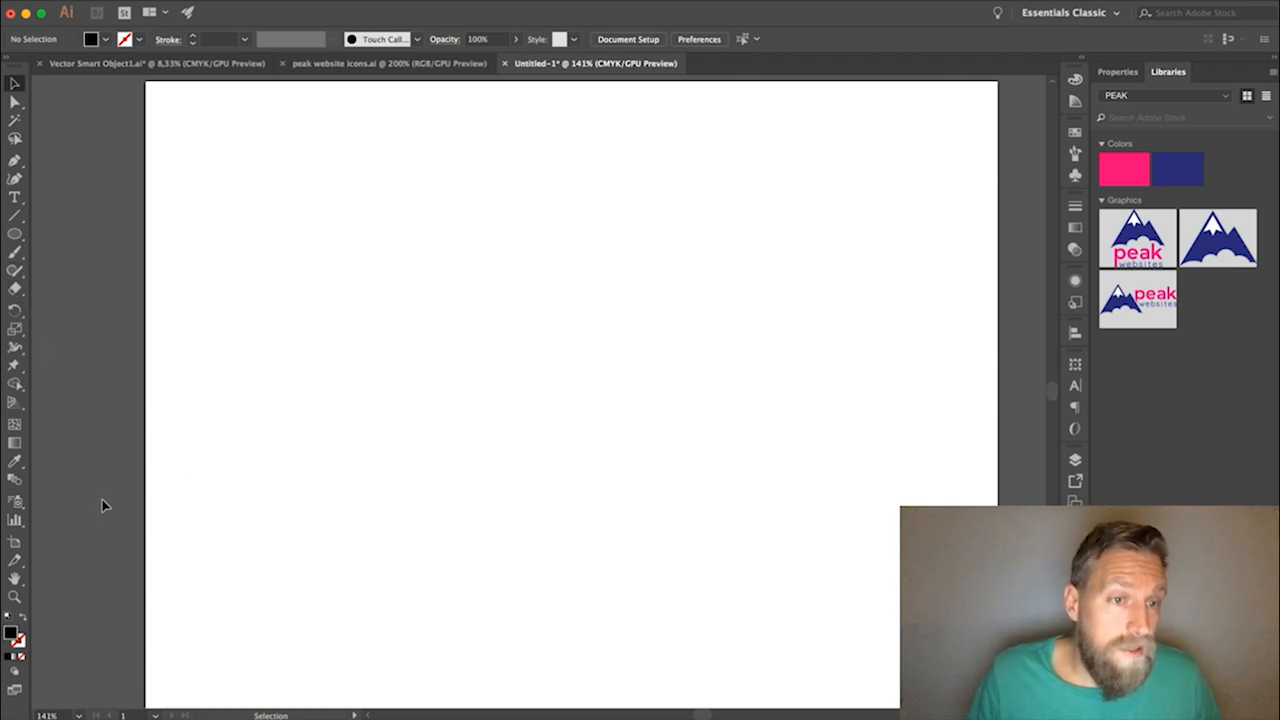
pyautogui.moveTo(490, 305)
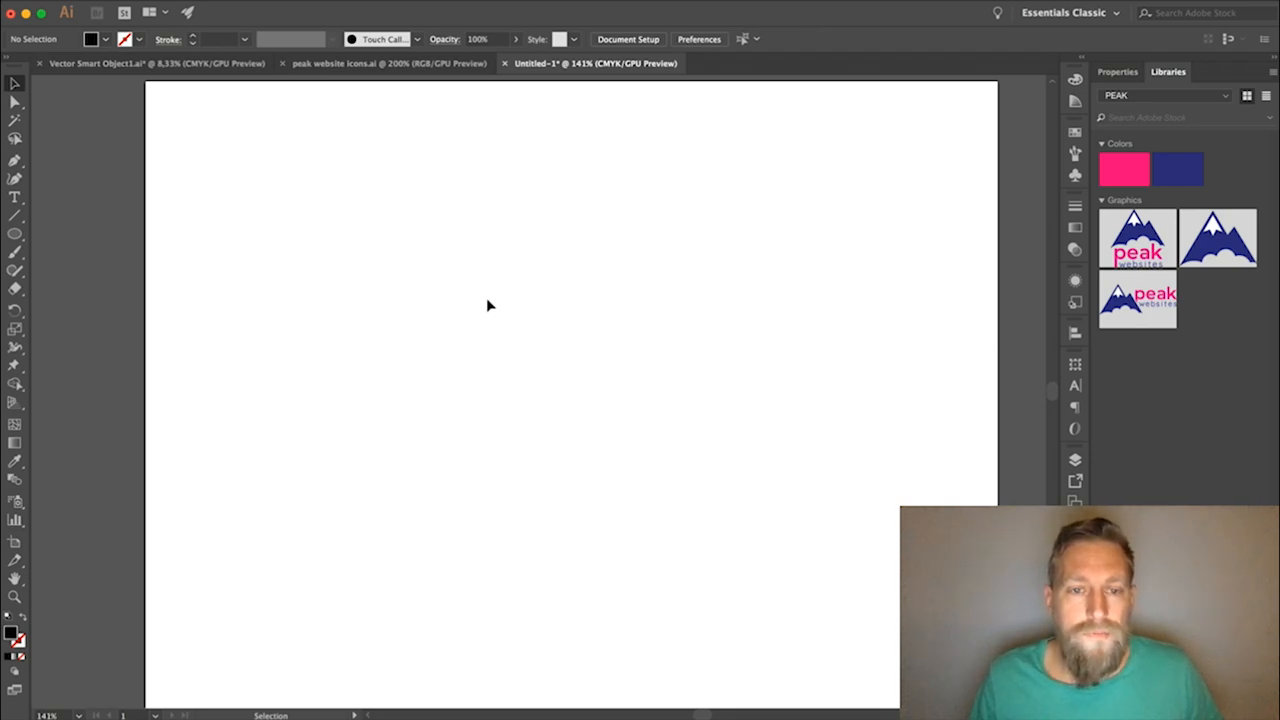
pyautogui.click(15, 235)
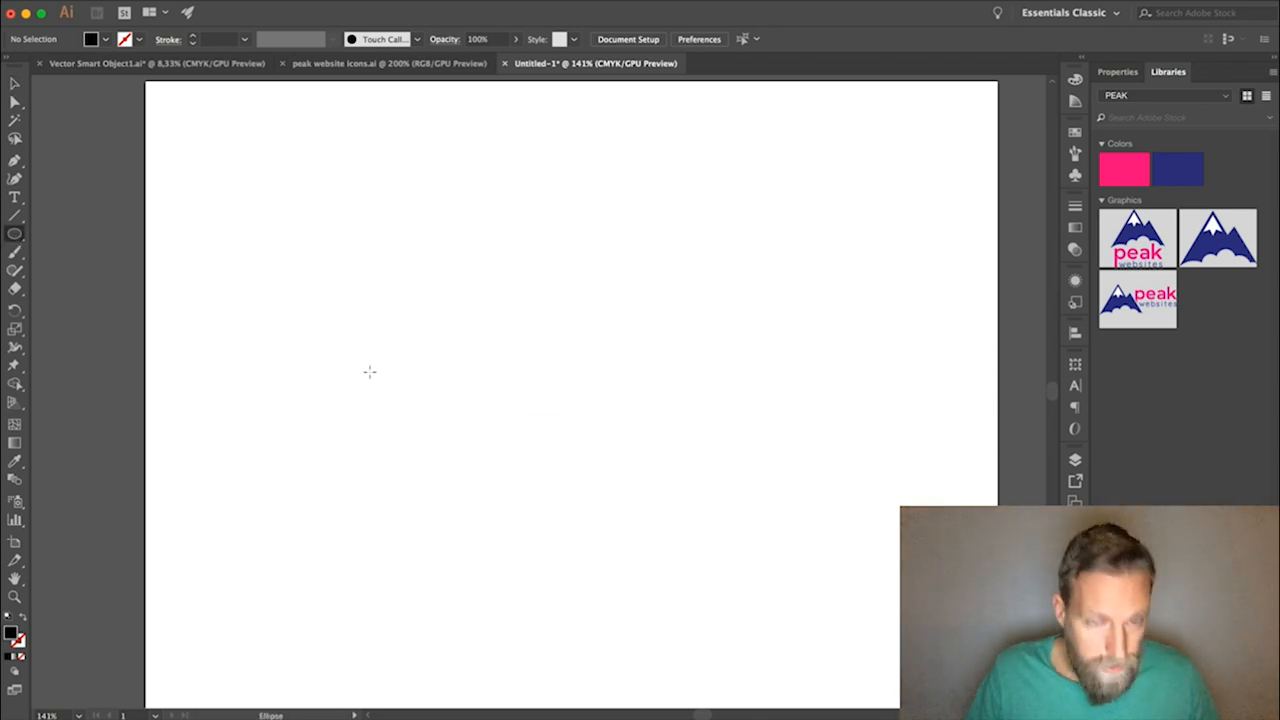
# Draw a black circle, place a raised copy to its right, and add curved stems.
pyautogui.moveTo(370, 372); pyautogui.dragTo(490, 485)
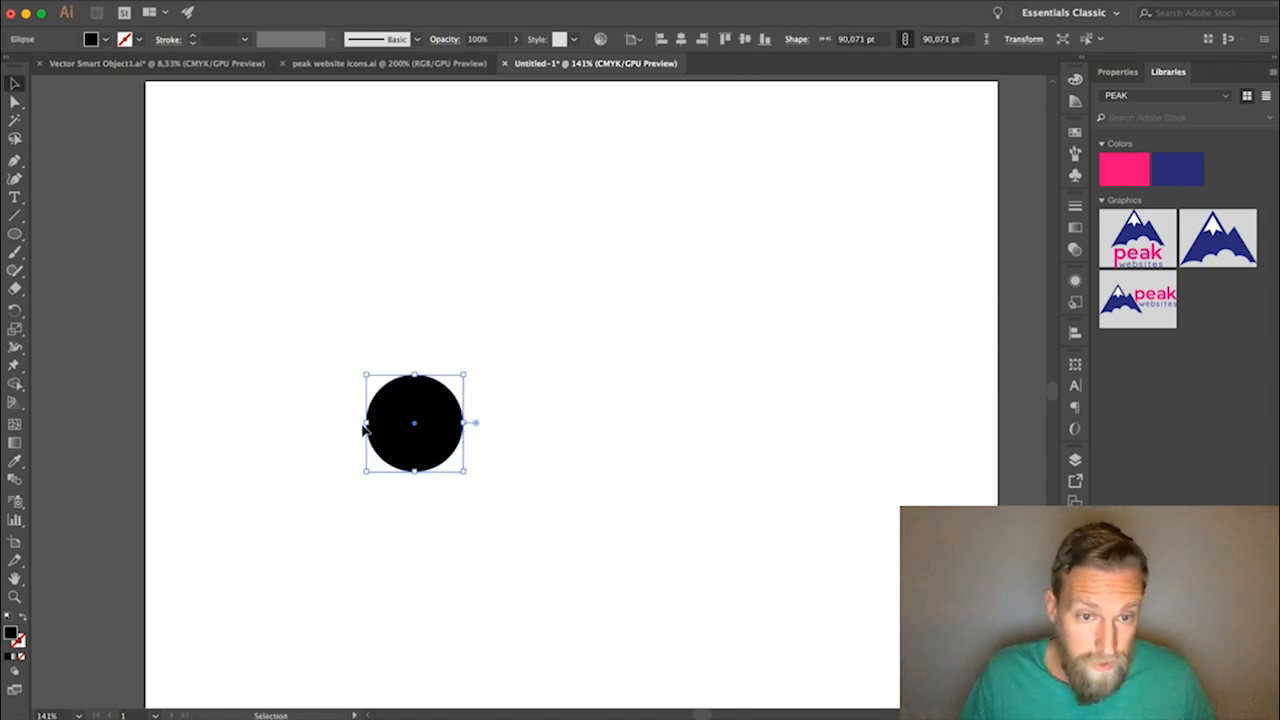
pyautogui.moveTo(428, 450)
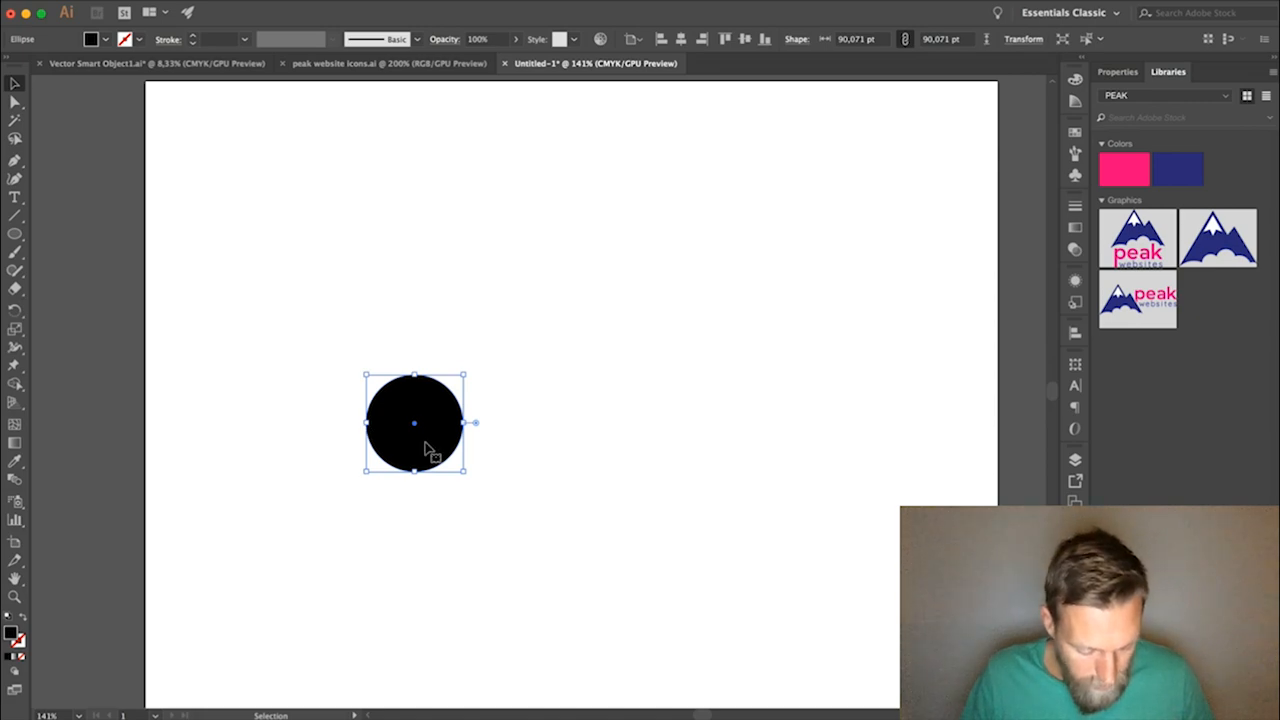
pyautogui.moveTo(414, 422); pyautogui.dragTo(478, 450)
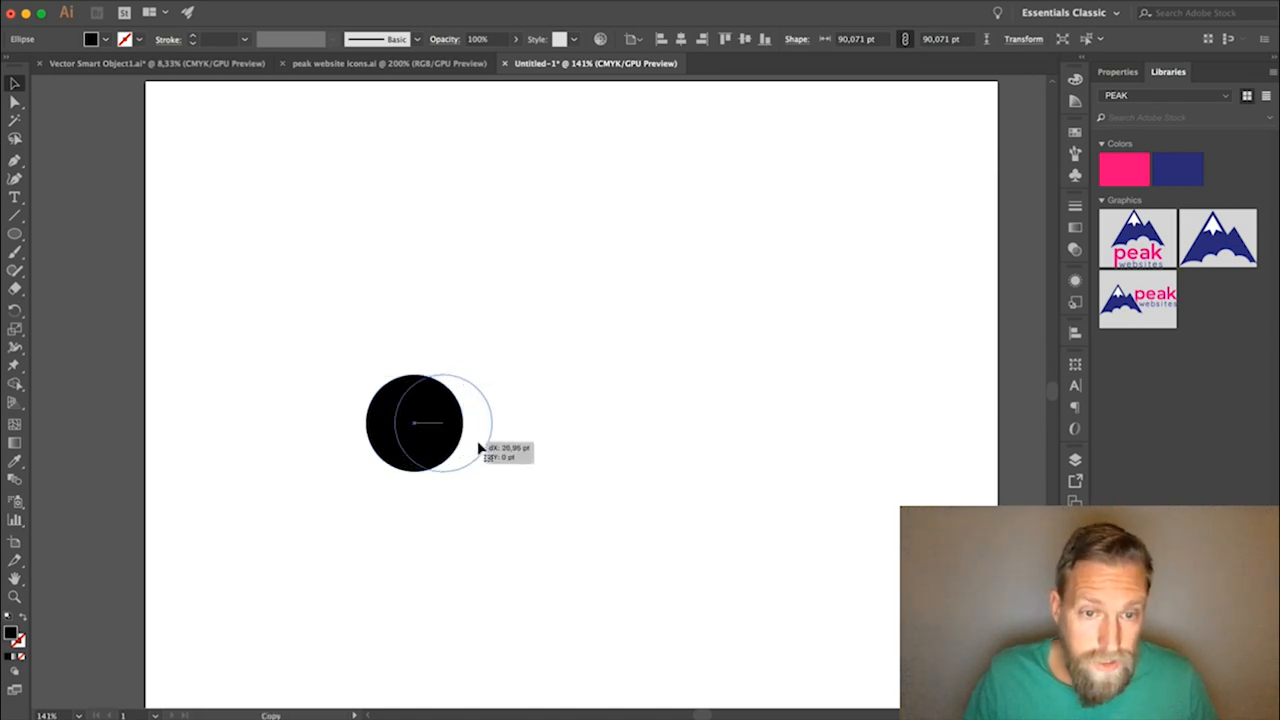
pyautogui.moveTo(420, 423); pyautogui.dragTo(540, 423)
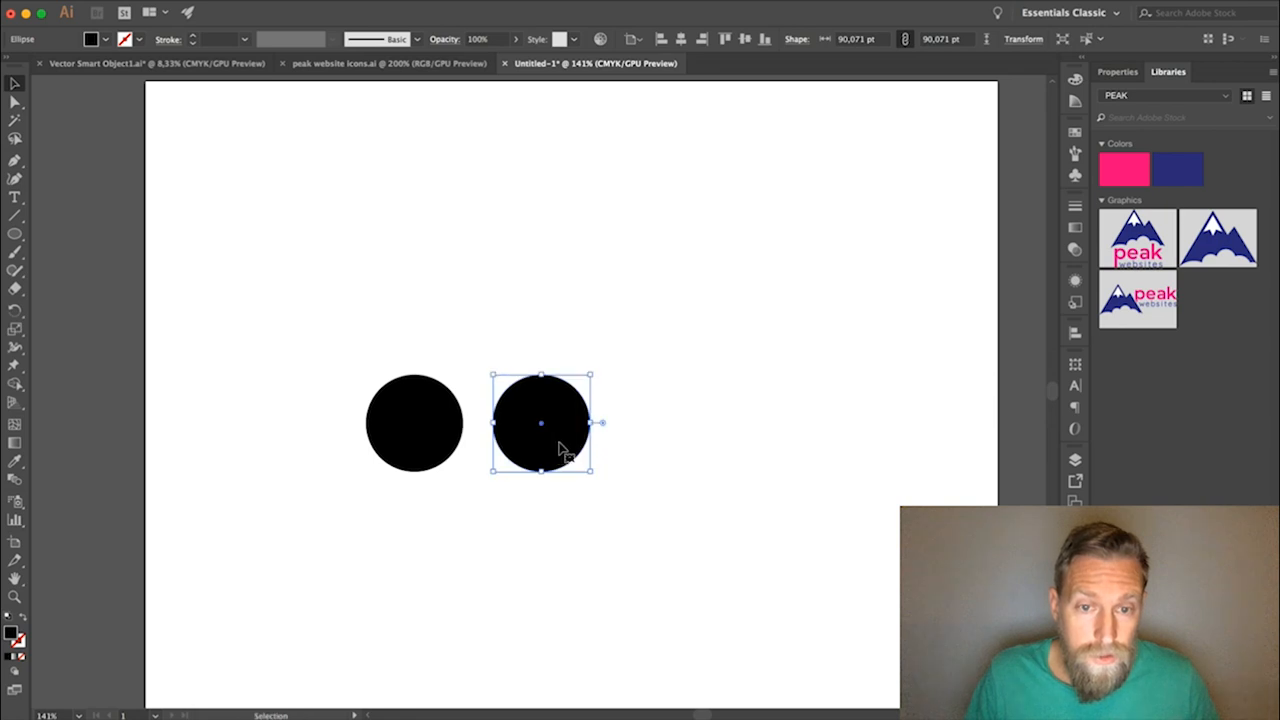
pyautogui.moveTo(540, 422); pyautogui.dragTo(533, 410)
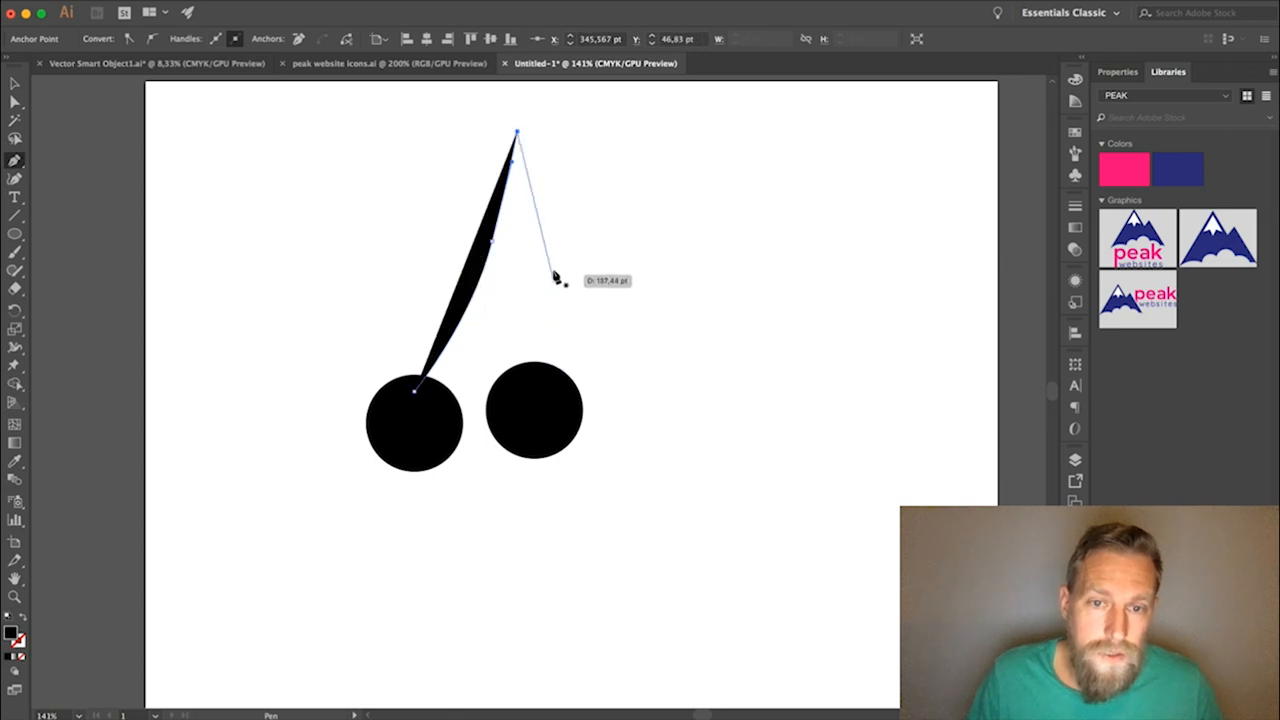
pyautogui.moveTo(555, 275); pyautogui.dragTo(555, 355)
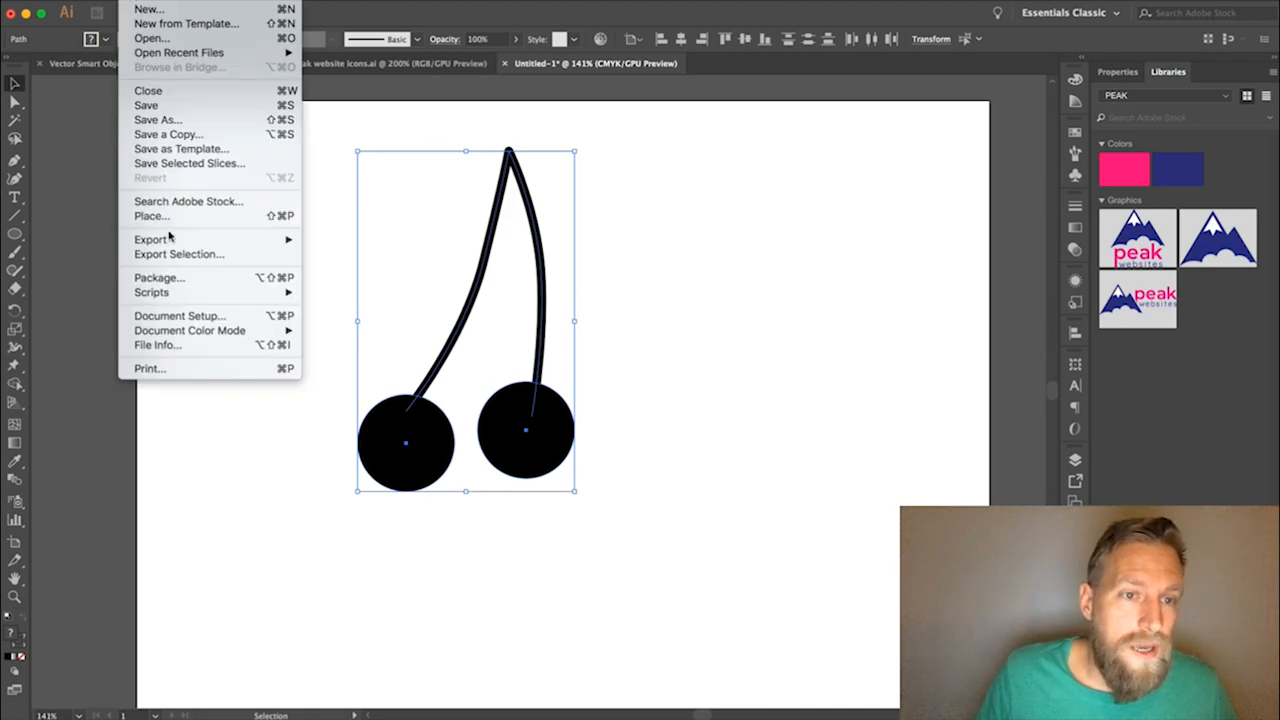
# Export the artboard as SVG 'Artboard 1.svg' to Downloads via Export for Screens.
pyautogui.click(150, 239)
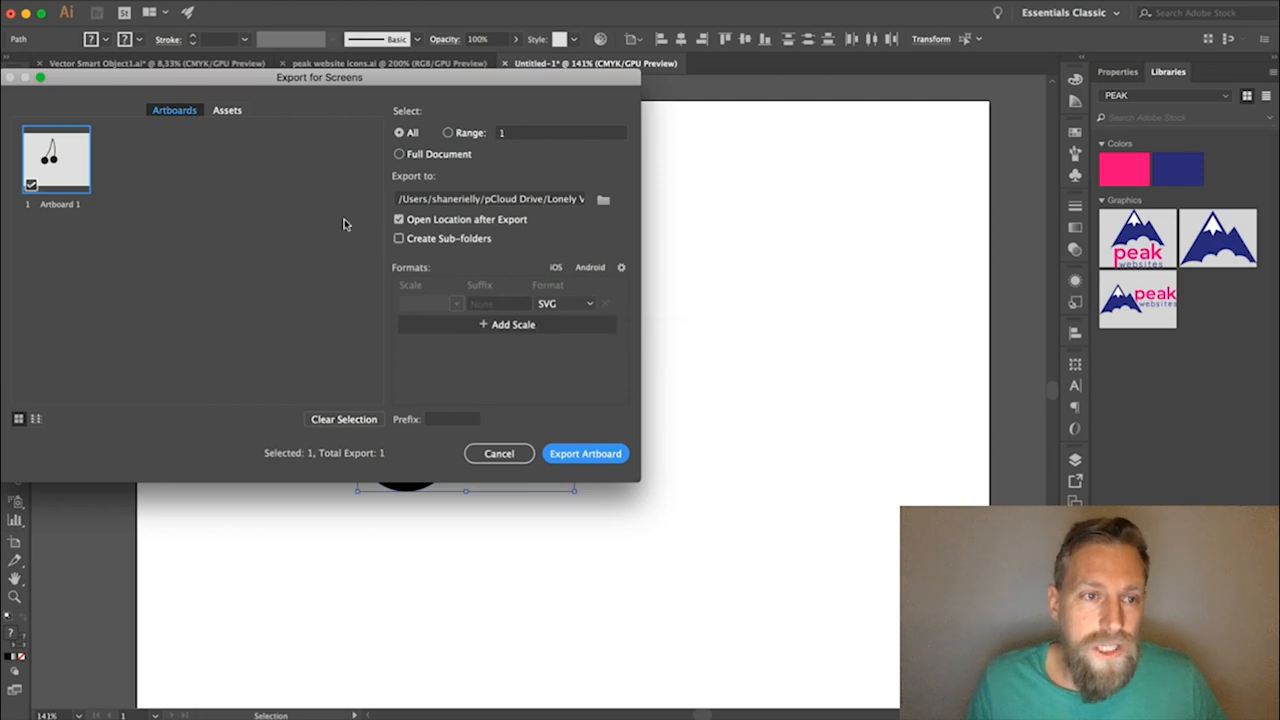
pyautogui.moveTo(603, 199)
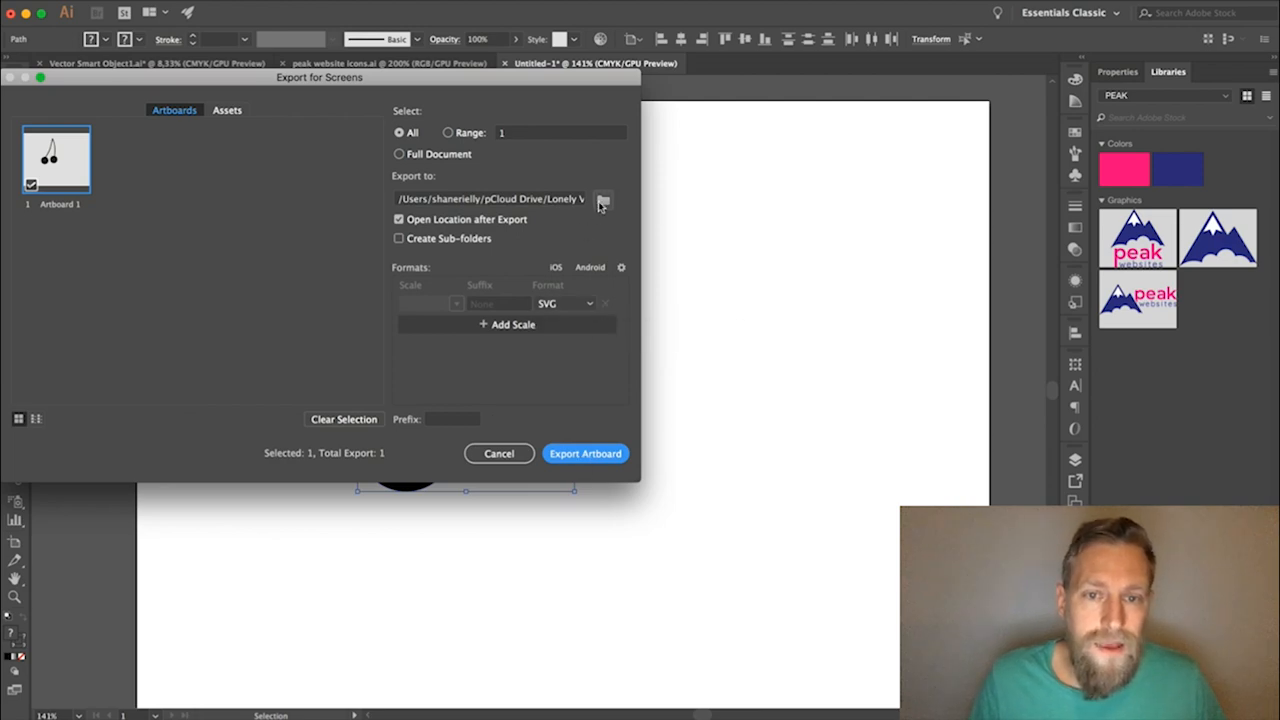
pyautogui.click(603, 199)
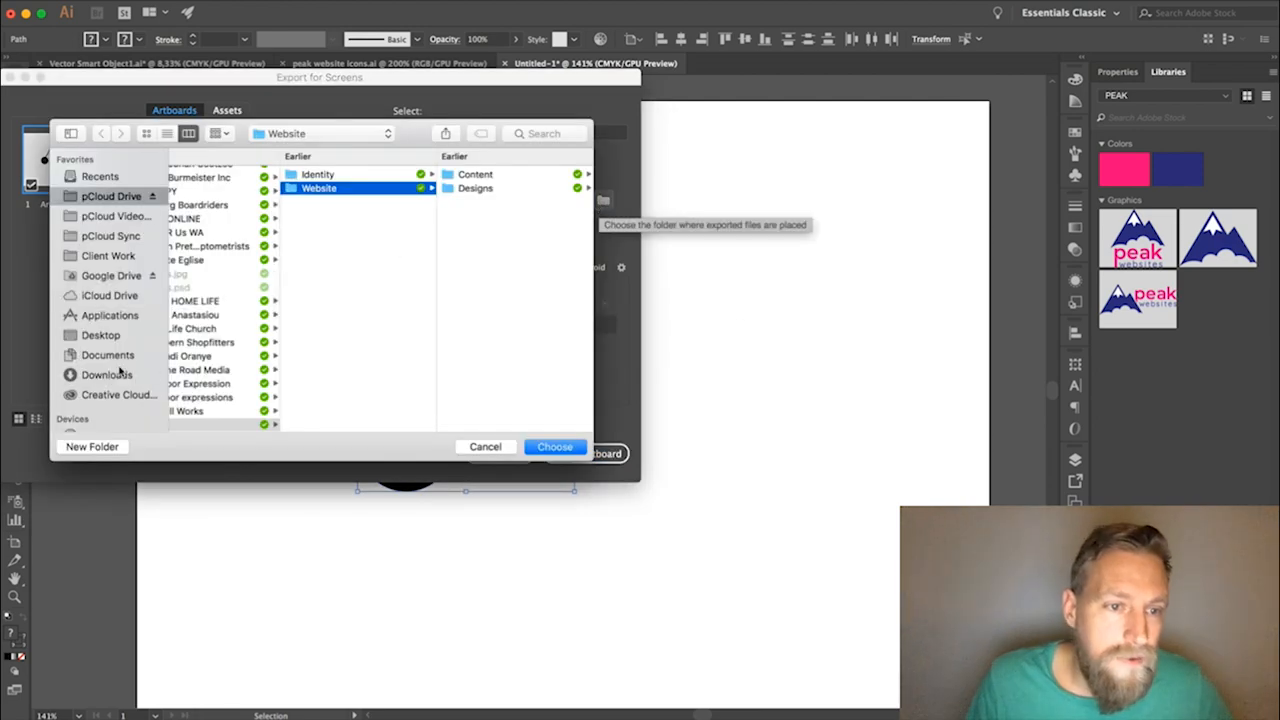
pyautogui.click(555, 446)
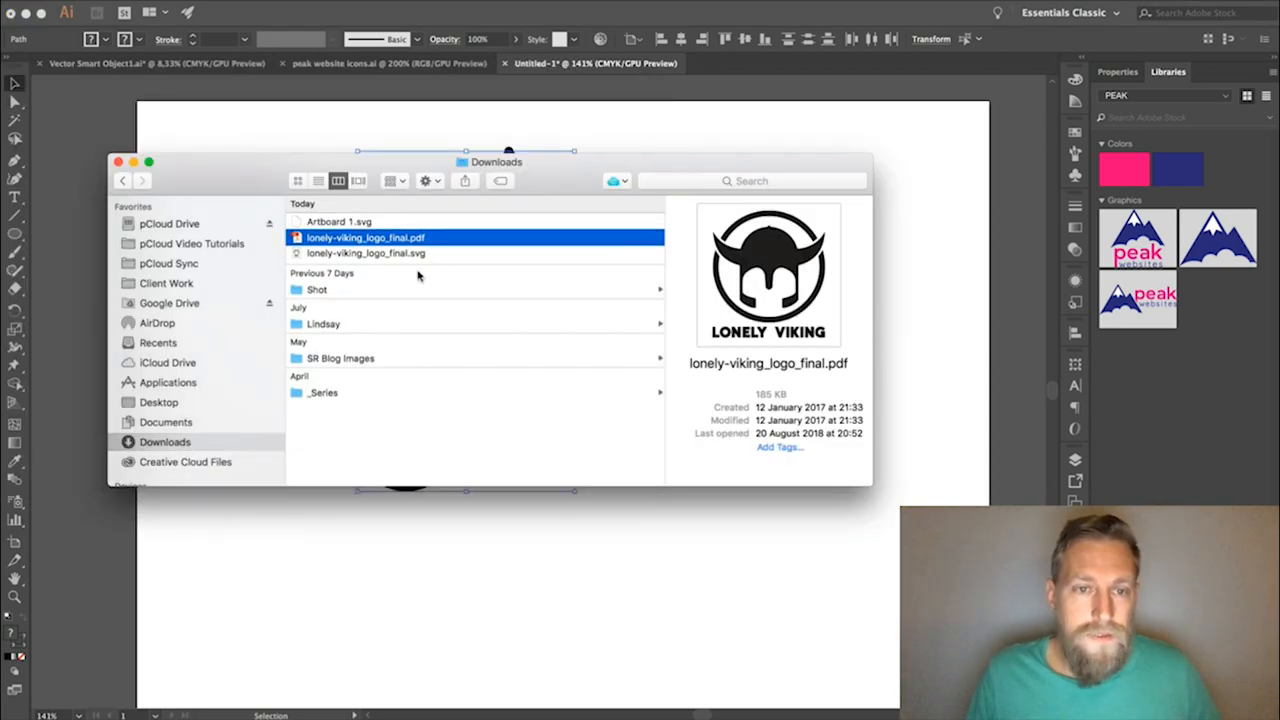
pyautogui.click(366, 252)
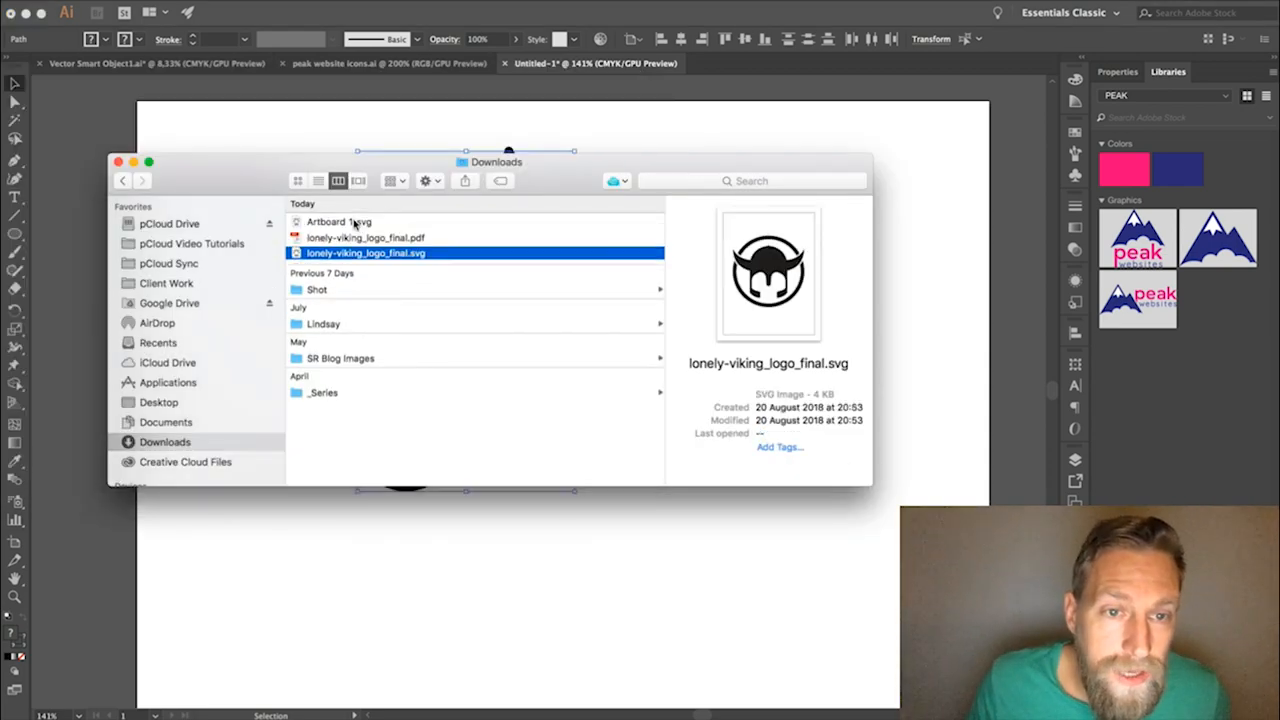
pyautogui.click(338, 221)
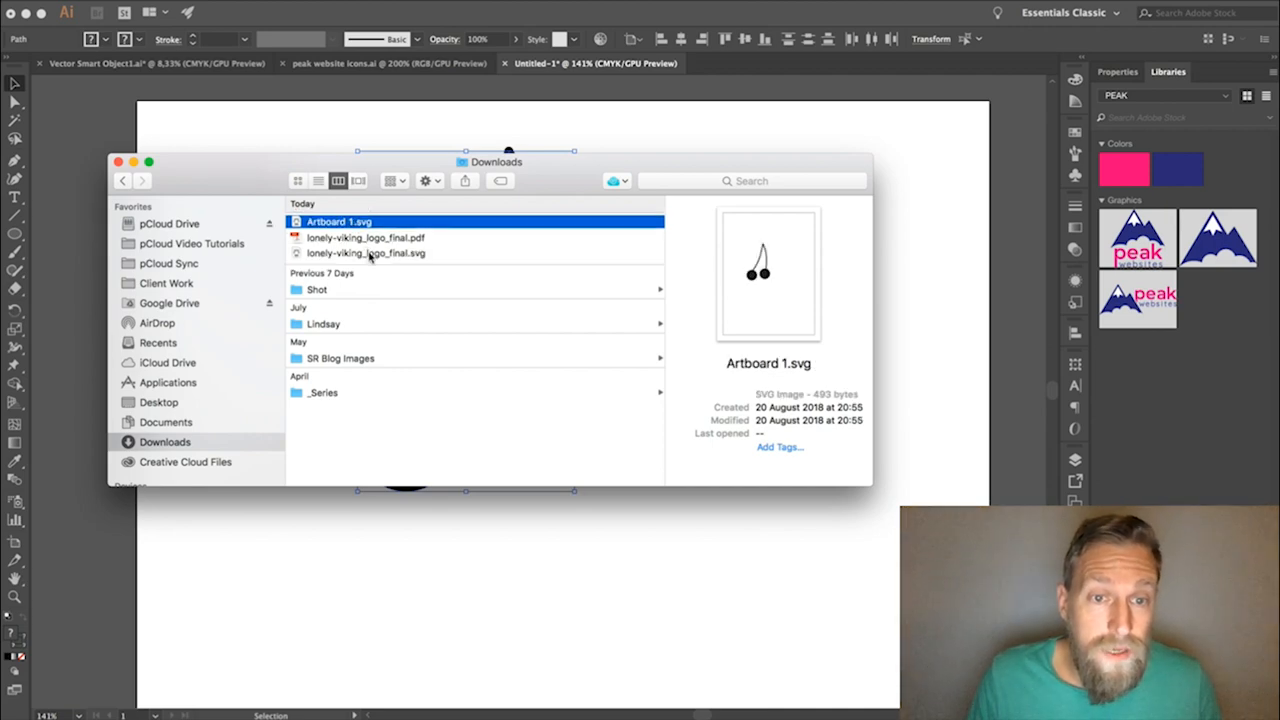
pyautogui.click(365, 253)
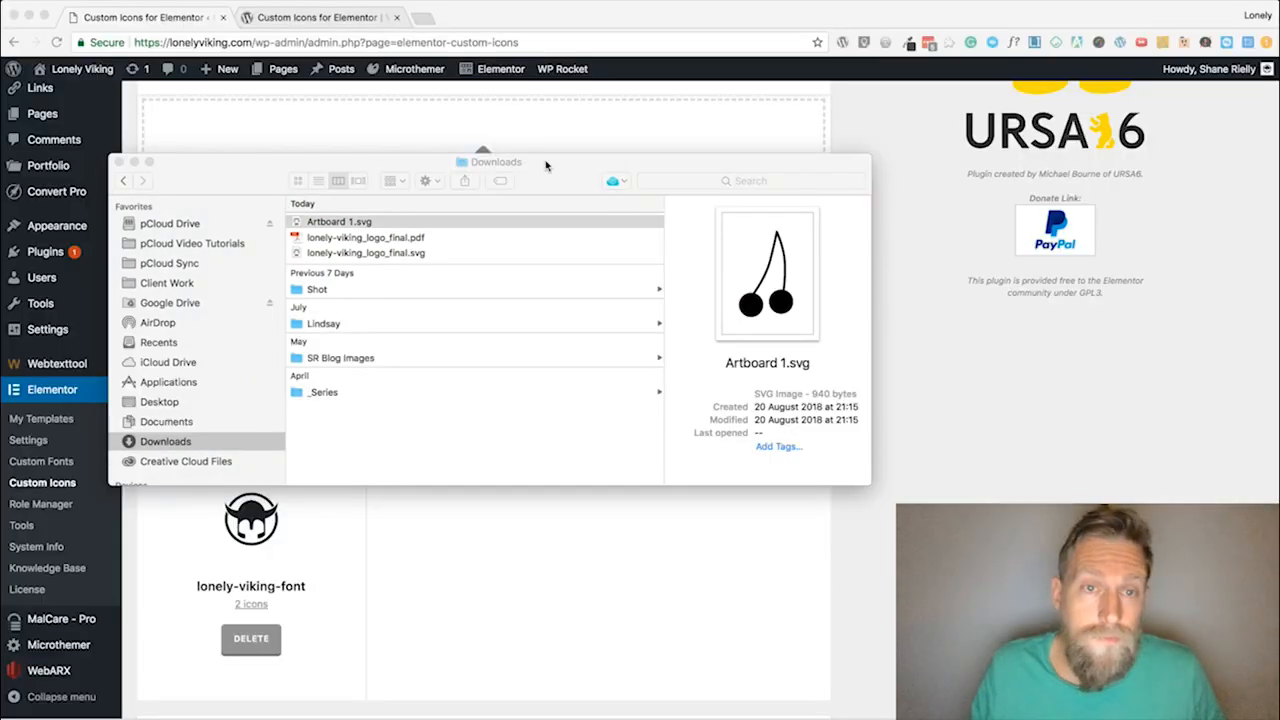
pyautogui.moveTo(436, 147)
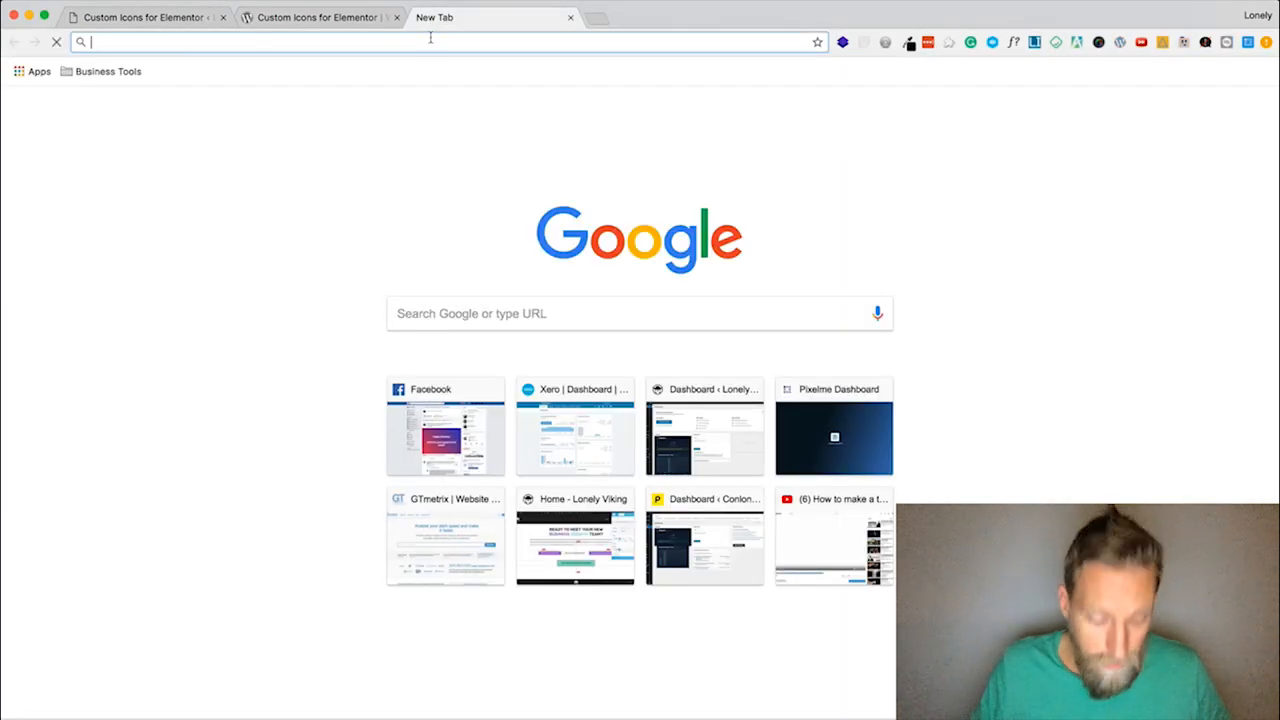
# Go to fontello.com in a new Chrome tab.
pyautogui.write('fontello.com')
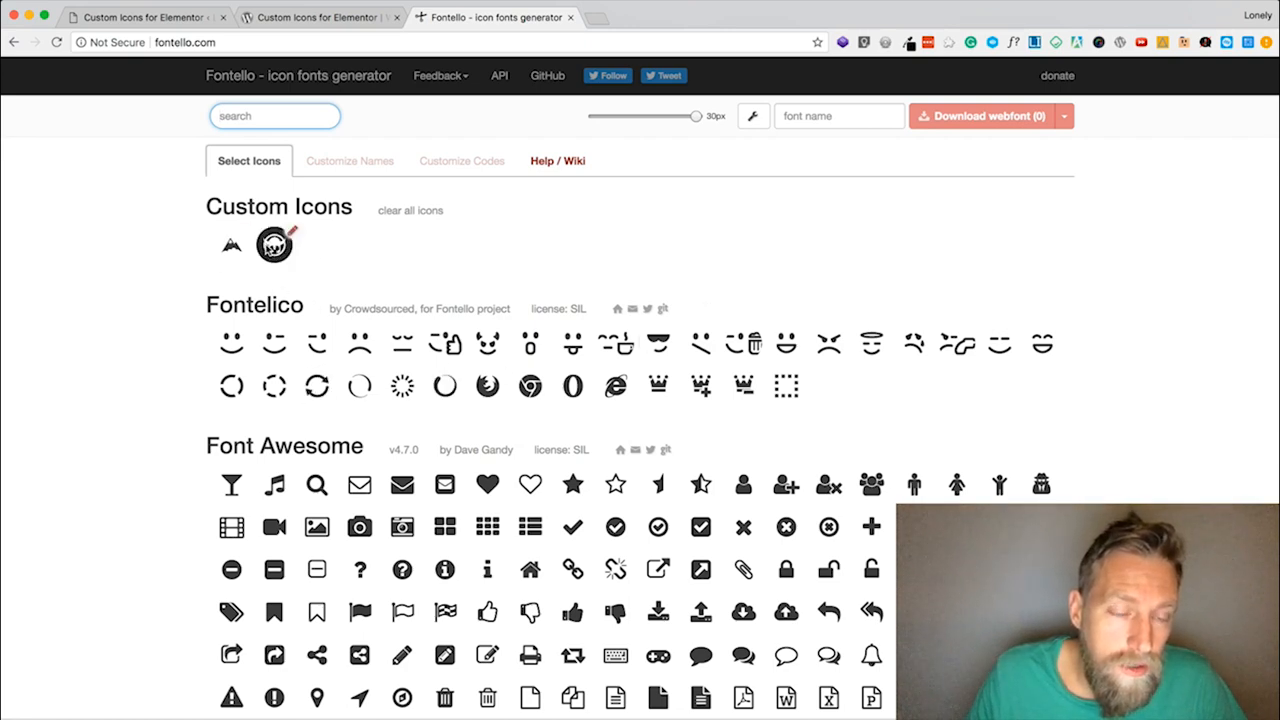
pyautogui.moveTo(273, 245)
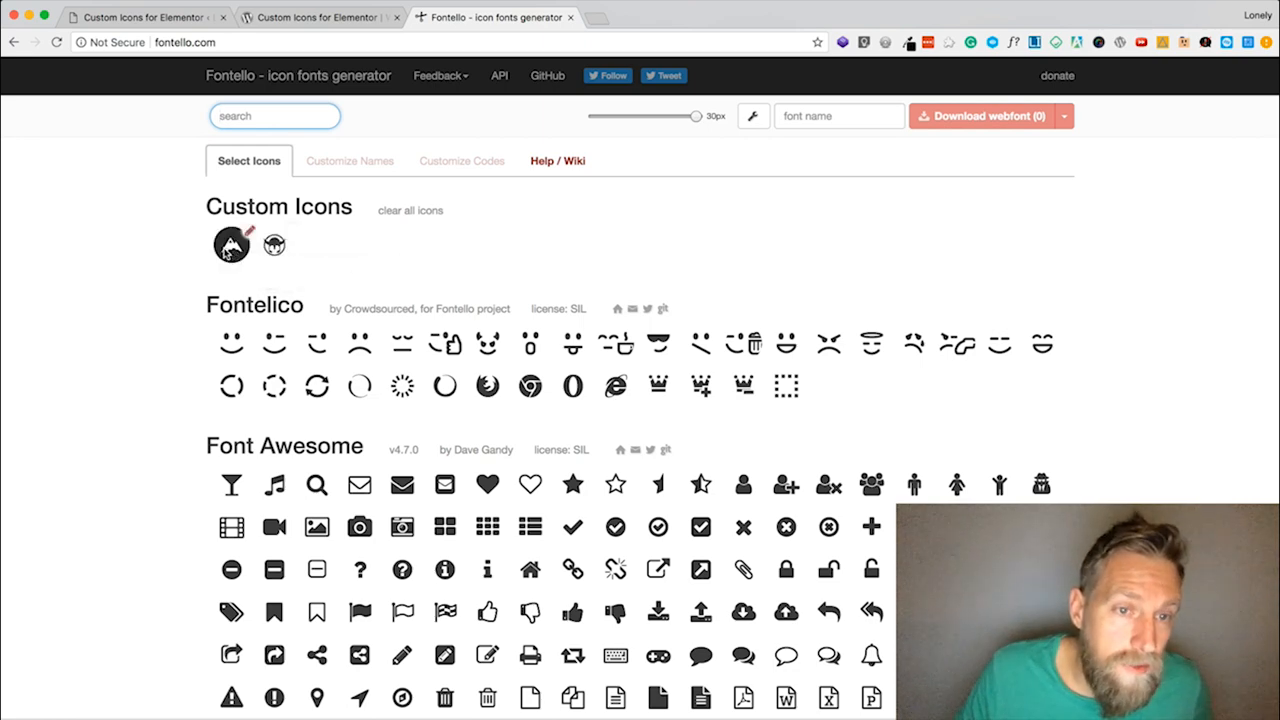
pyautogui.moveTo(231, 245)
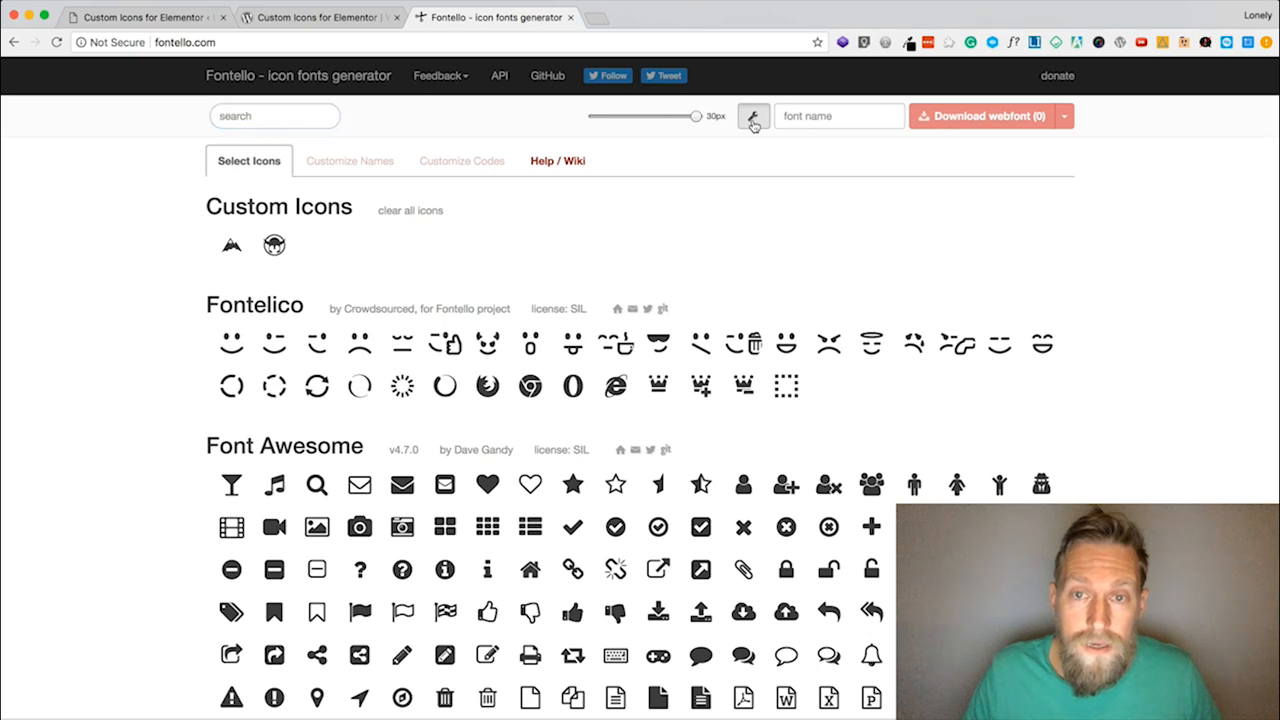
# Rename the exported 'Artboard 1.svg' to cherries.svg.
pyautogui.click(752, 116)
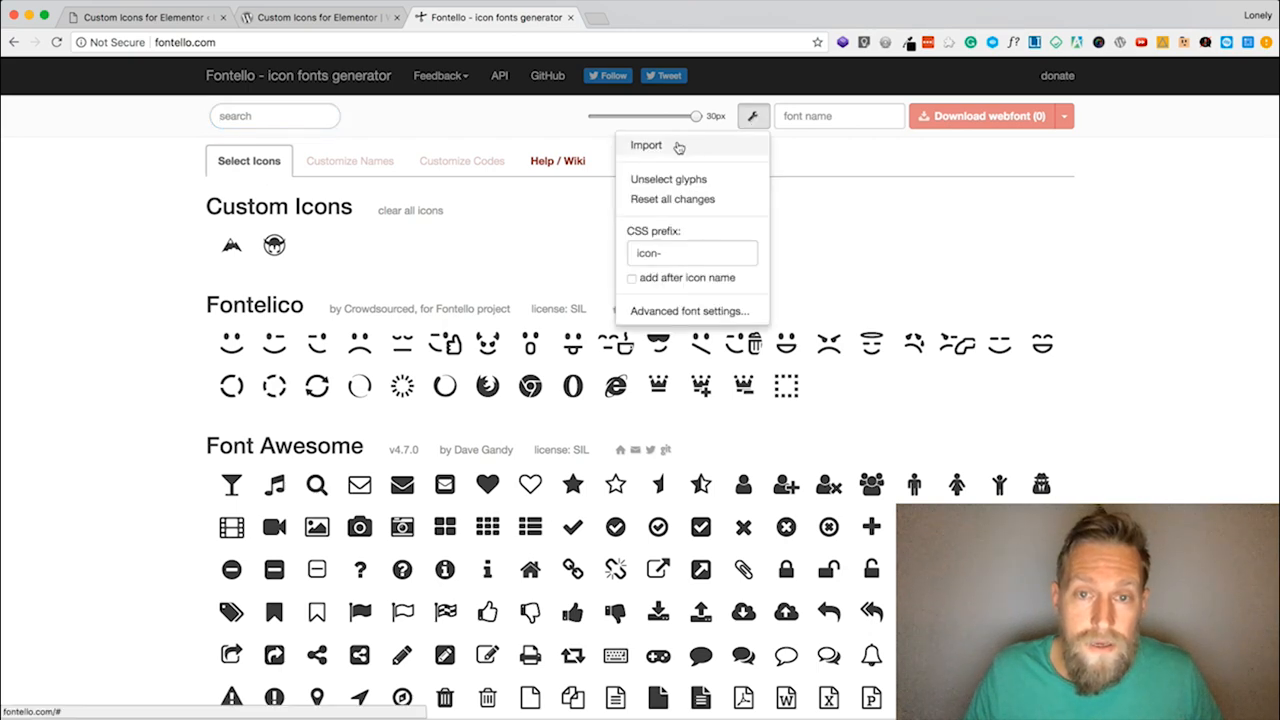
pyautogui.click(646, 145)
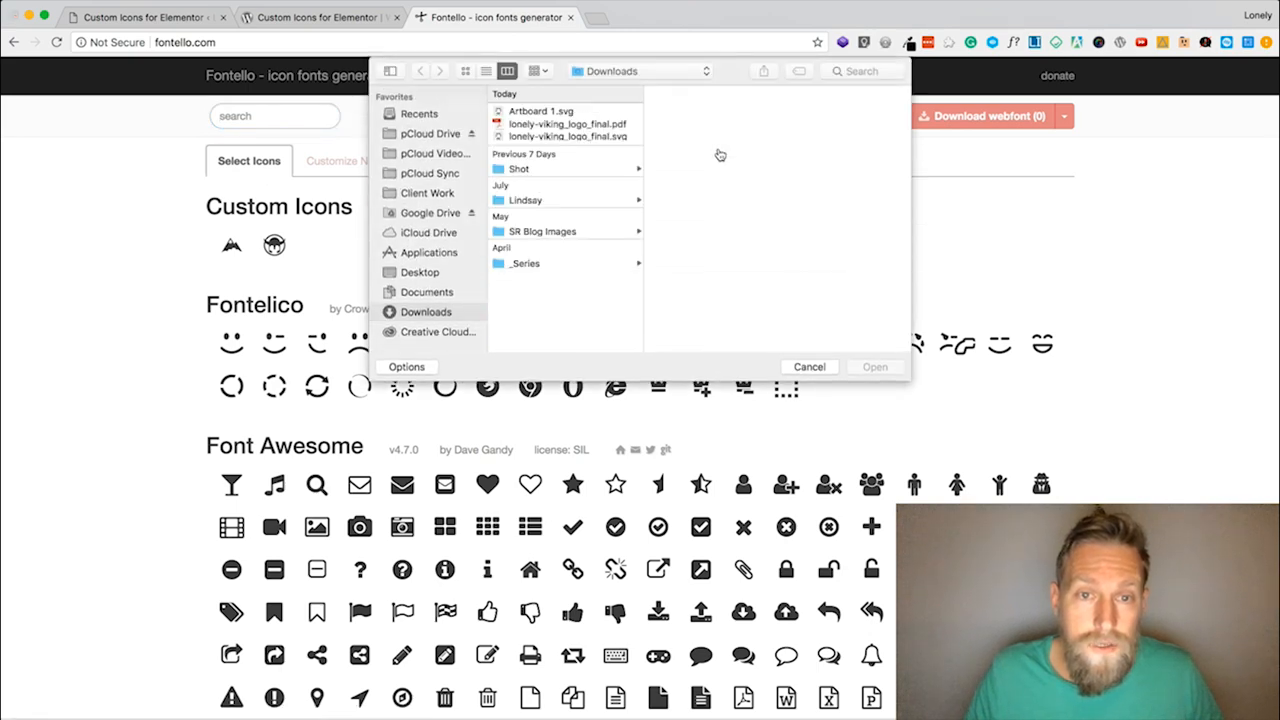
pyautogui.click(540, 111)
pyautogui.write('cherries.svg')
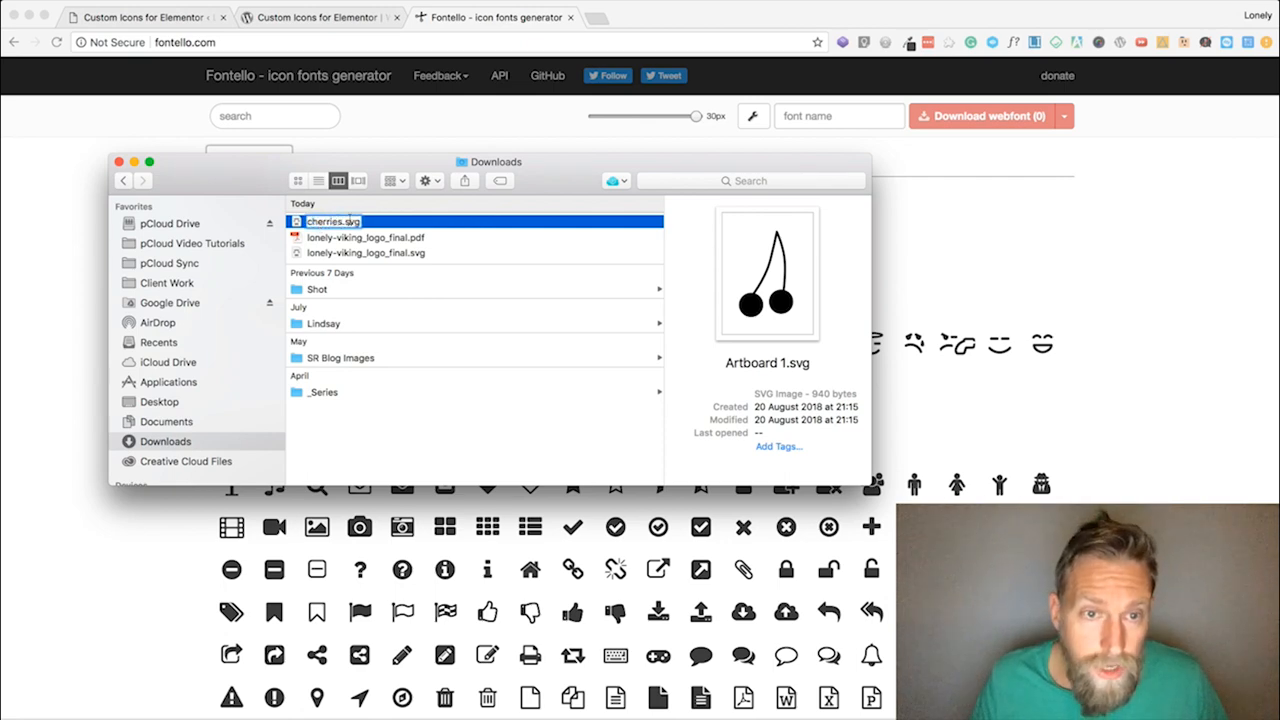
pyautogui.click(366, 237)
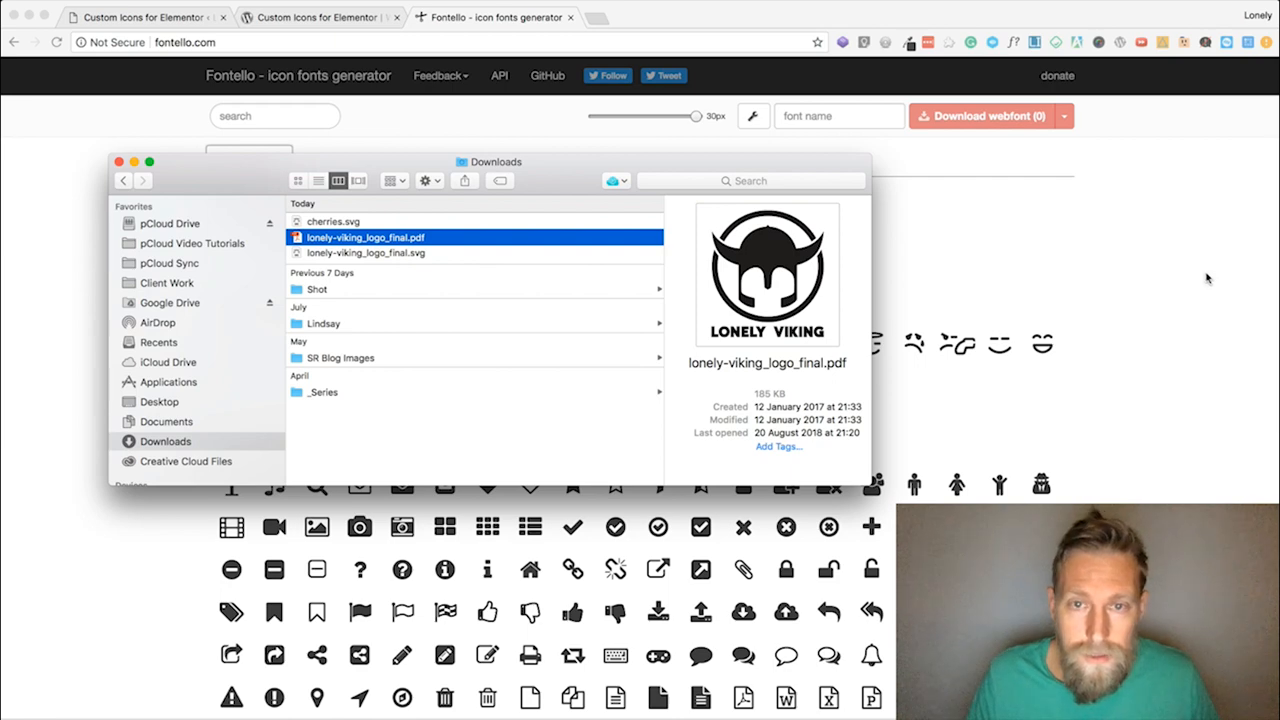
# Import cherries.svg into Fontello's Custom Icons.
pyautogui.click(753, 115)
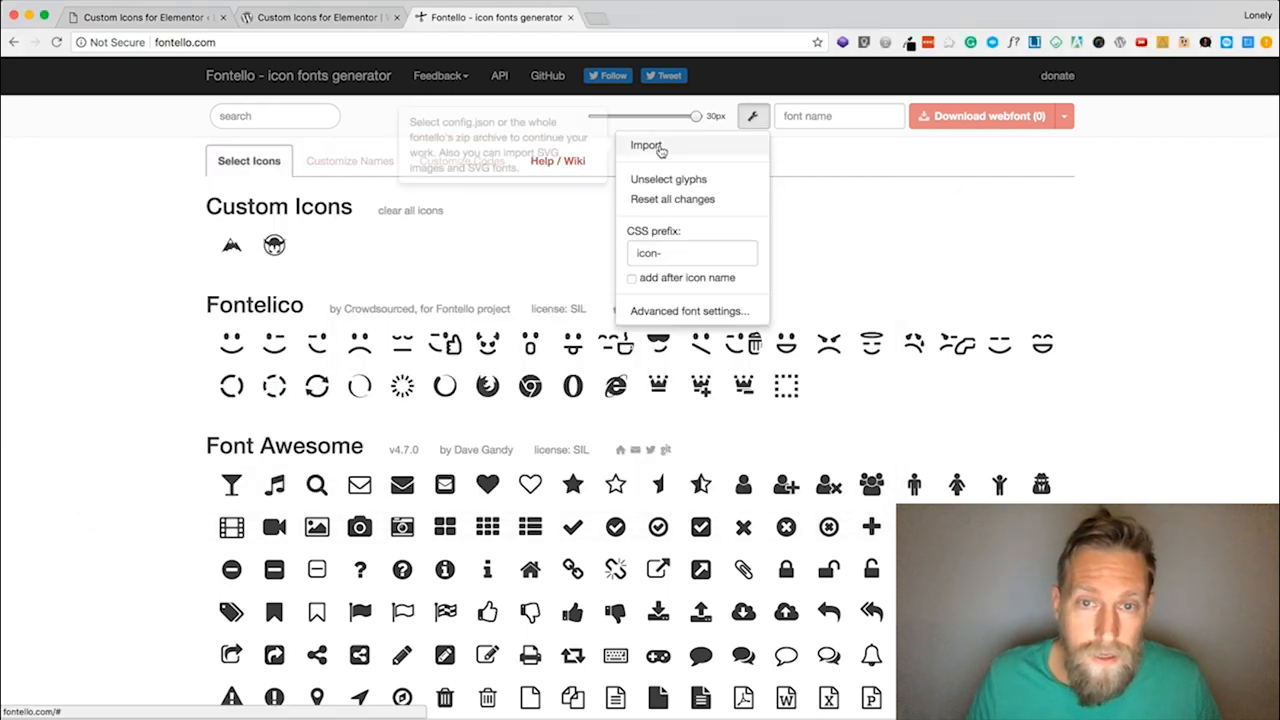
pyautogui.click(646, 145)
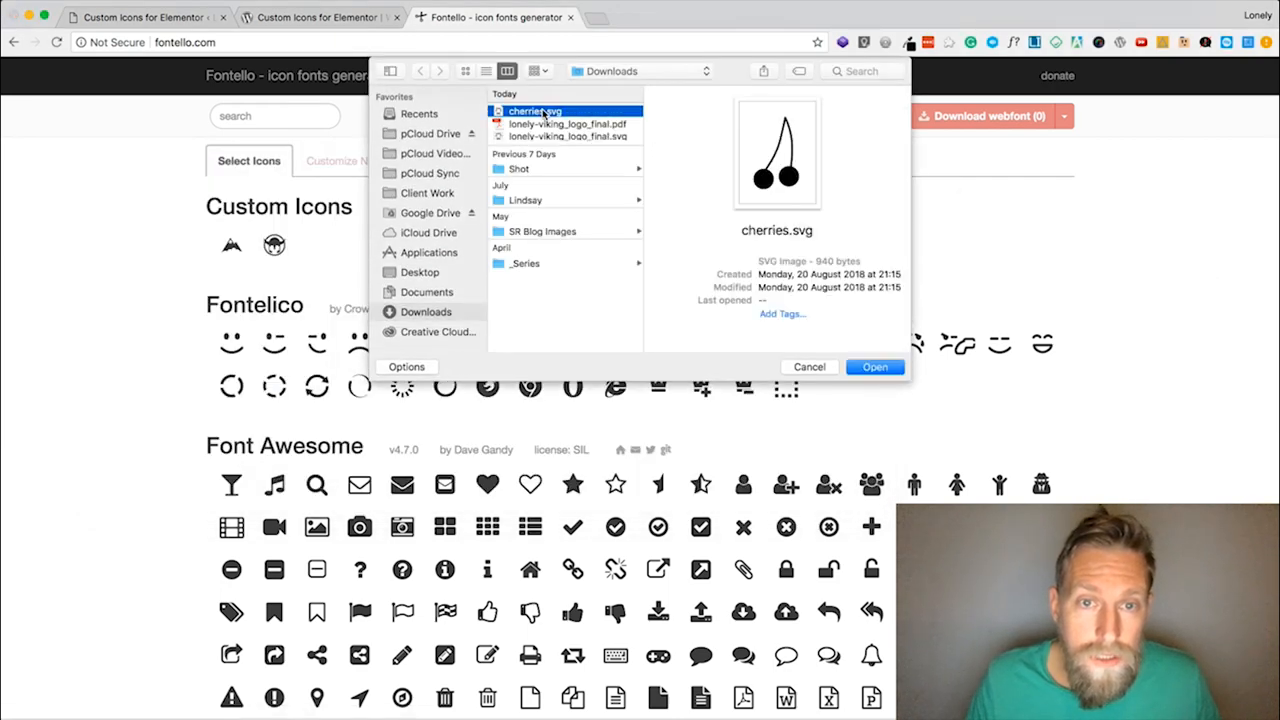
pyautogui.click(873, 367)
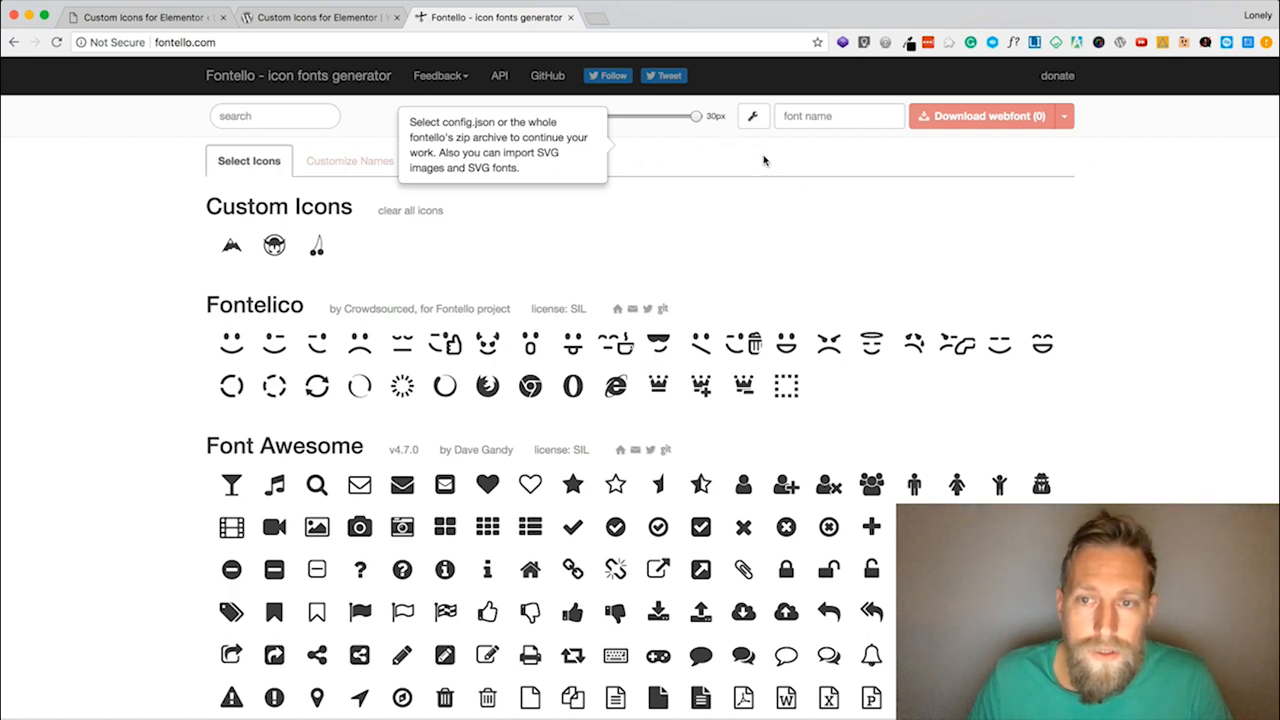
# Select only the cherries custom icon for the webfont download.
pyautogui.click(316, 245)
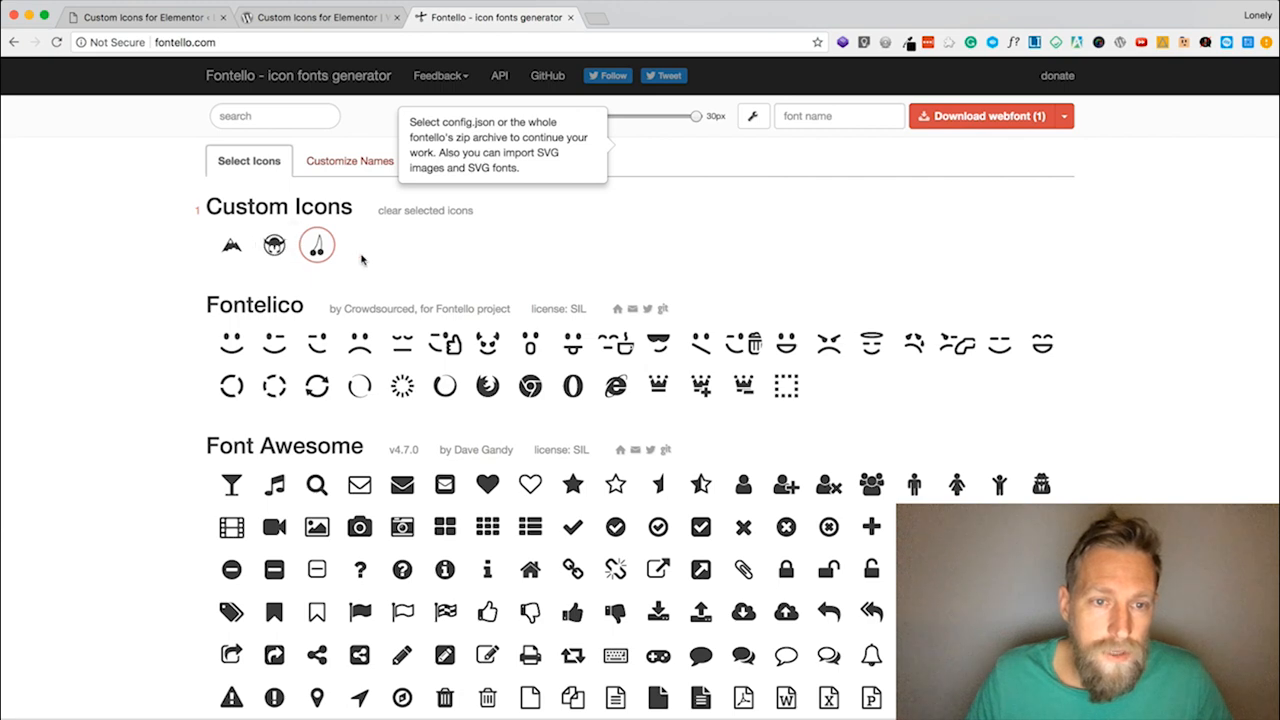
pyautogui.click(231, 245)
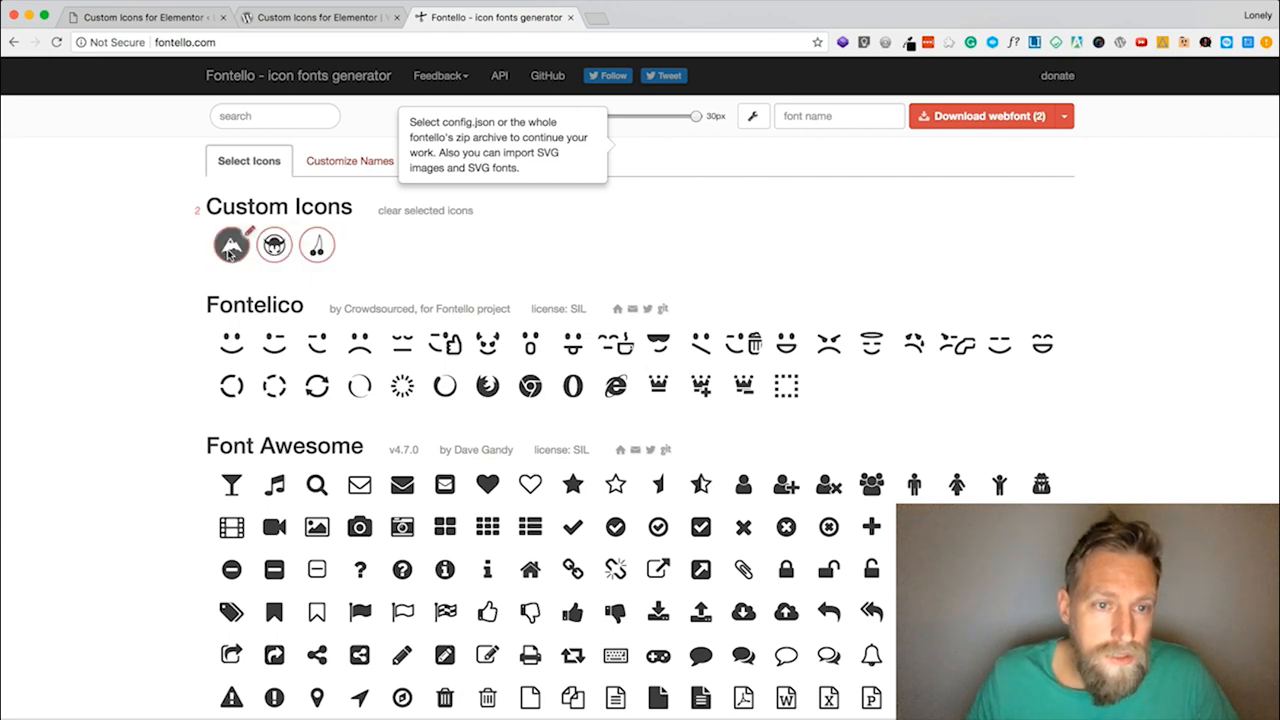
pyautogui.click(231, 245)
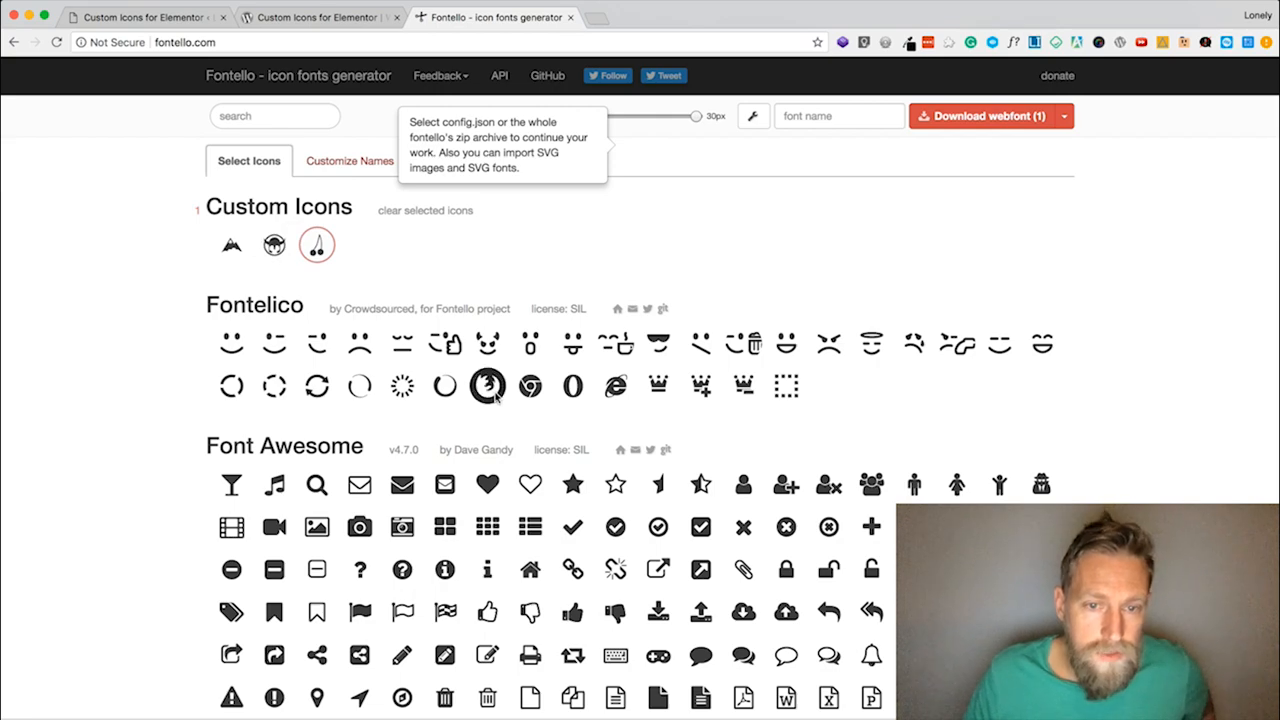
# Browse Fontello's built-in icon sets such as Font Awesome and Typicons.
pyautogui.scroll(-3)
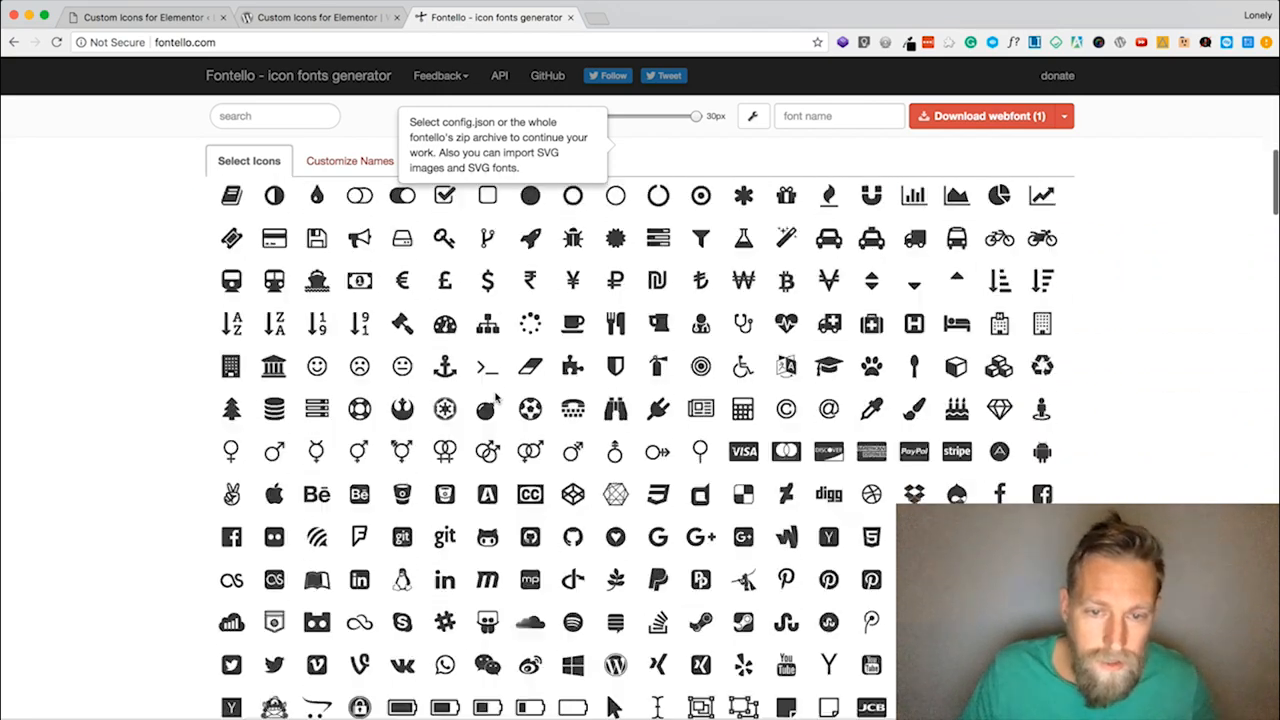
pyautogui.scroll(-3)
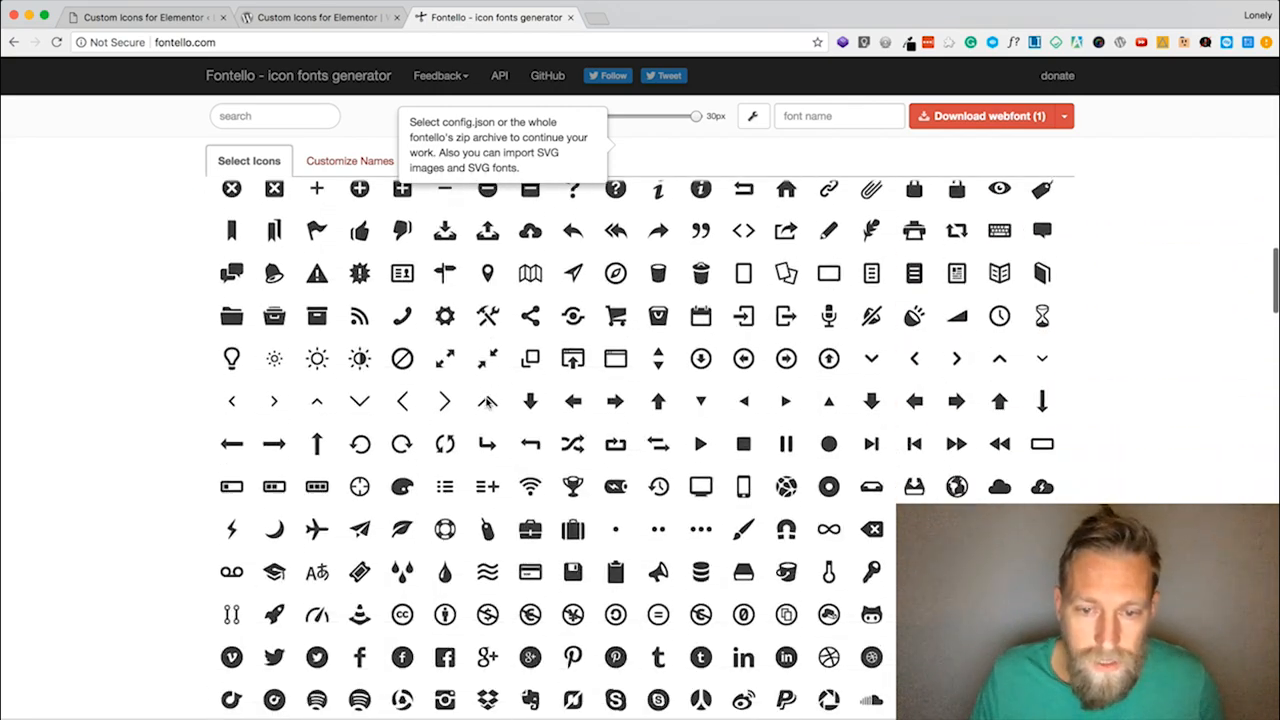
pyautogui.scroll(-3)
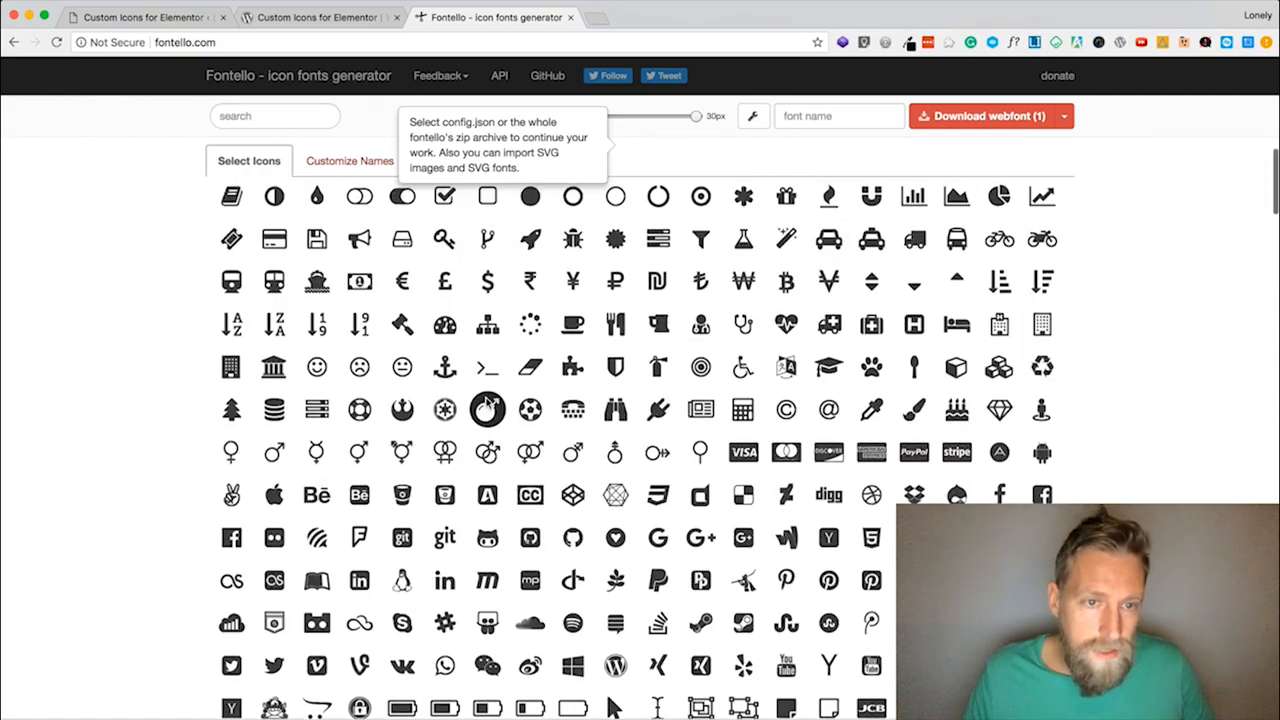
pyautogui.scroll(-3)
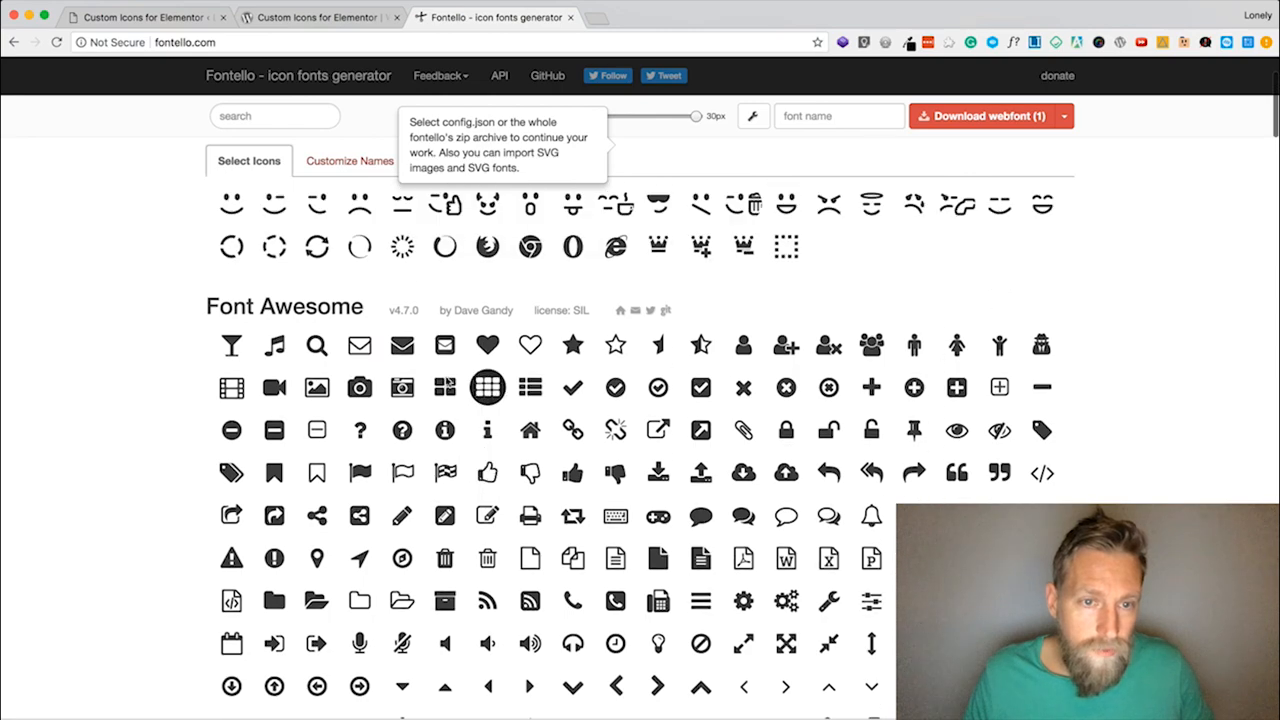
pyautogui.click(487, 387)
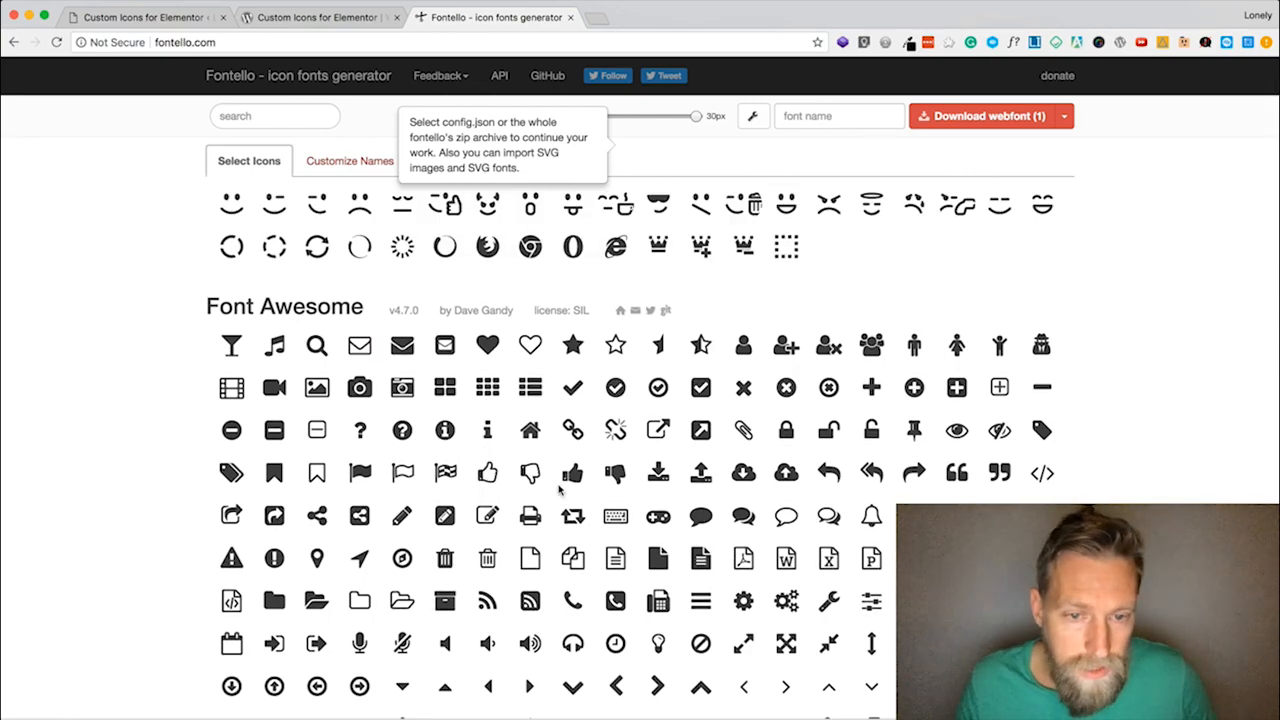
pyautogui.scroll(-3)
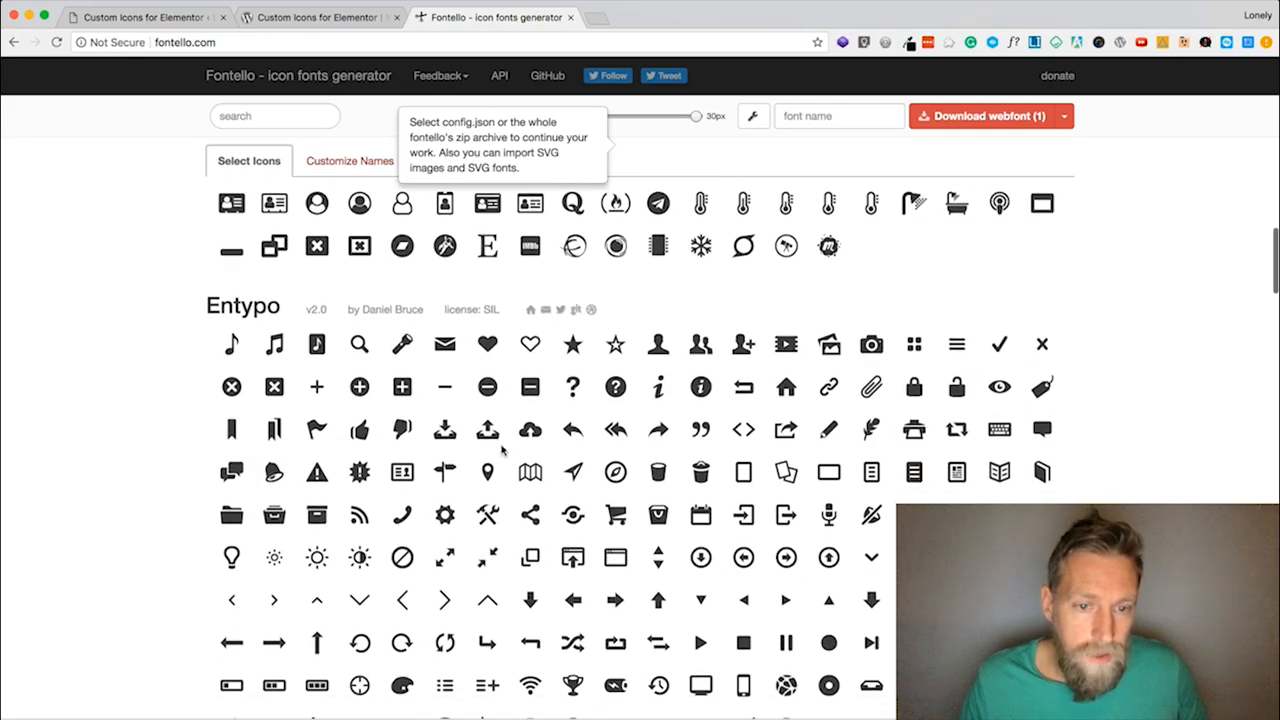
pyautogui.scroll(-3)
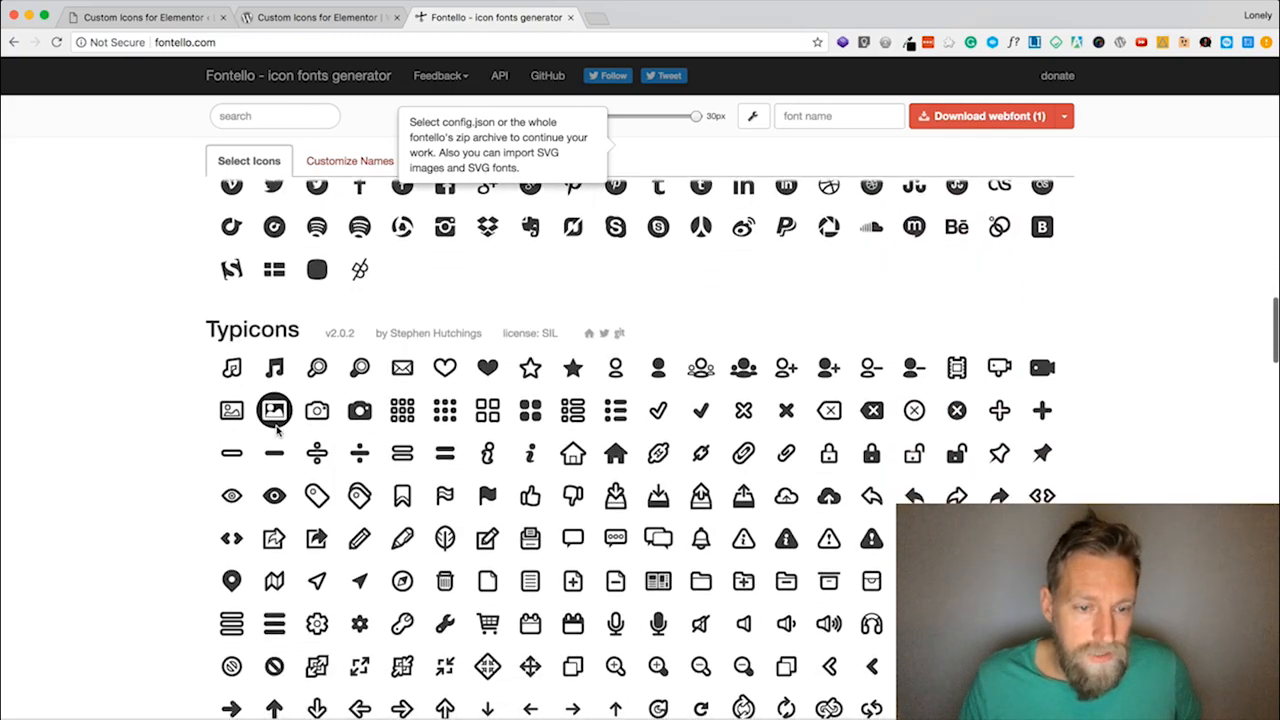
pyautogui.scroll(-3)
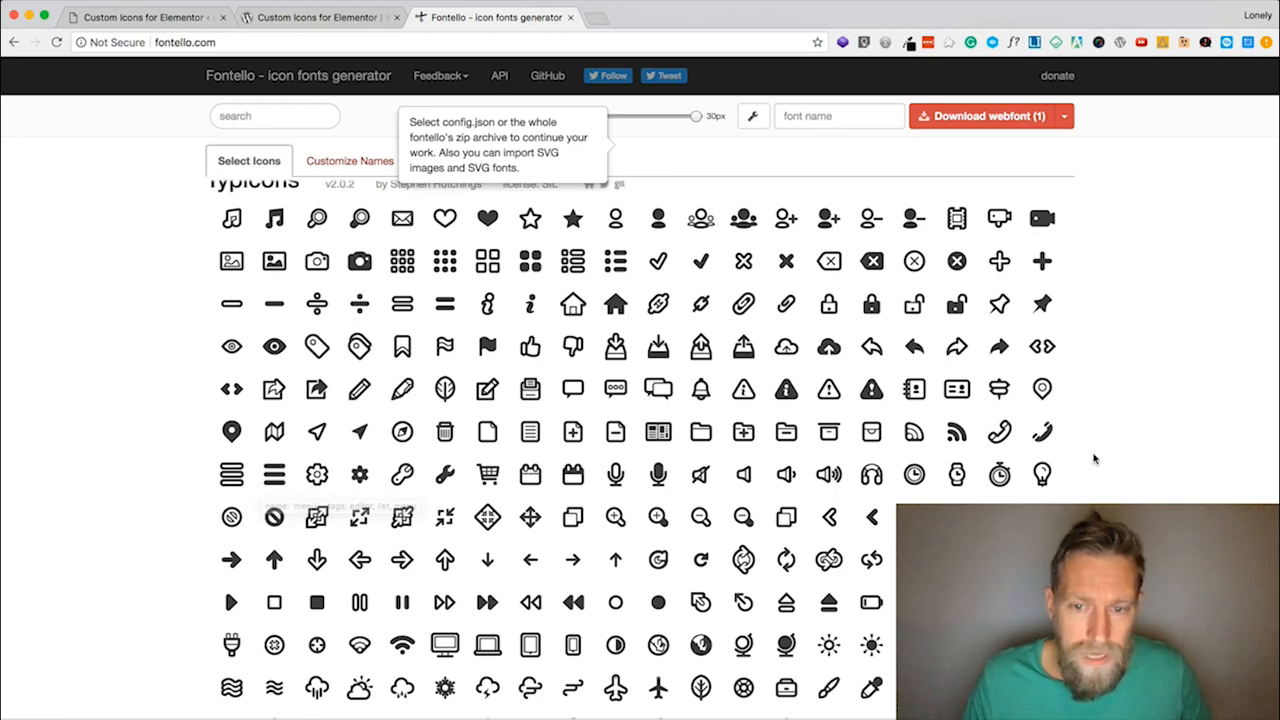
pyautogui.moveTo(1117, 461)
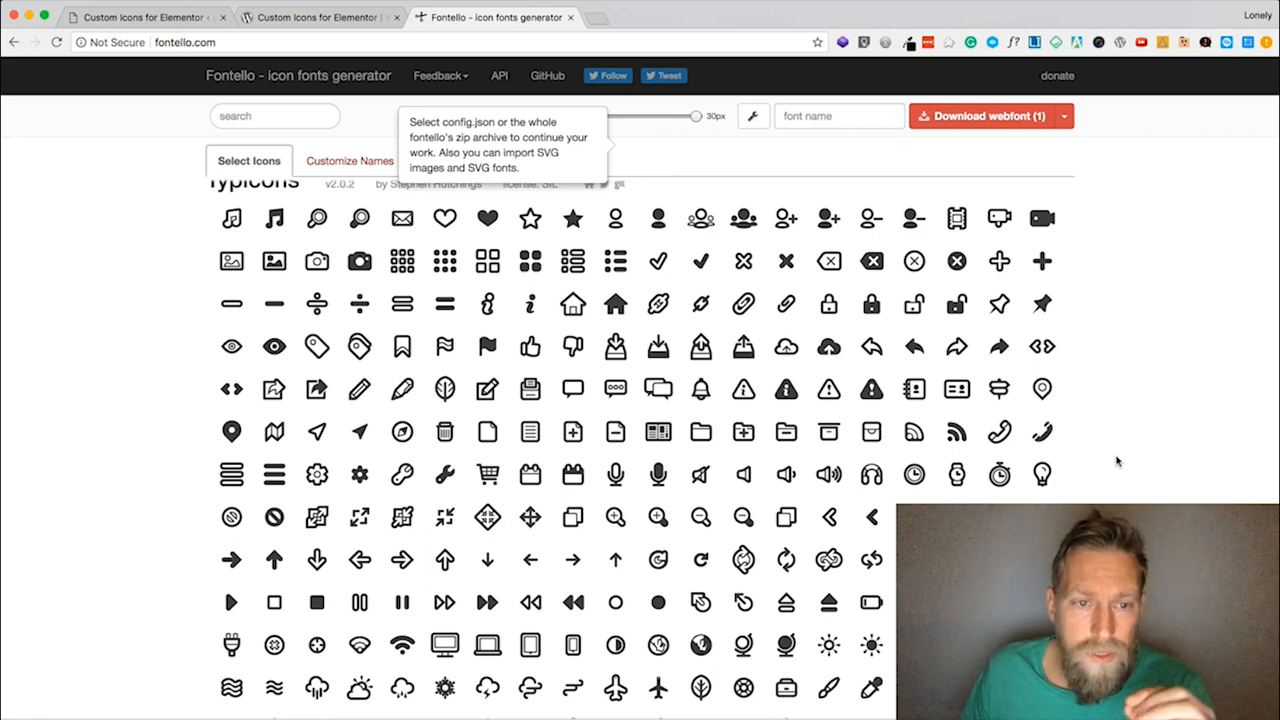
pyautogui.click(999, 432)
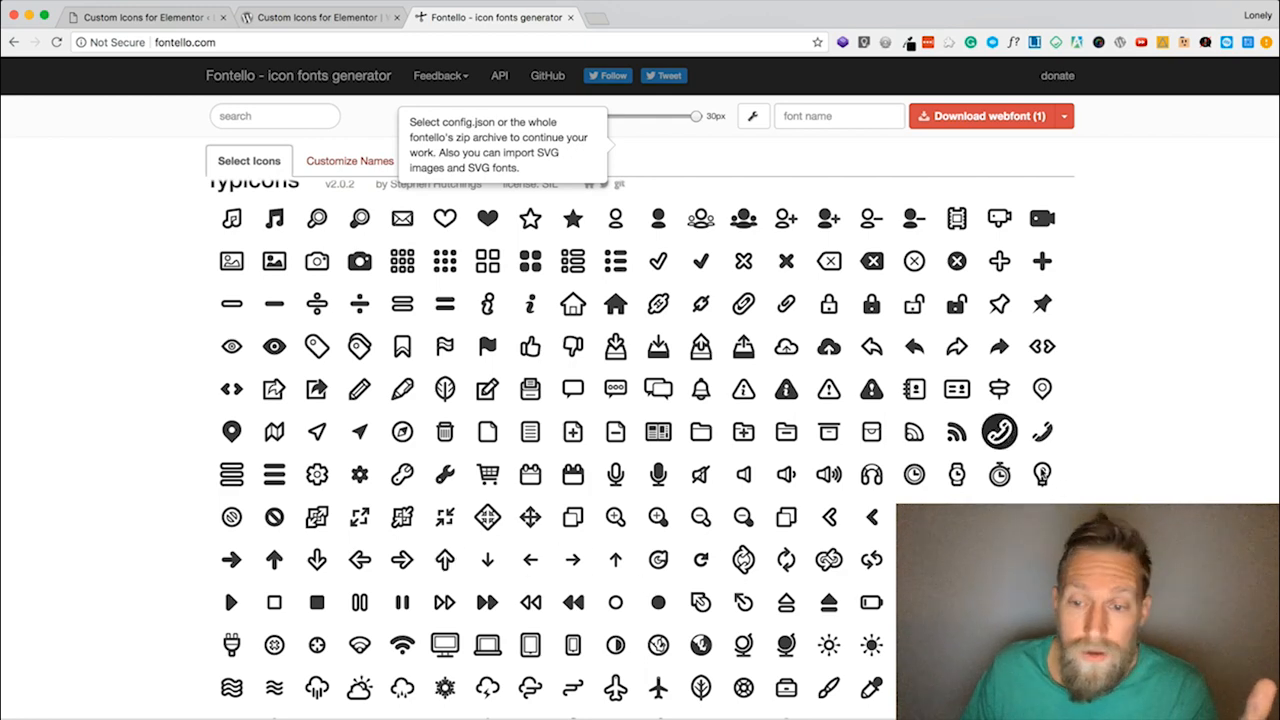
pyautogui.scroll(-3)
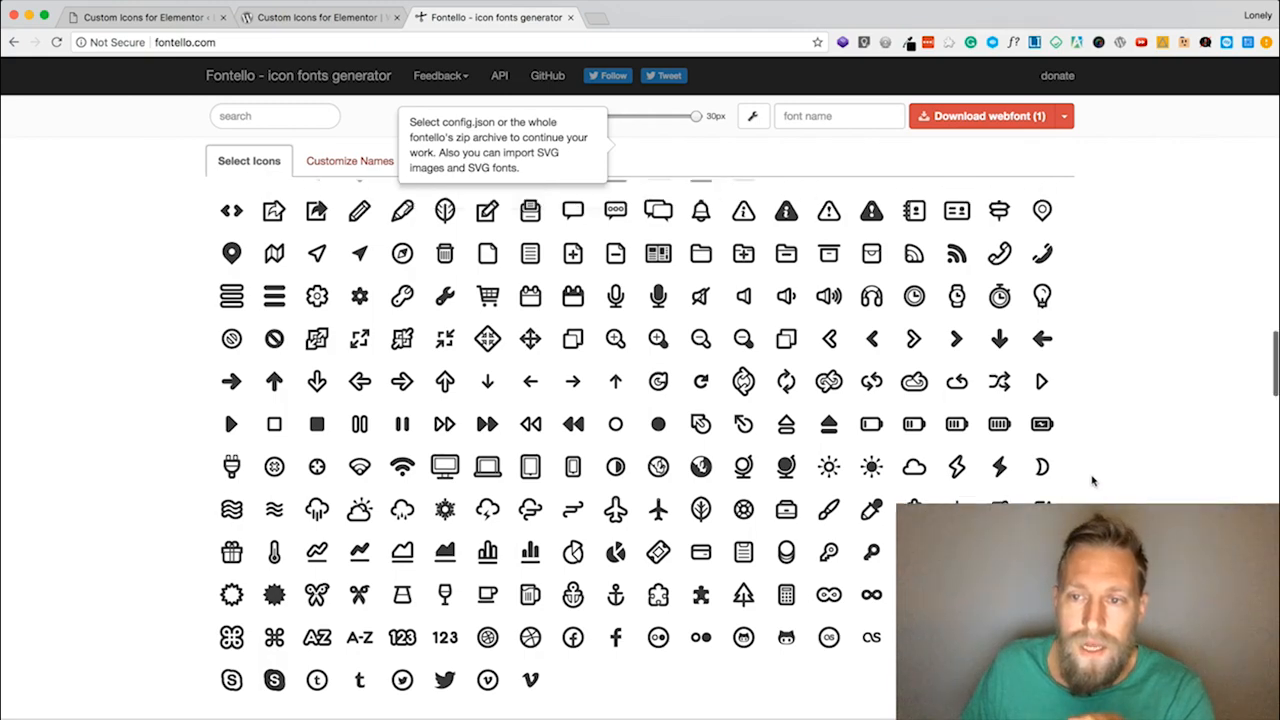
pyautogui.scroll(-3)
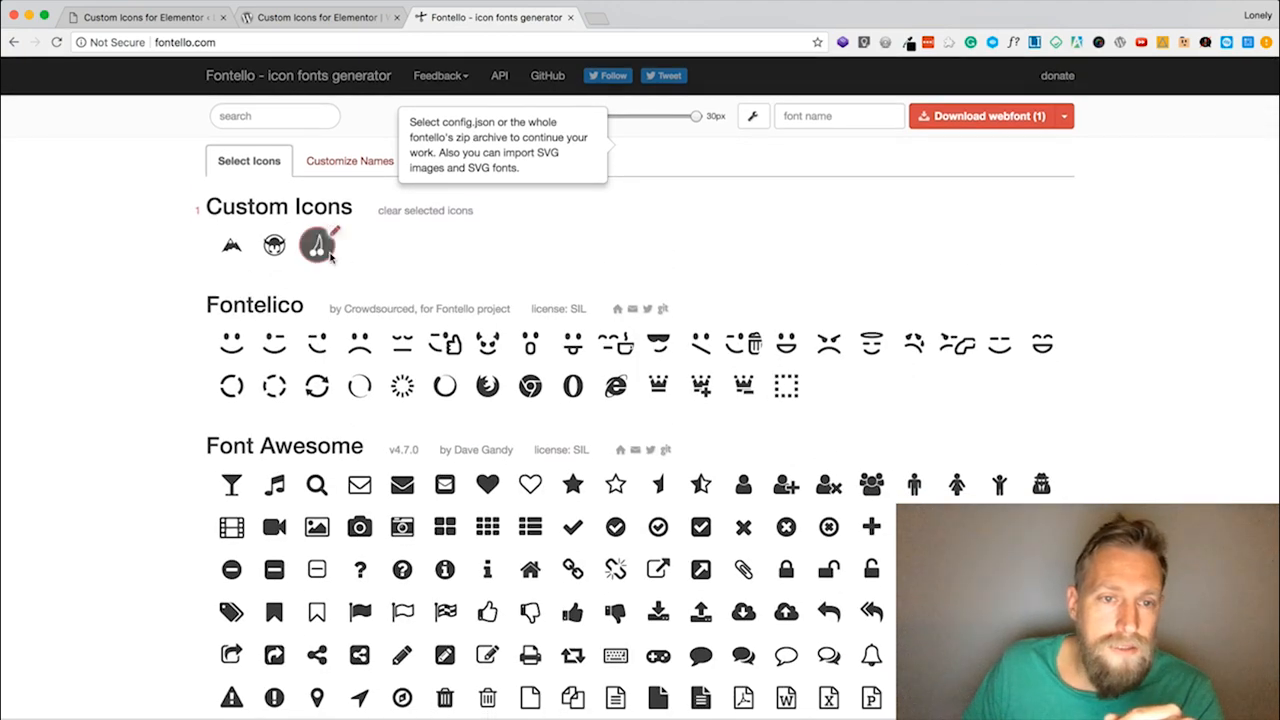
pyautogui.click(316, 246)
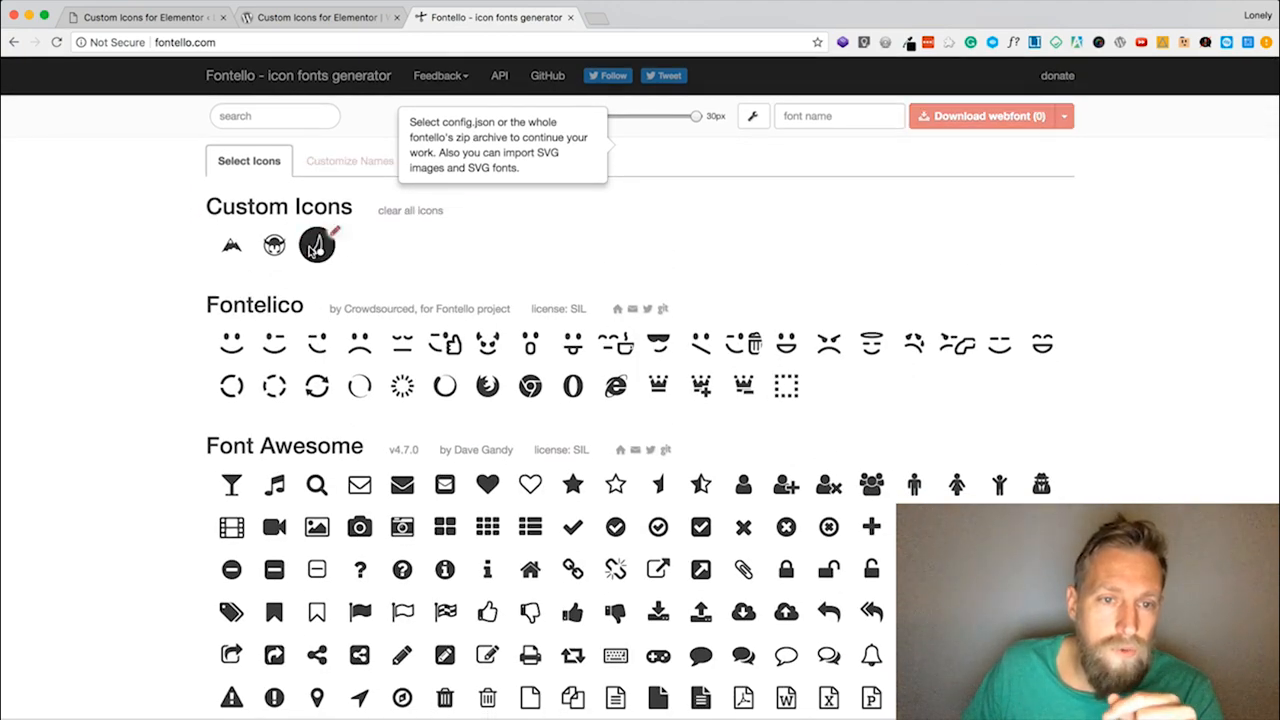
pyautogui.click(316, 245)
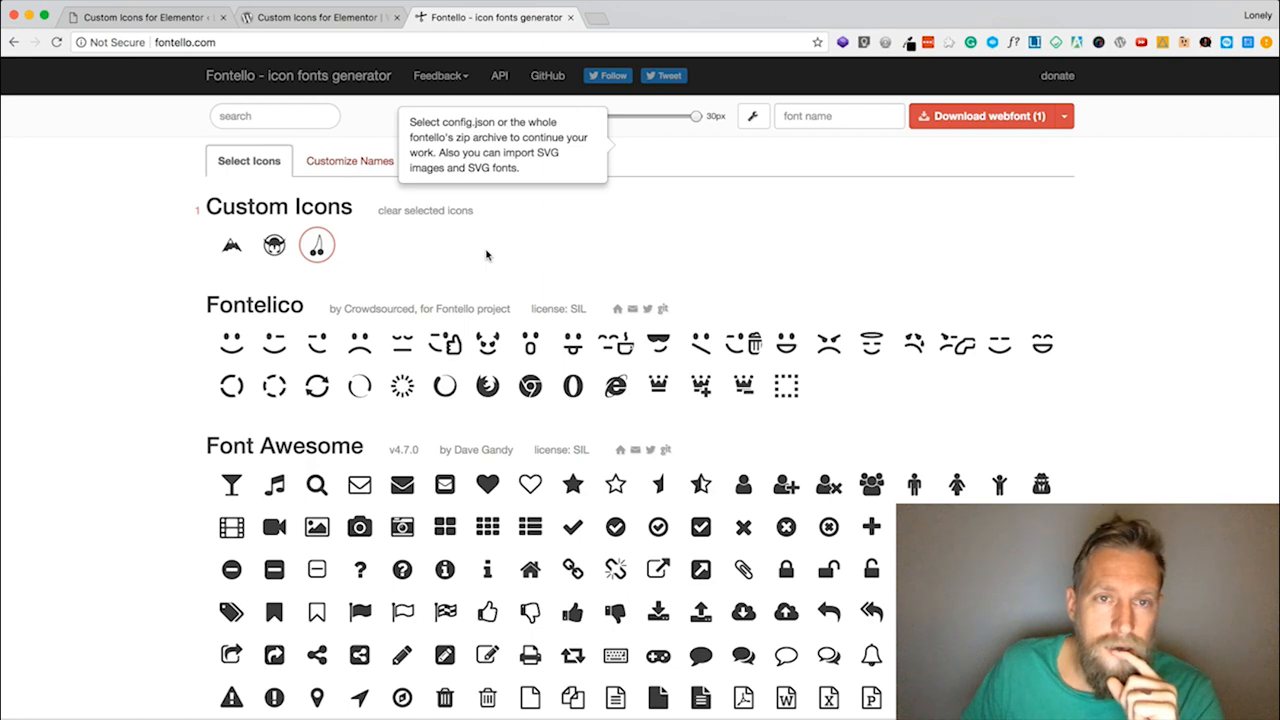
pyautogui.click(145, 17)
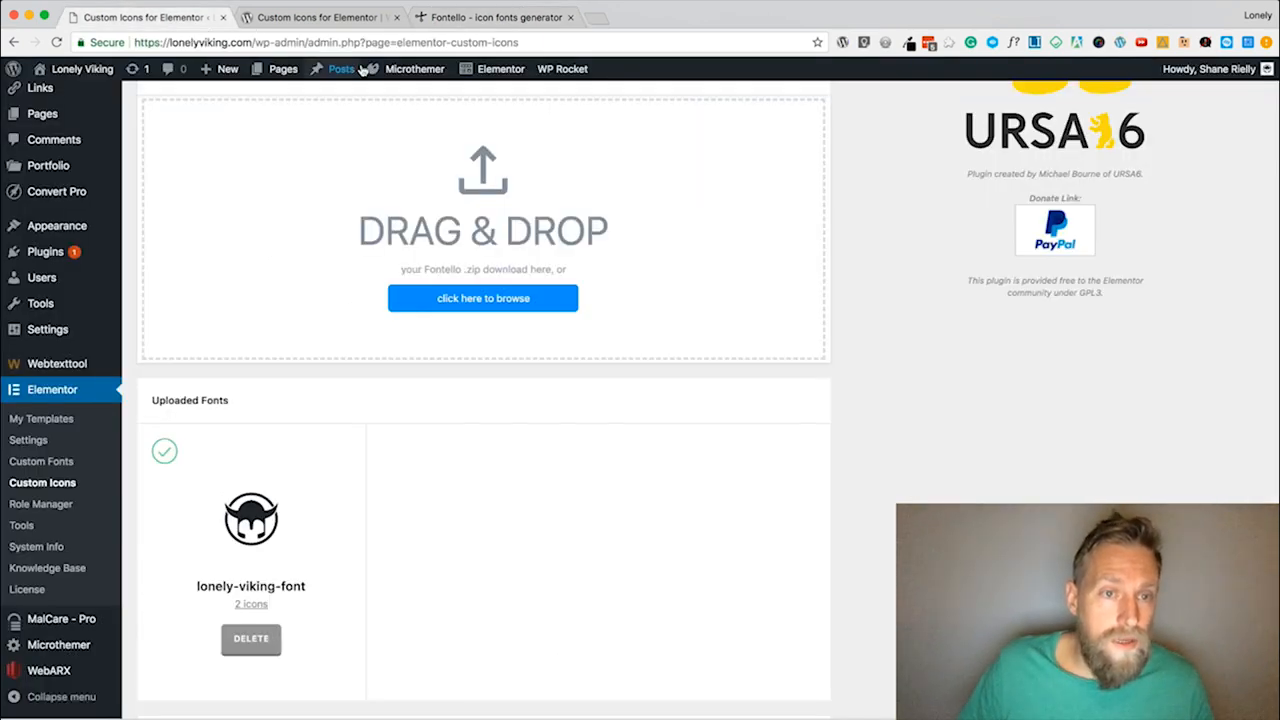
pyautogui.scroll(-3)
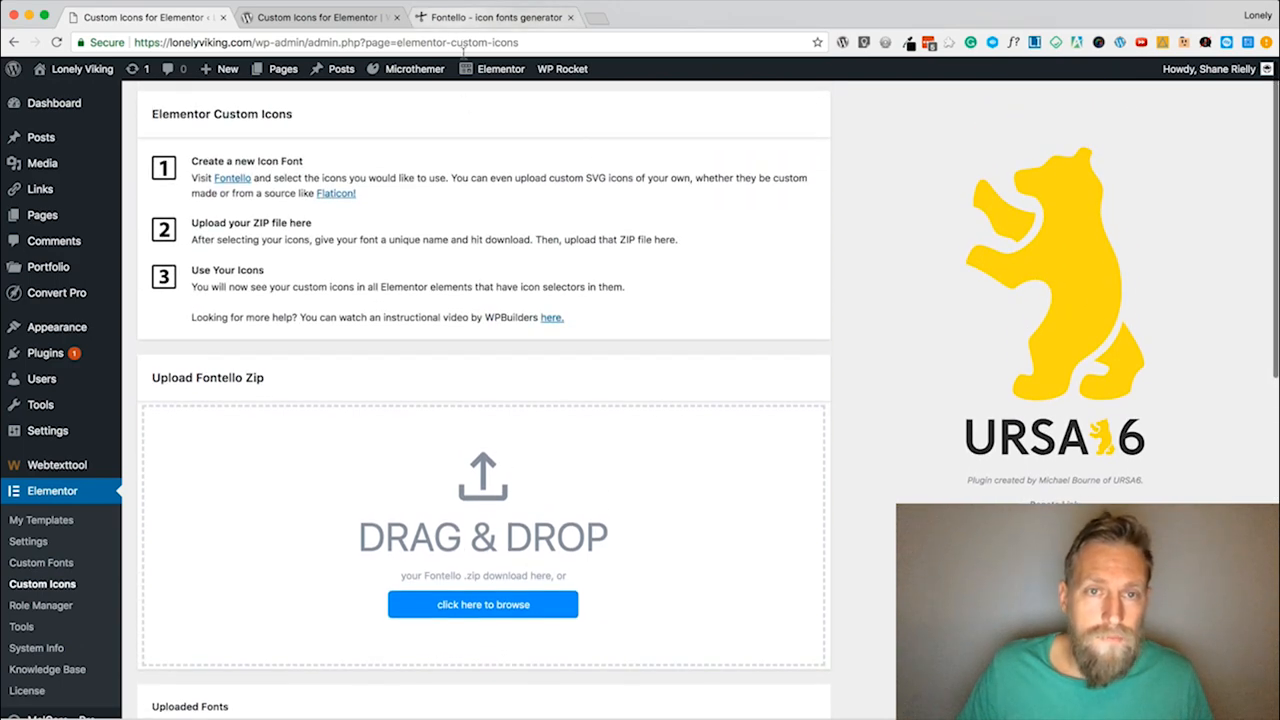
pyautogui.click(495, 17)
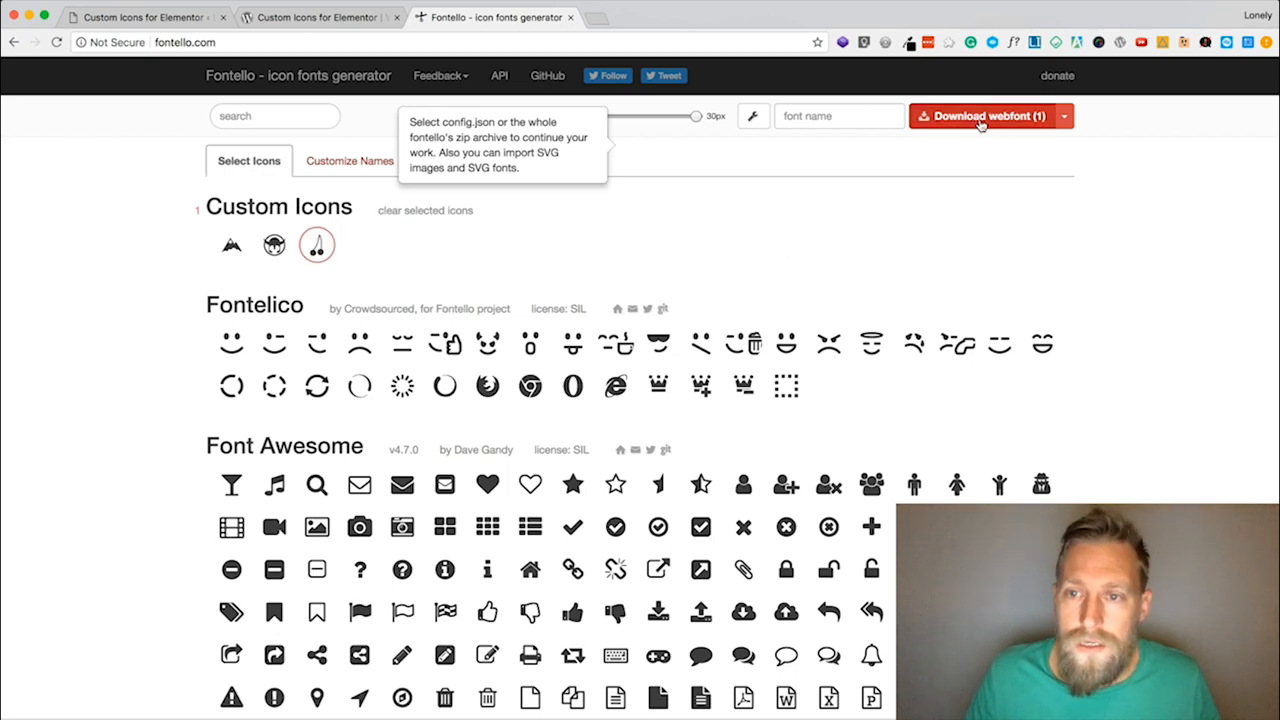
pyautogui.click(985, 116)
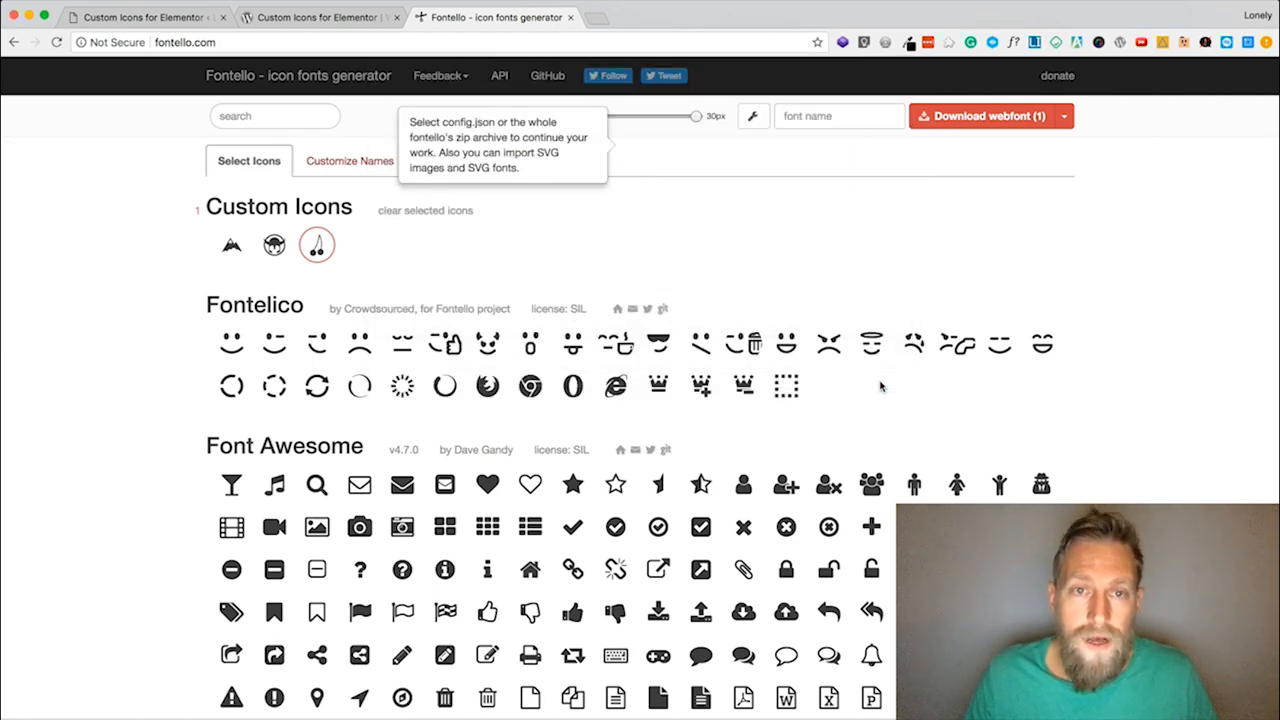
pyautogui.moveTo(113, 618)
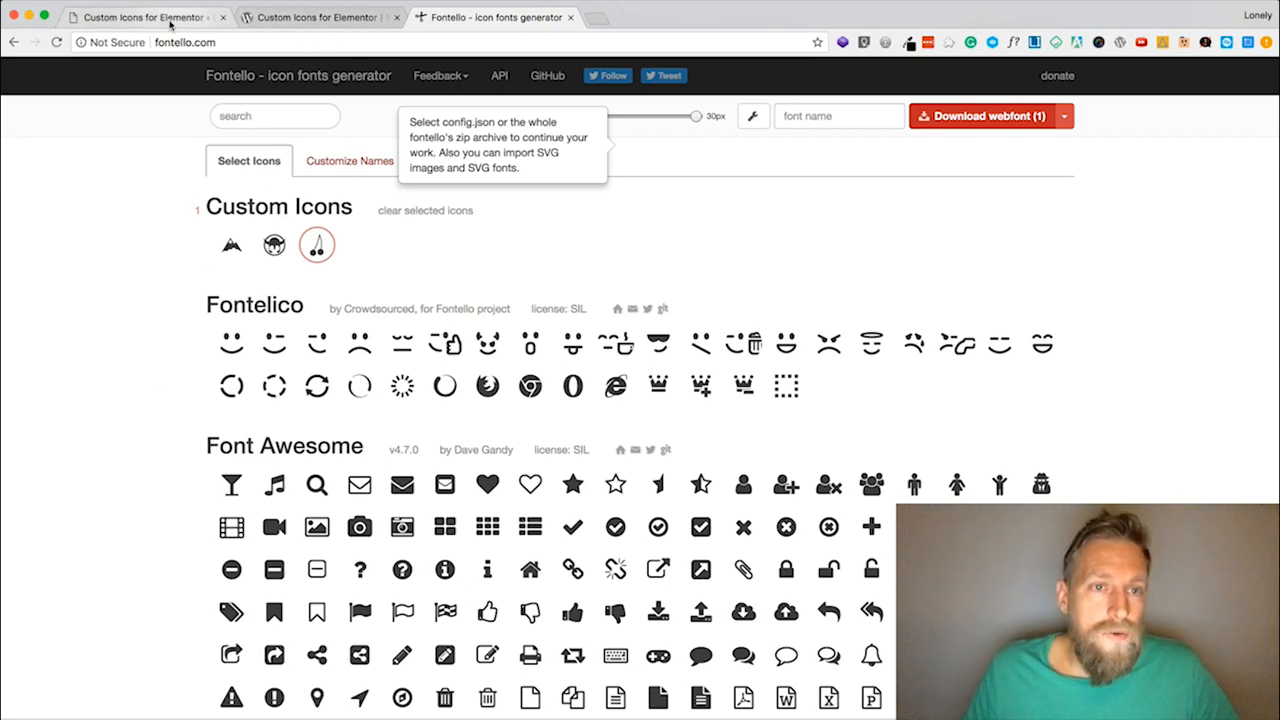
# Confirm Custom Icons for Elementor is active via its wordpress.org listing and plugin search.
pyautogui.click(145, 17)
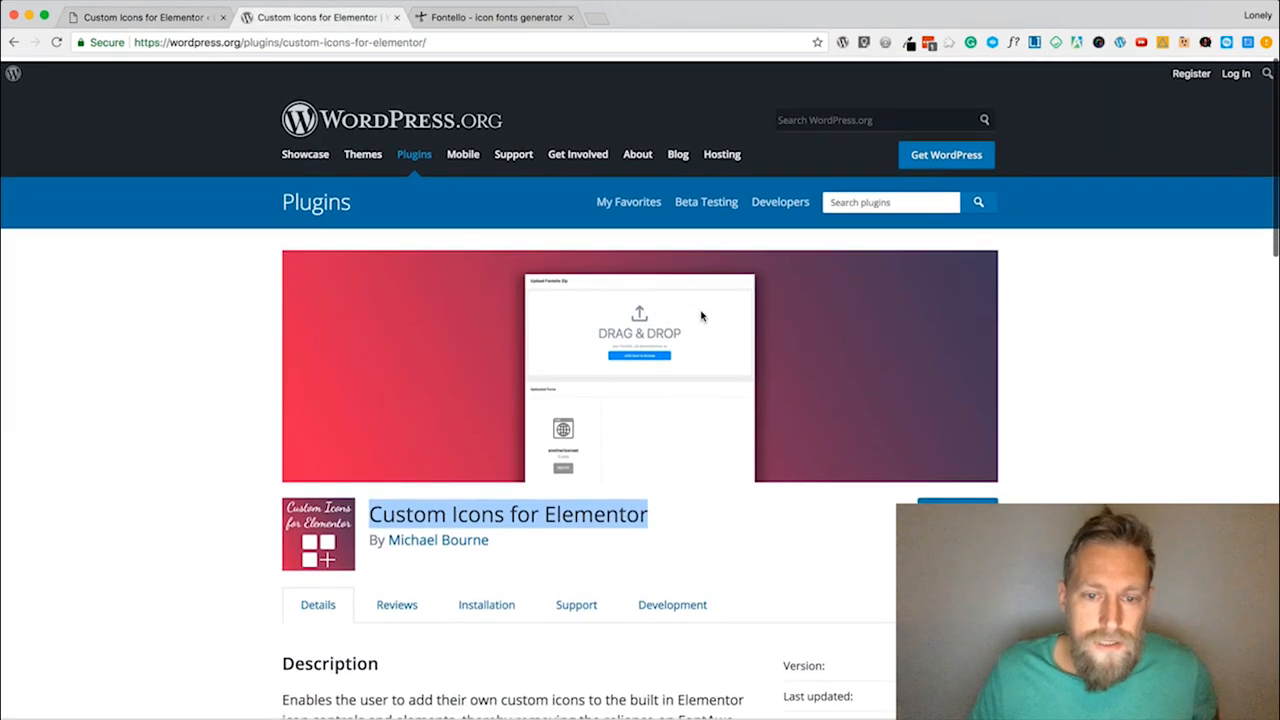
pyautogui.scroll(-3)
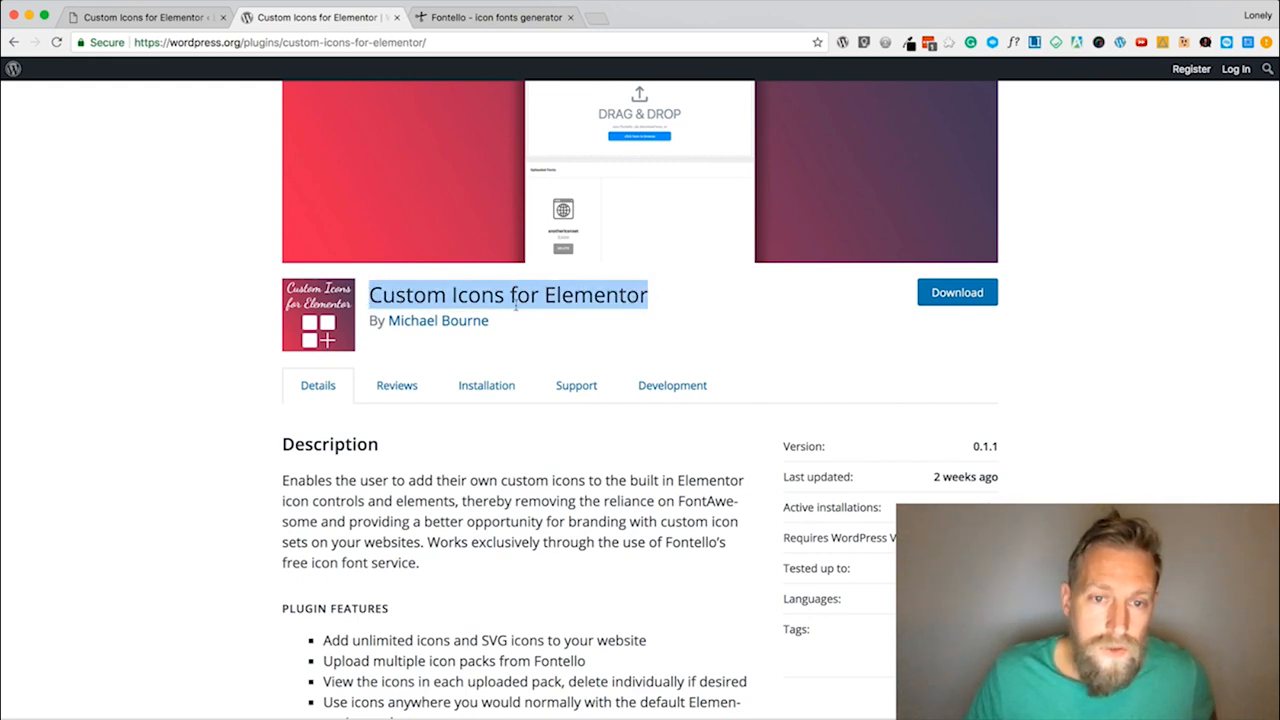
pyautogui.moveTo(318, 385)
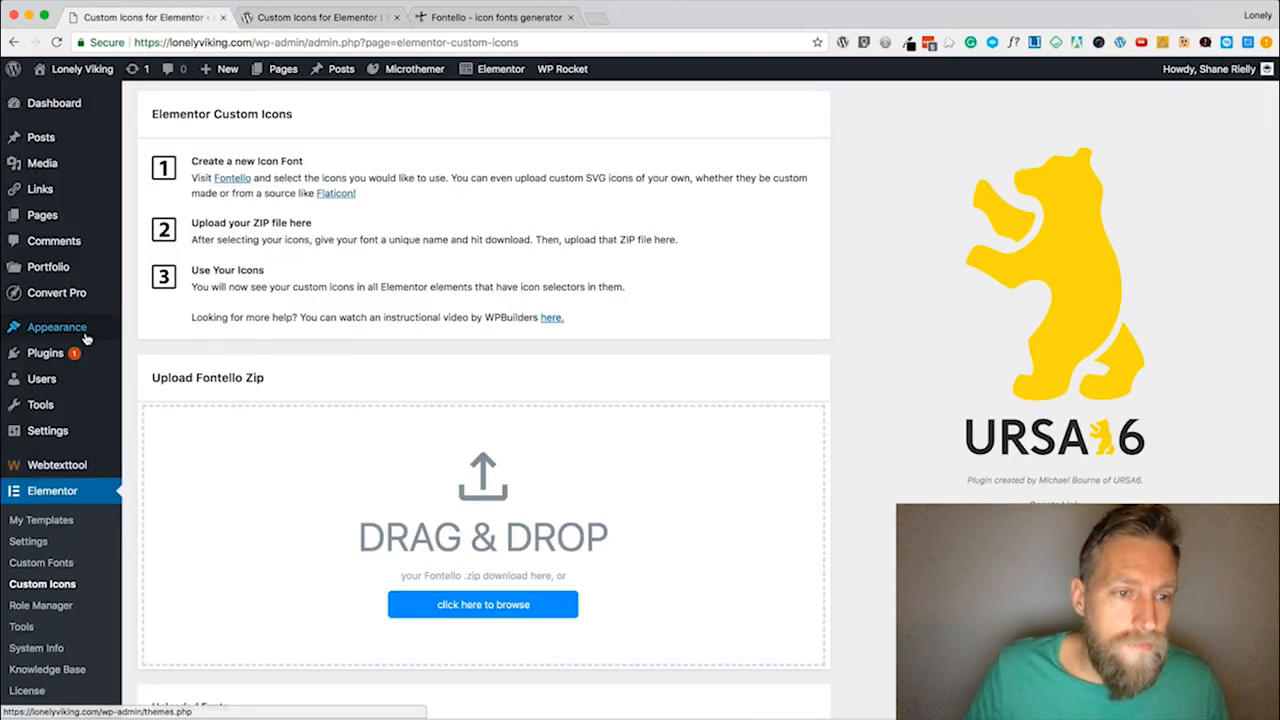
pyautogui.moveTo(45, 353)
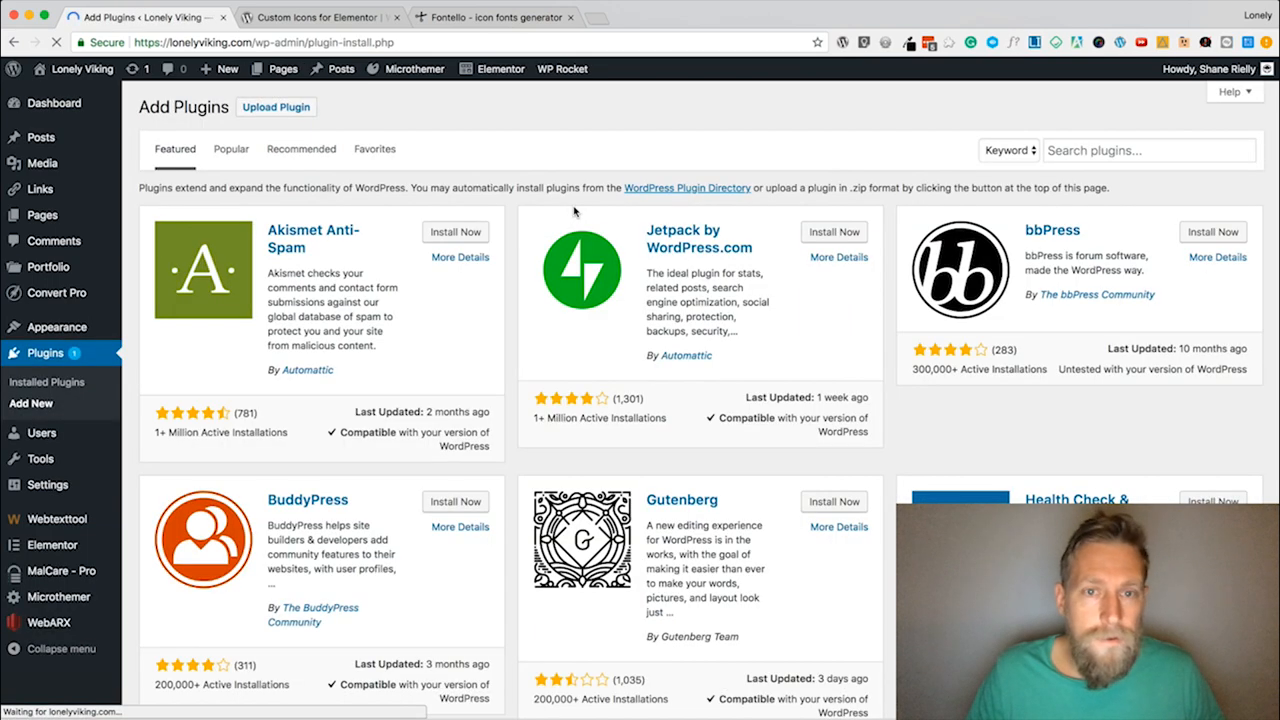
pyautogui.click(1148, 150)
pyautogui.write('Custom Icons for Elementor')
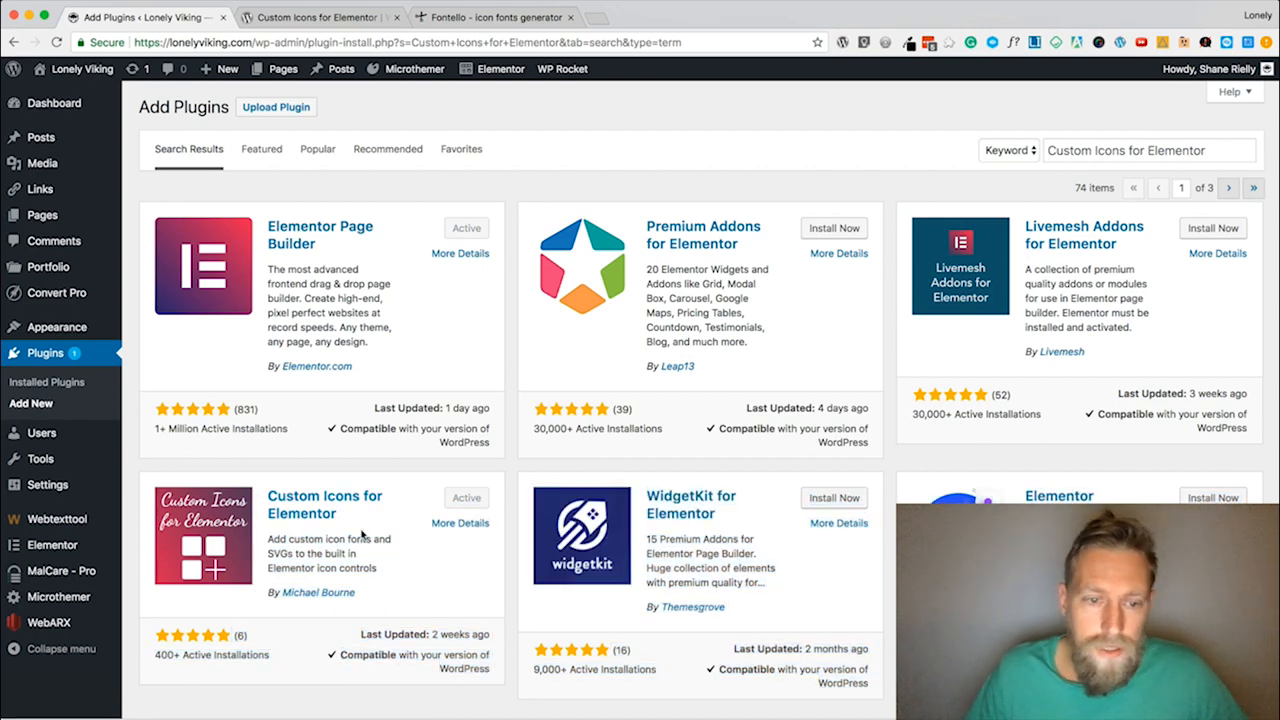
pyautogui.scroll(-3)
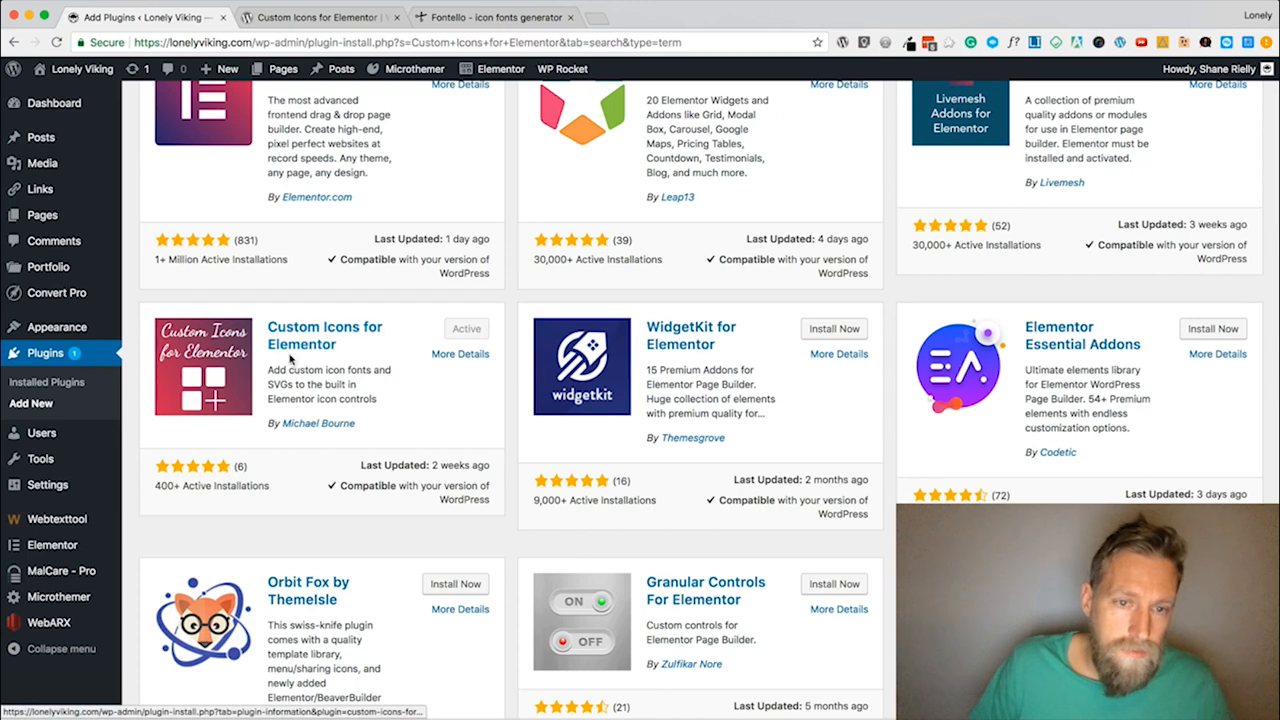
pyautogui.moveTo(443, 384)
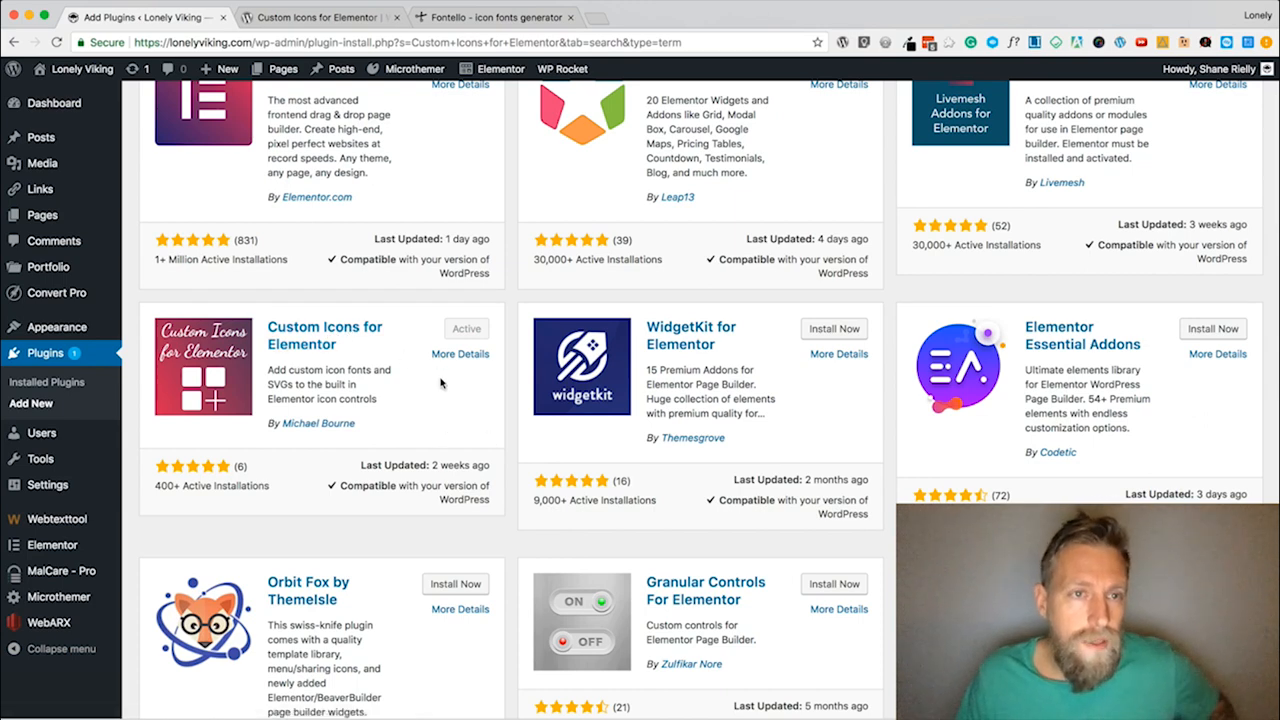
pyautogui.scroll(-3)
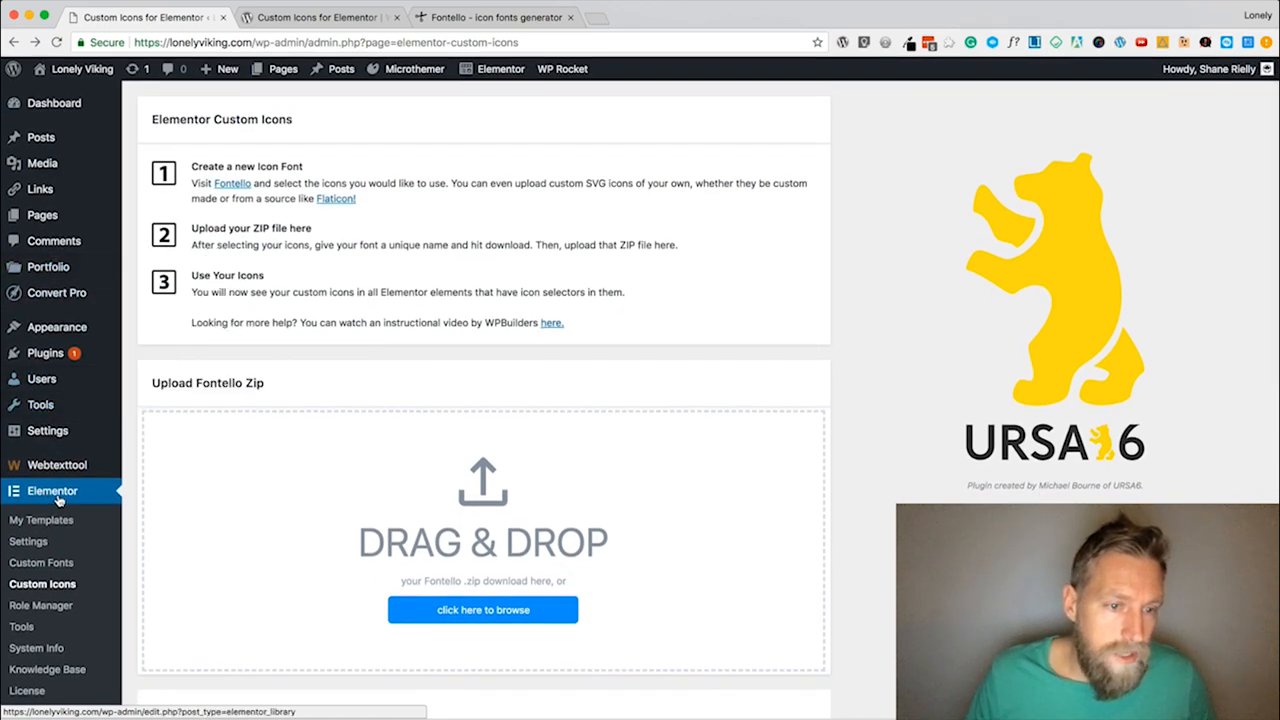
pyautogui.scroll(-3)
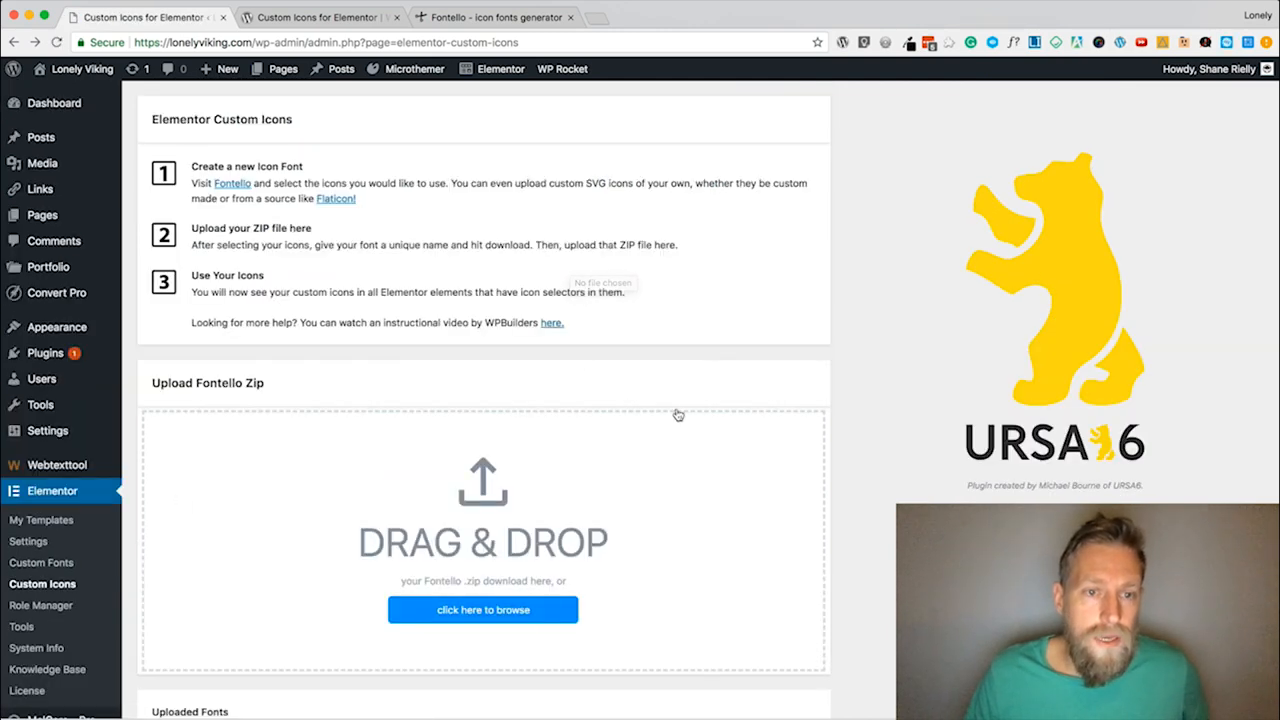
pyautogui.scroll(-3)
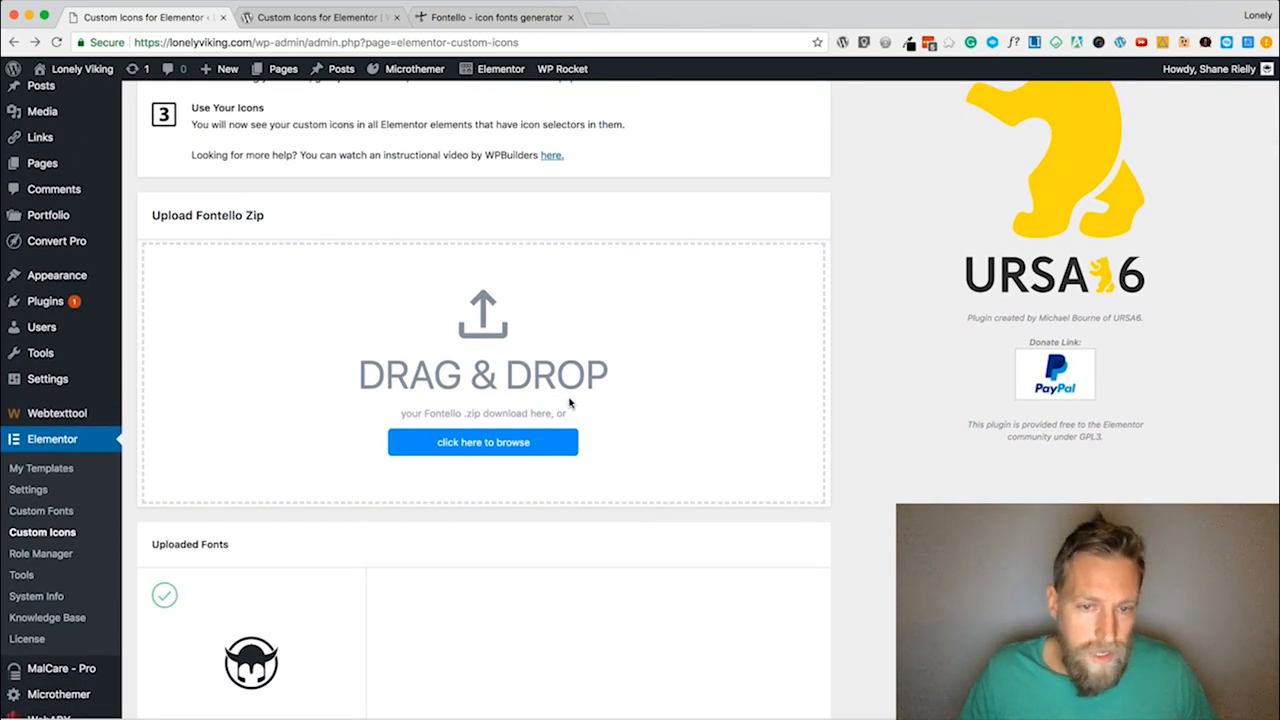
pyautogui.click(482, 442)
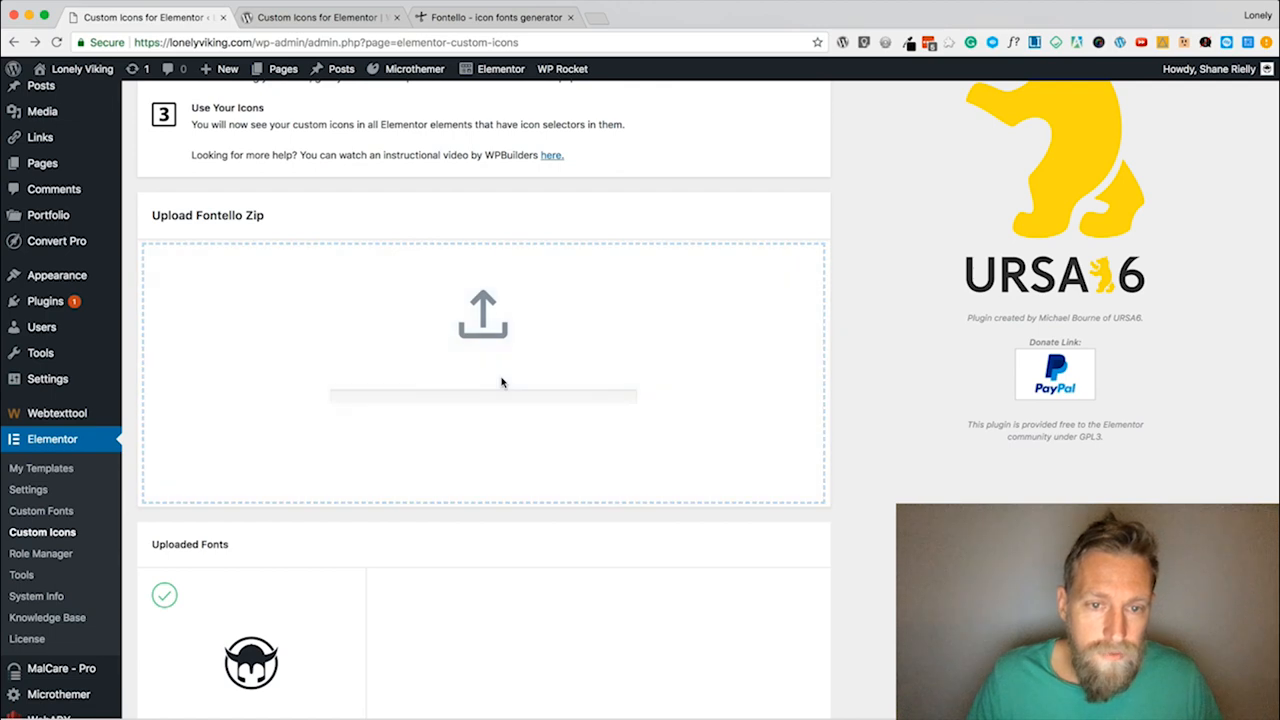
pyautogui.scroll(-3)
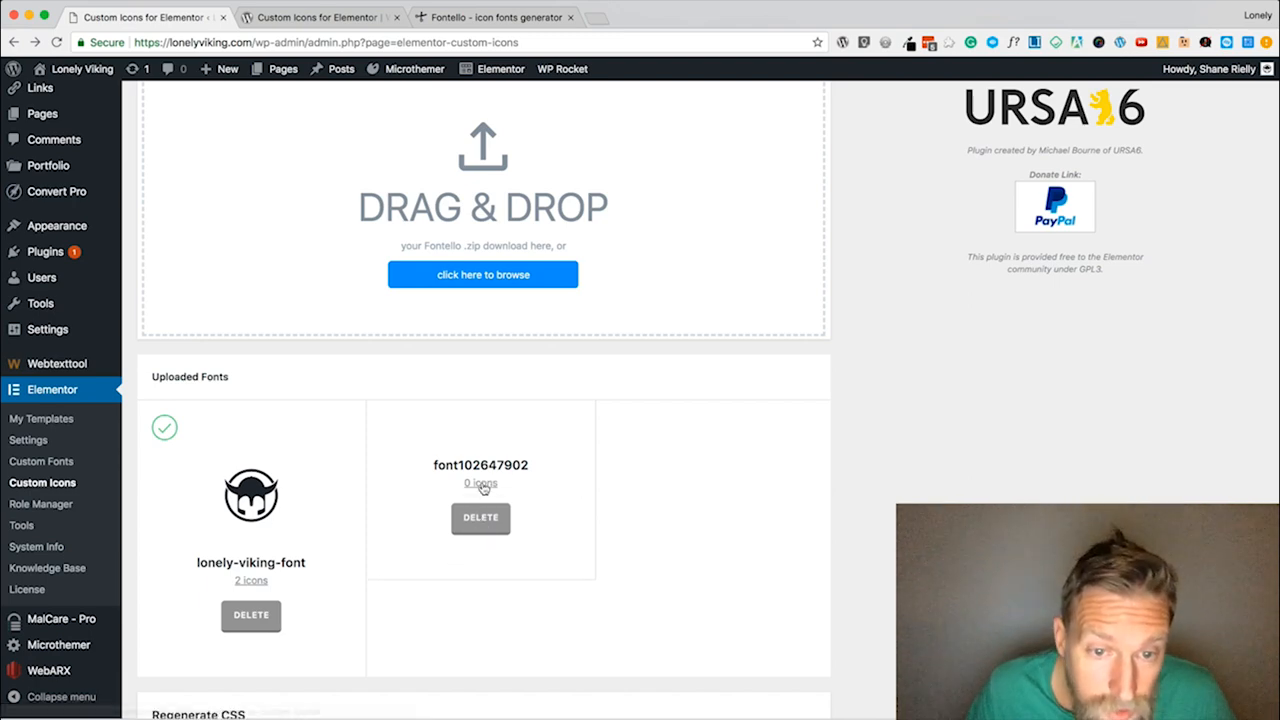
pyautogui.moveTo(610, 374)
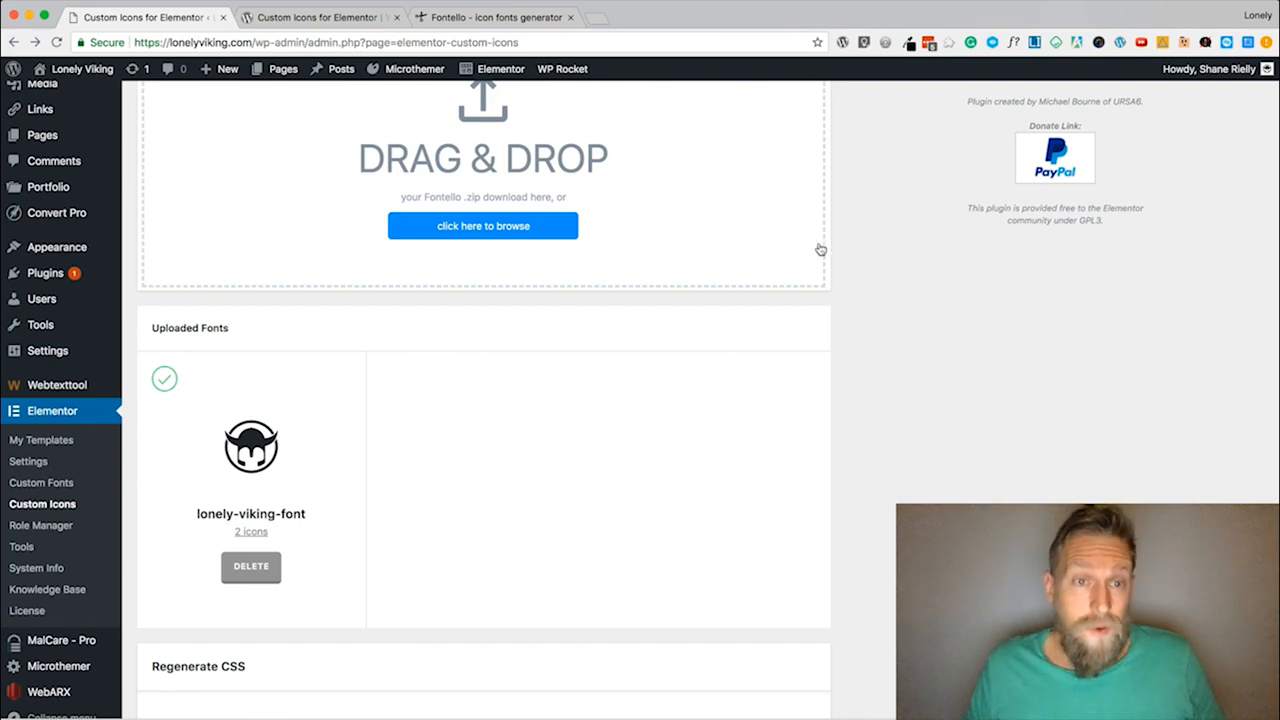
pyautogui.click(501, 68)
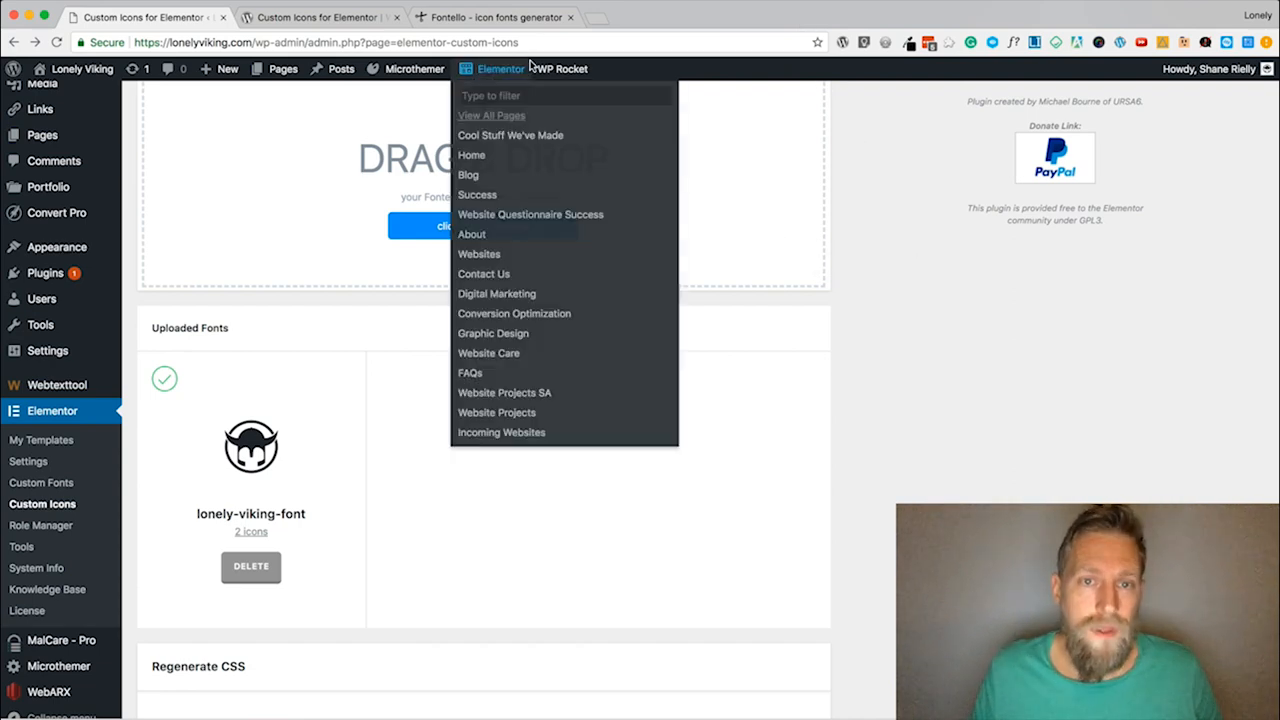
pyautogui.click(494, 17)
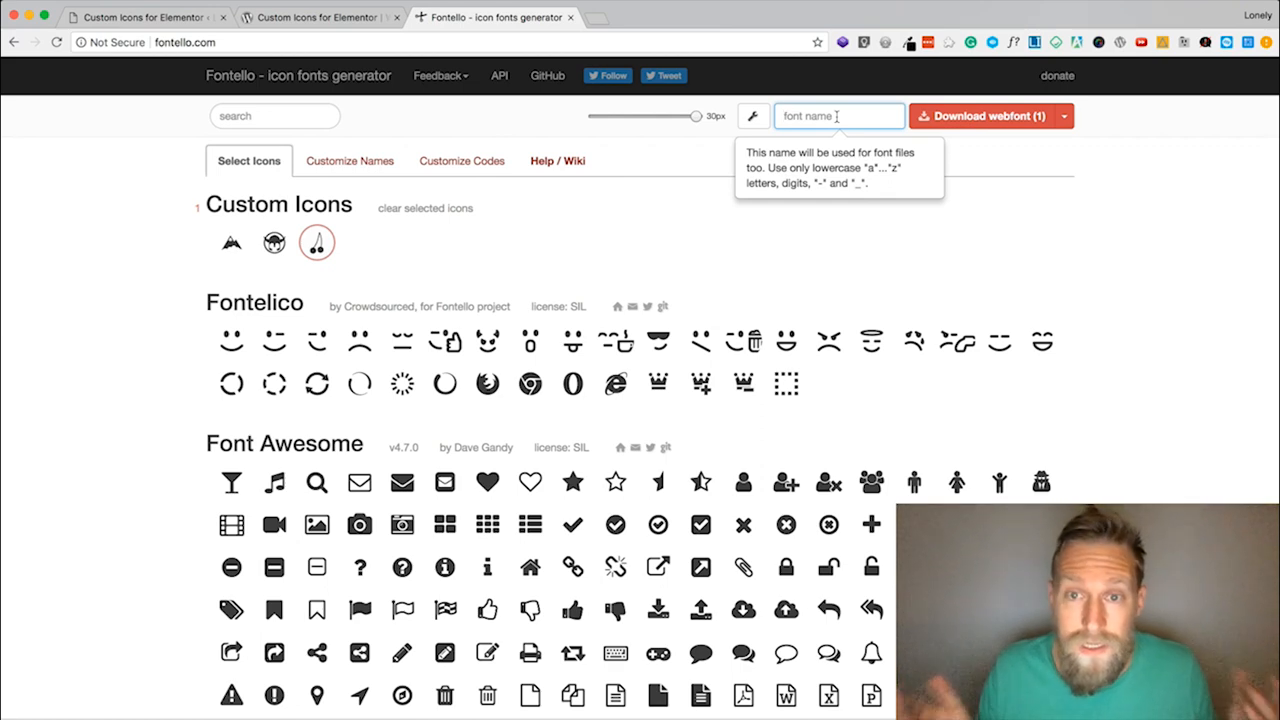
# Name the Fontello icon font 'tutorial-font' and return to WordPress Custom Icons.
pyautogui.write('tutorial')
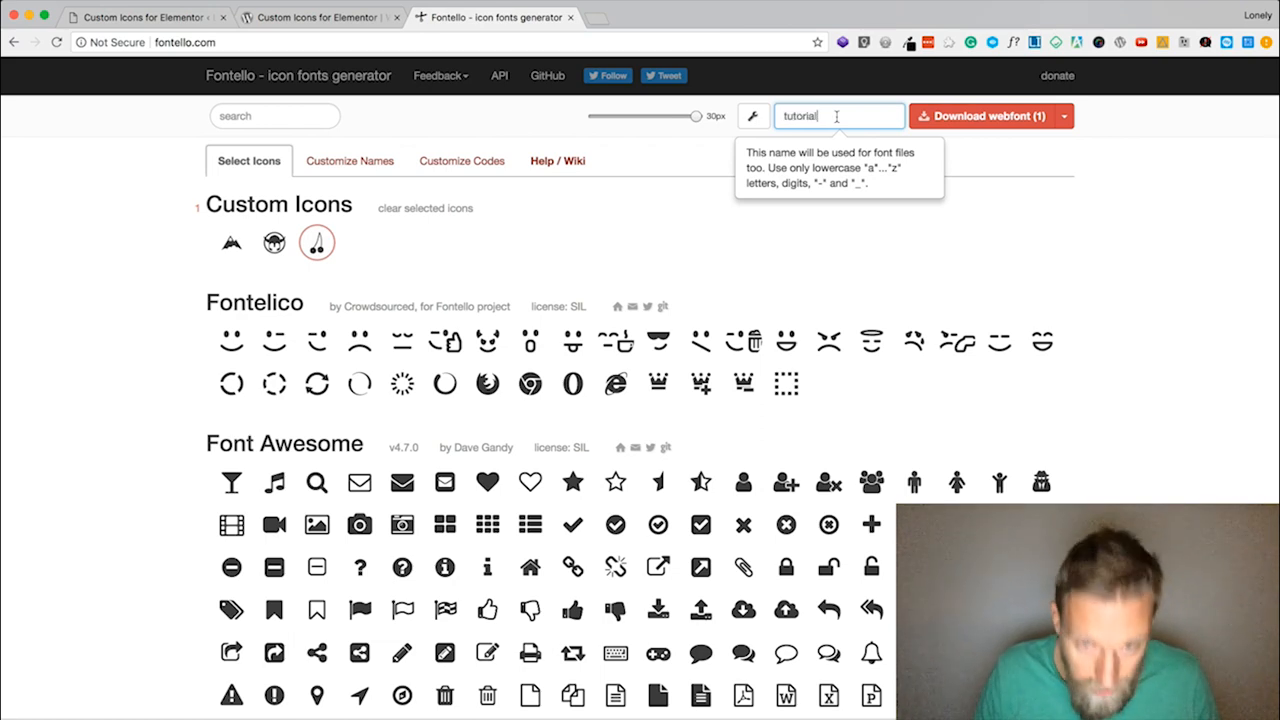
pyautogui.write('-font')
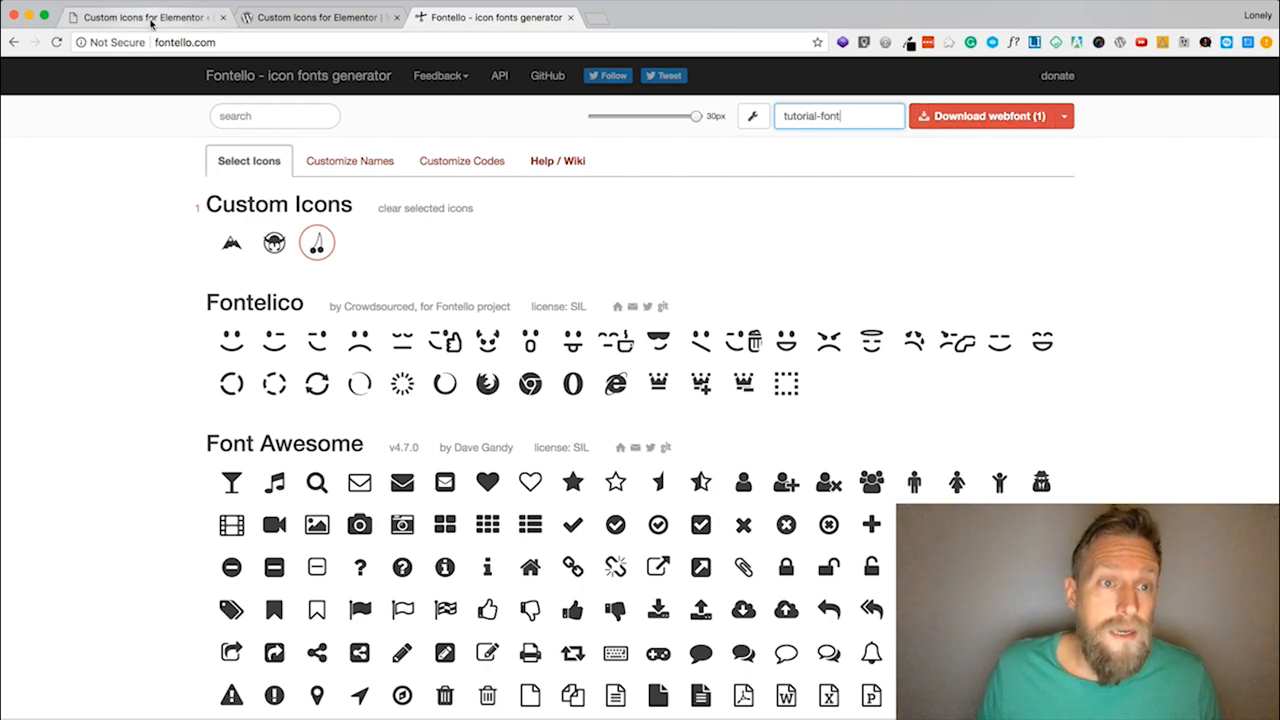
pyautogui.click(145, 17)
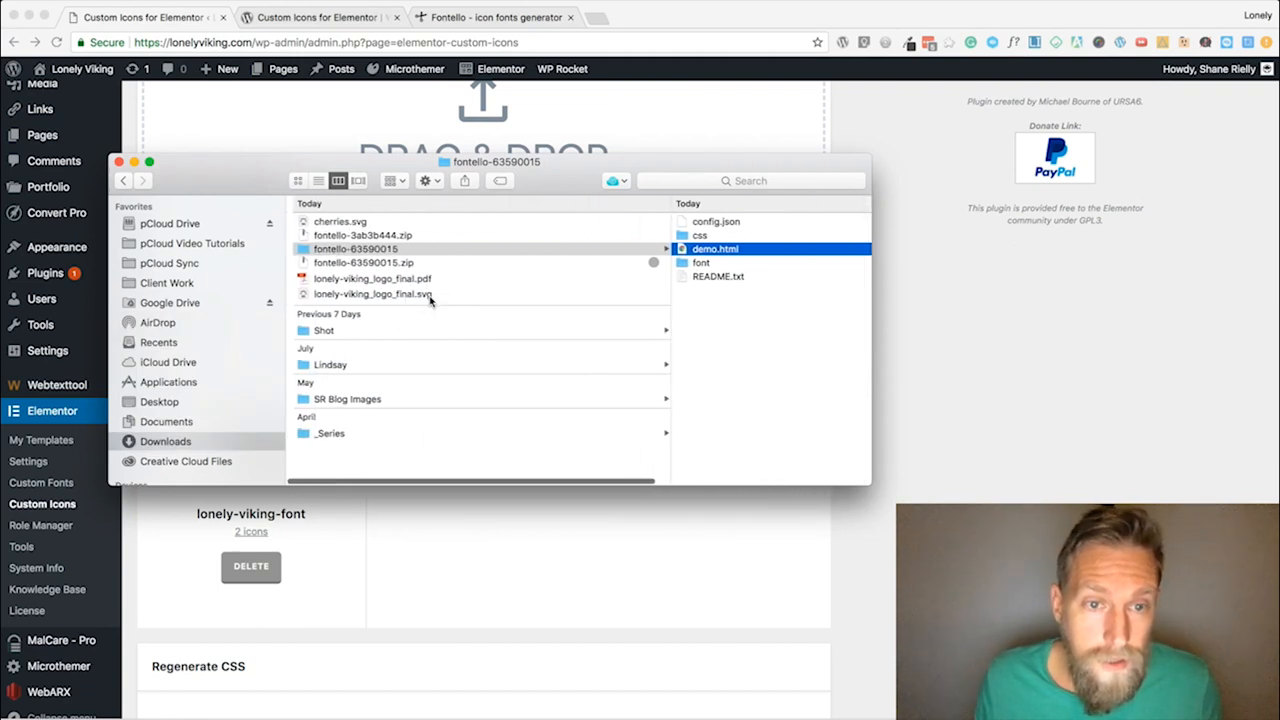
# Drop the Fontello zip onto Custom Icons and confirm tutorial-font lists 3 icons.
pyautogui.click(363, 235)
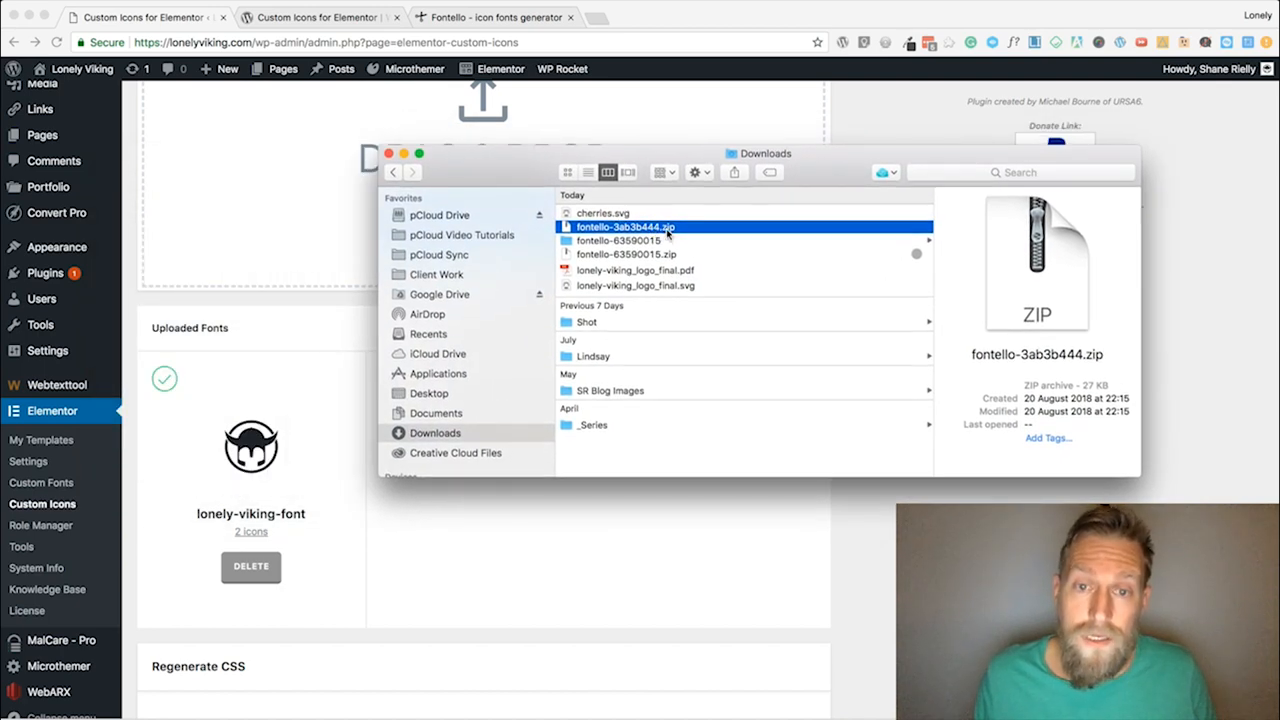
pyautogui.moveTo(625, 227); pyautogui.dragTo(290, 173)
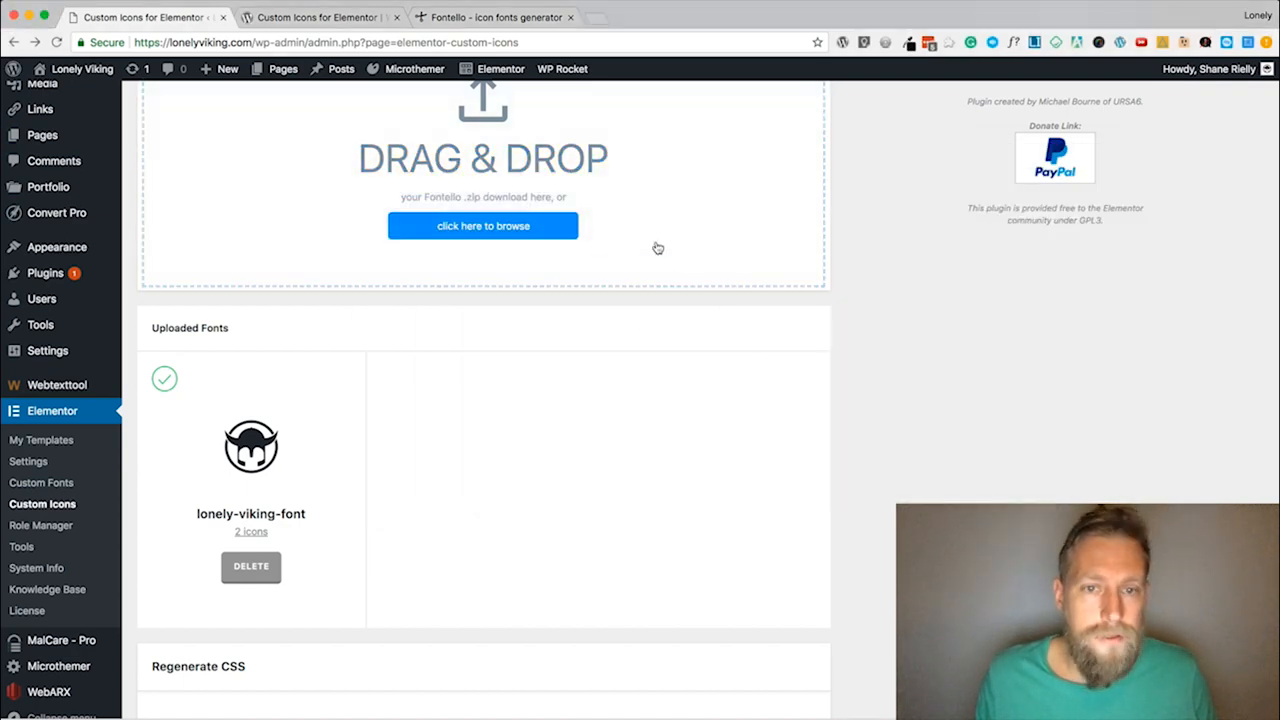
pyautogui.moveTo(910, 302)
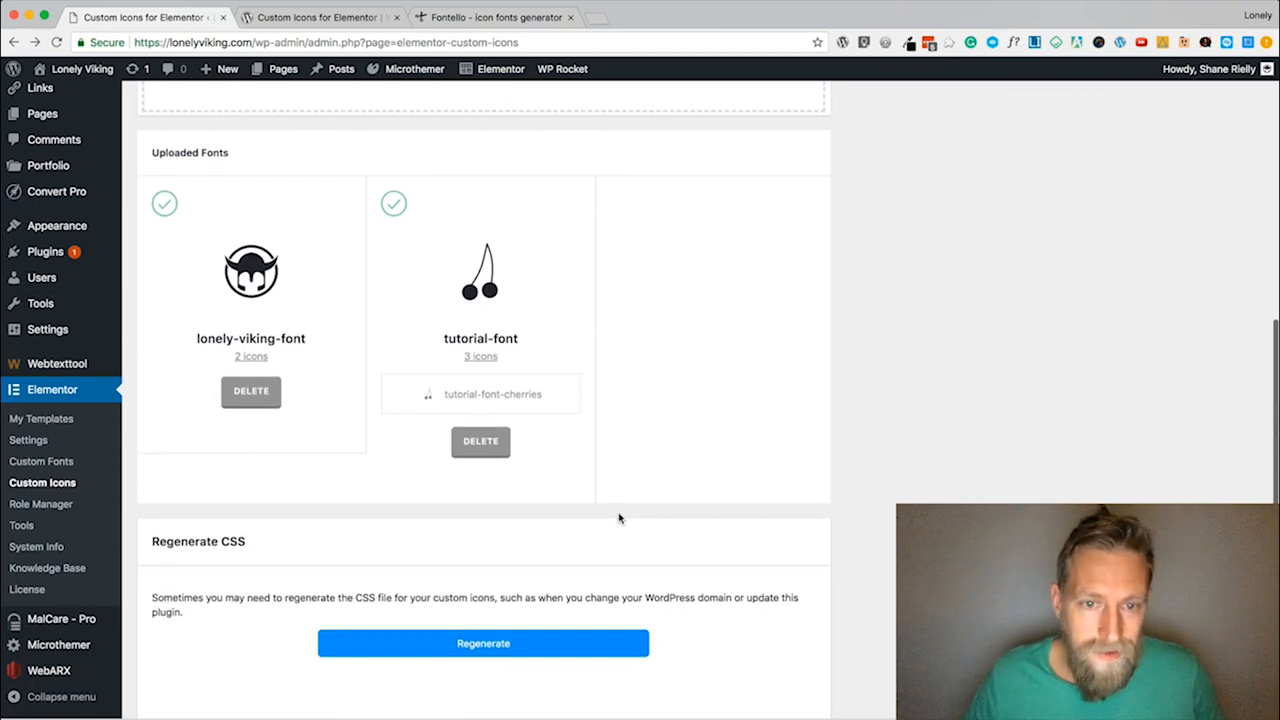
pyautogui.moveTo(432, 394)
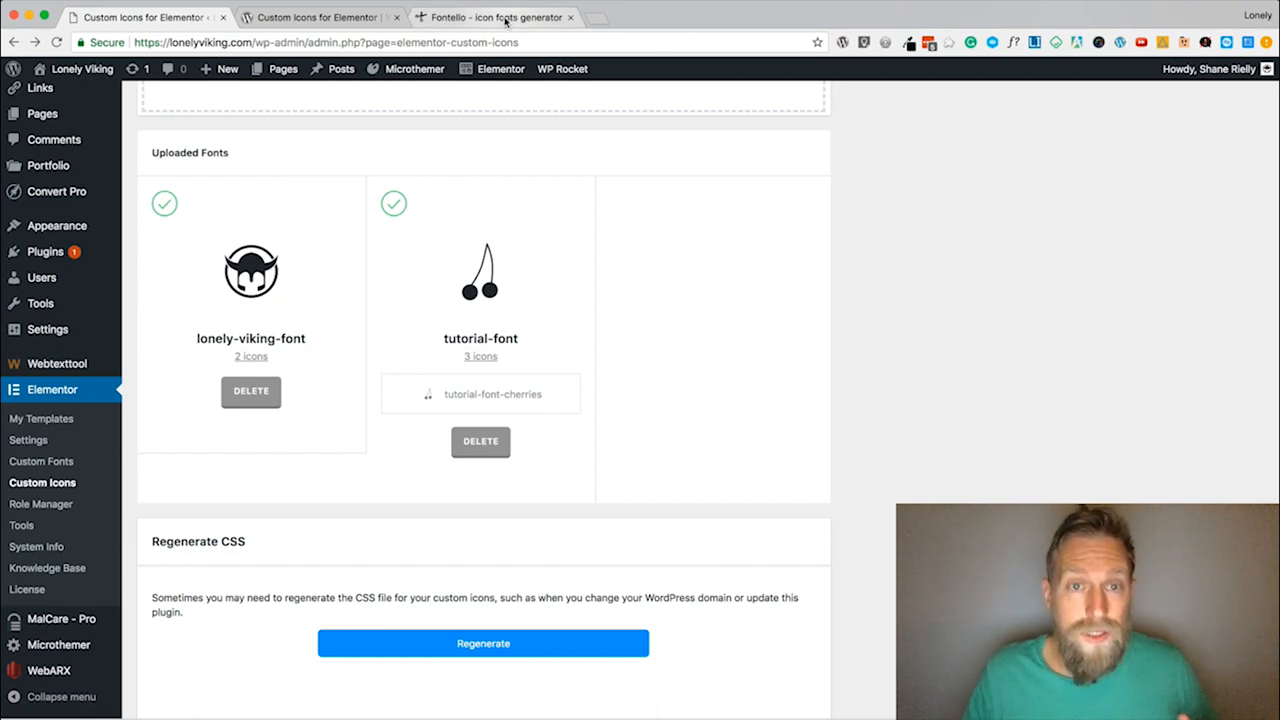
pyautogui.click(492, 17)
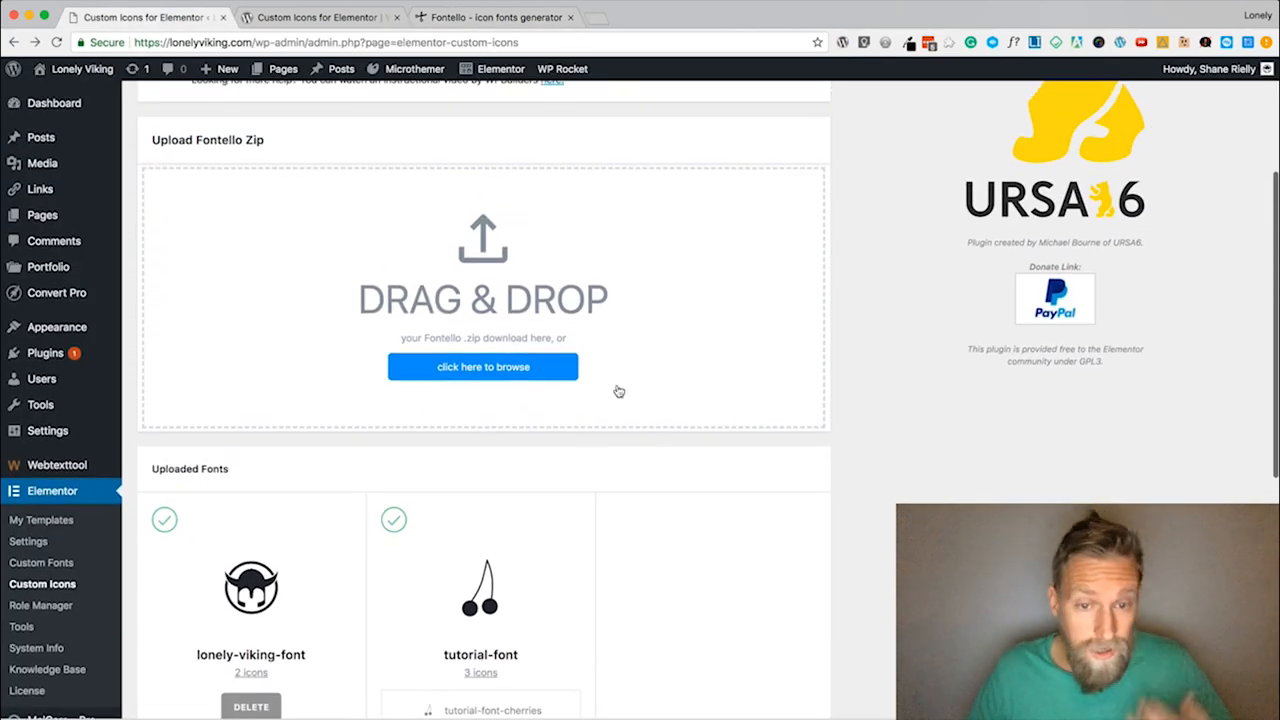
pyautogui.scroll(-3)
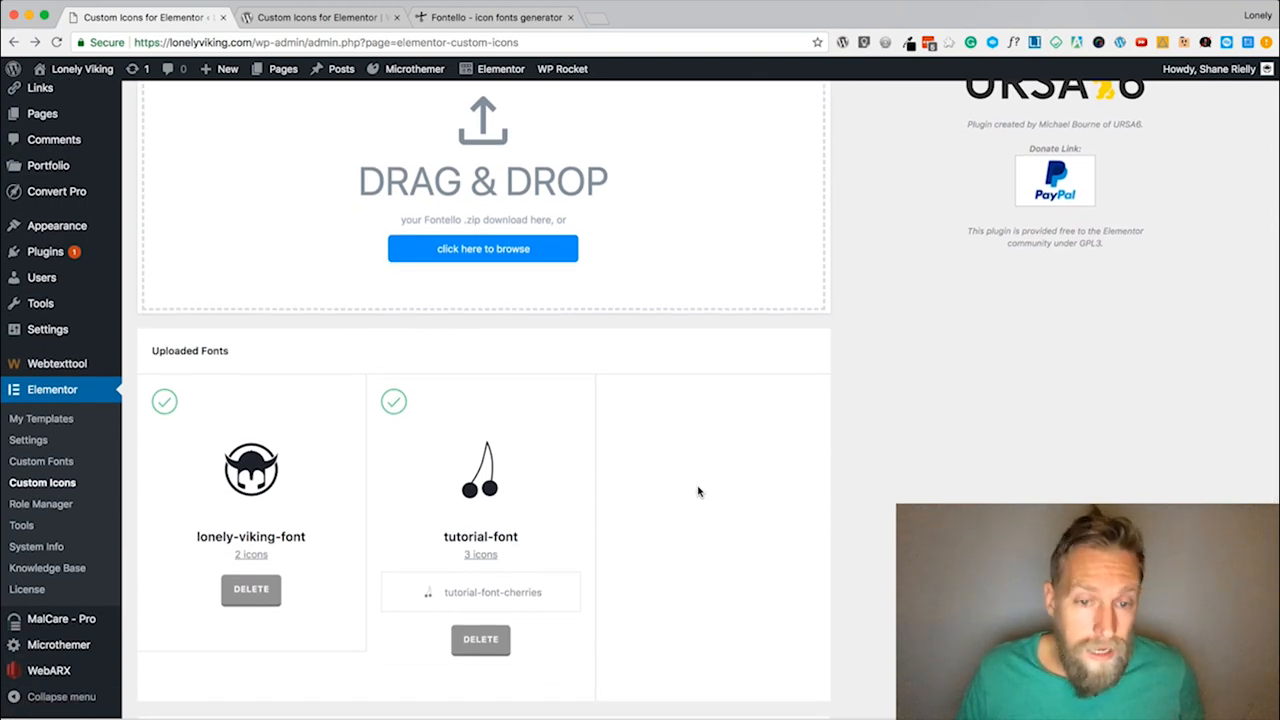
pyautogui.moveTo(218, 150)
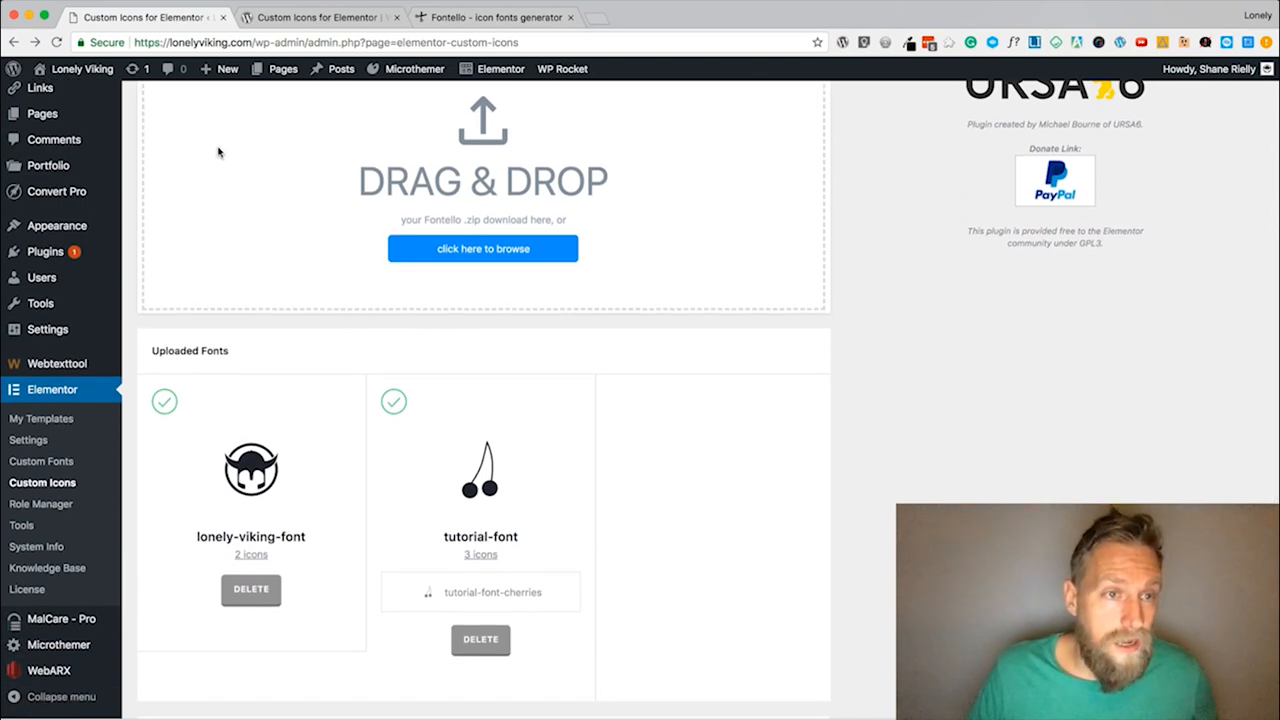
pyautogui.moveTo(42, 113)
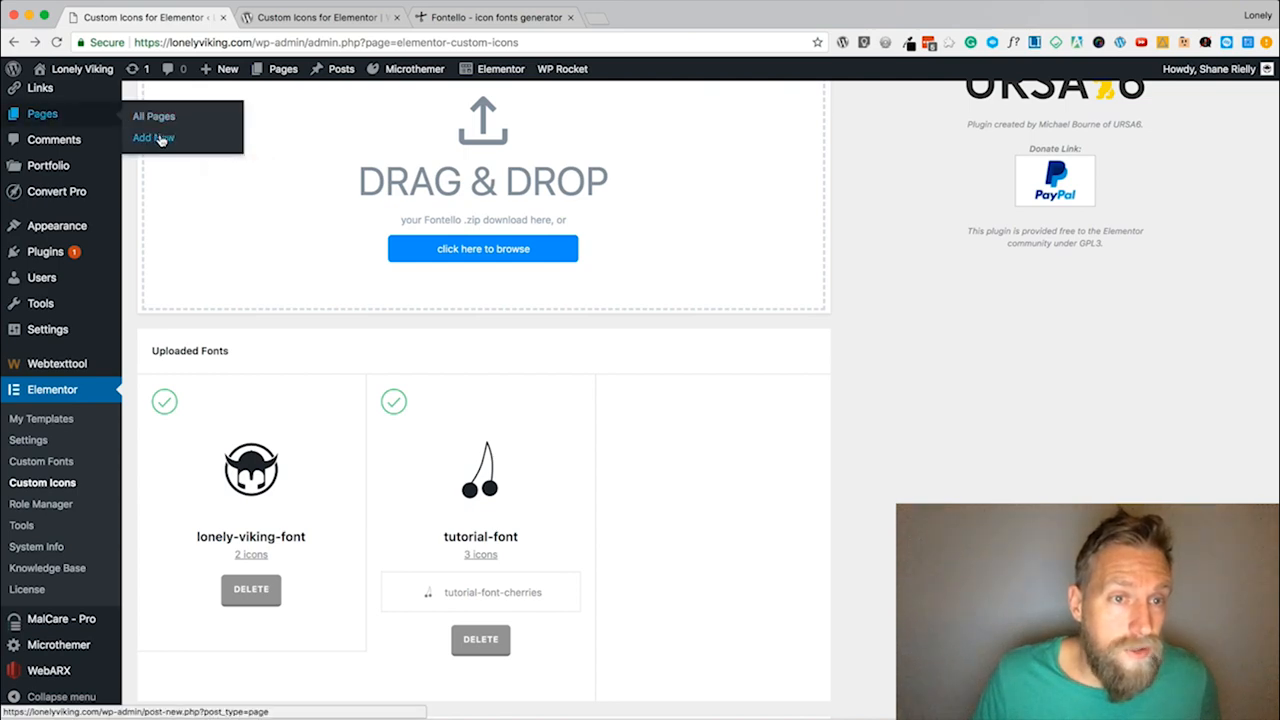
# Add a new page titled 'Tutorial' and launch Edit with Elementor.
pyautogui.click(153, 137)
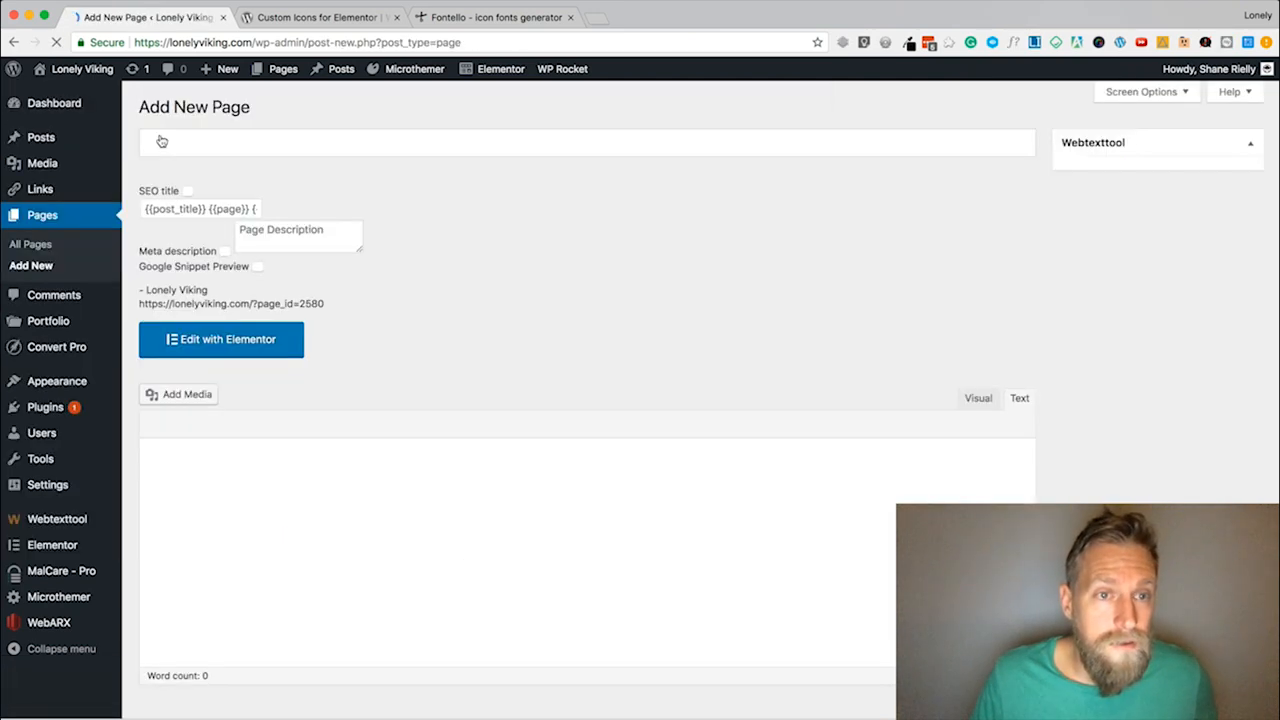
pyautogui.click(587, 142)
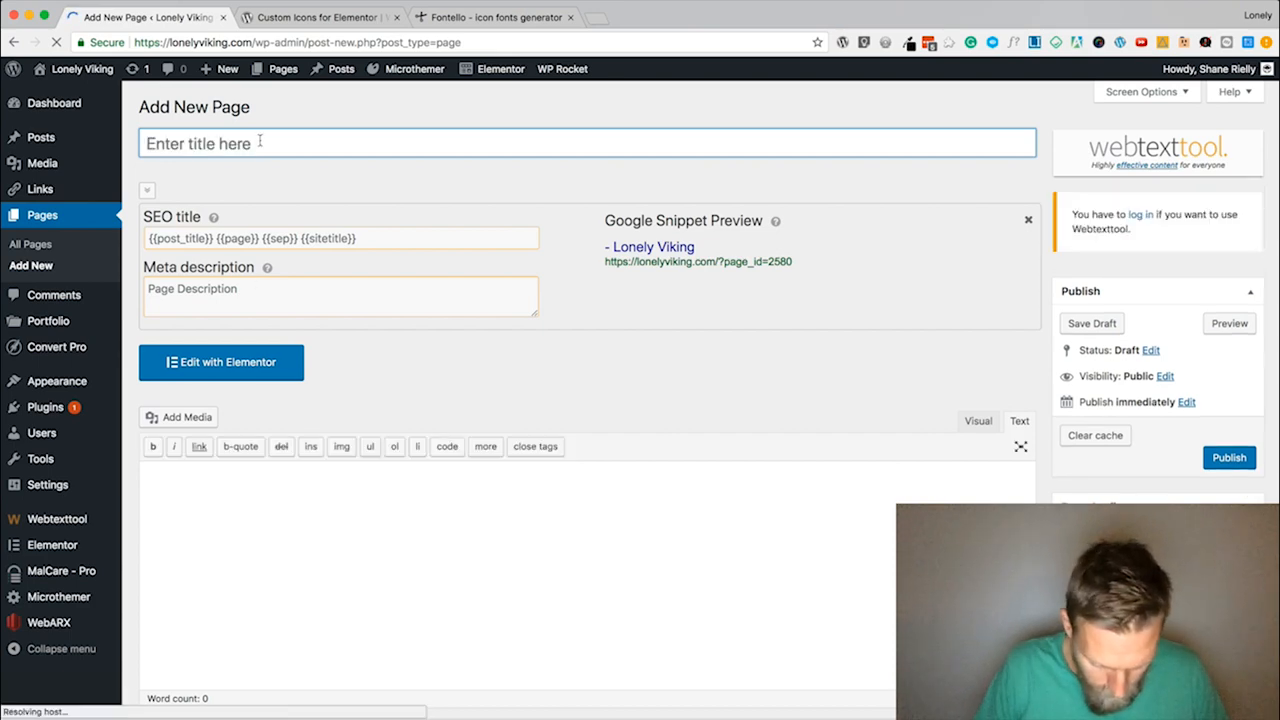
pyautogui.write('Tutori')
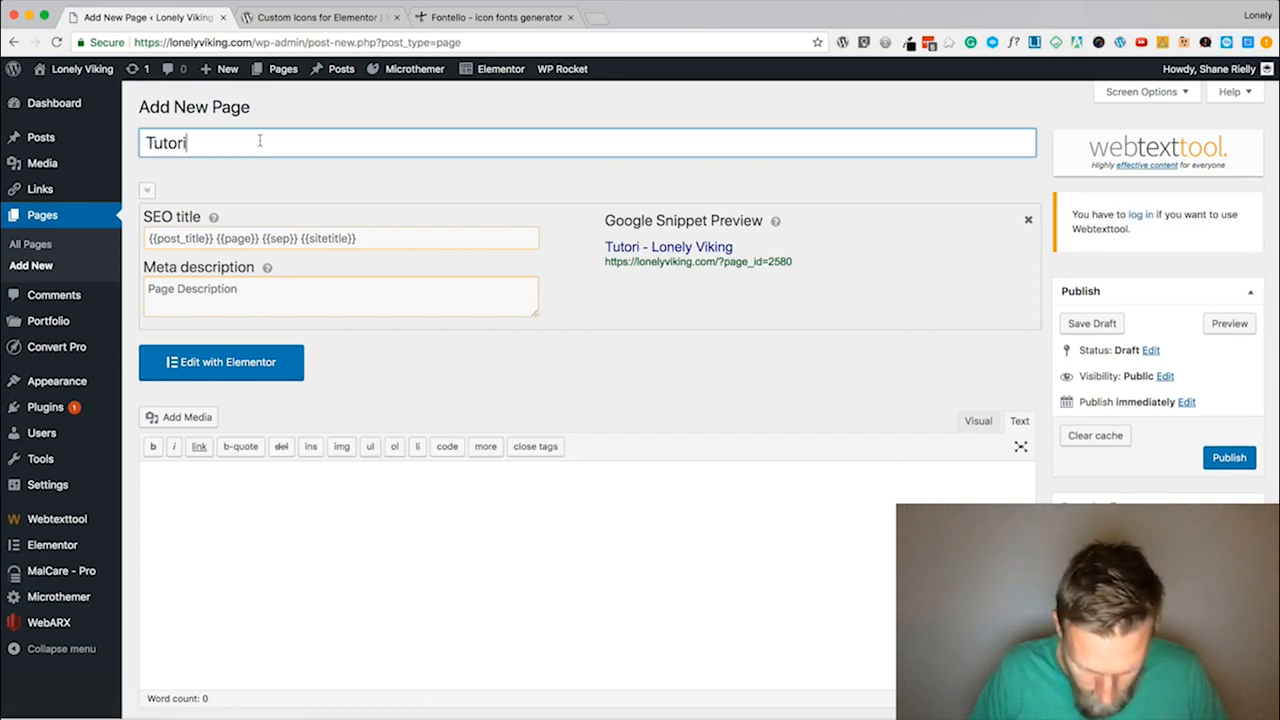
pyautogui.write('al')
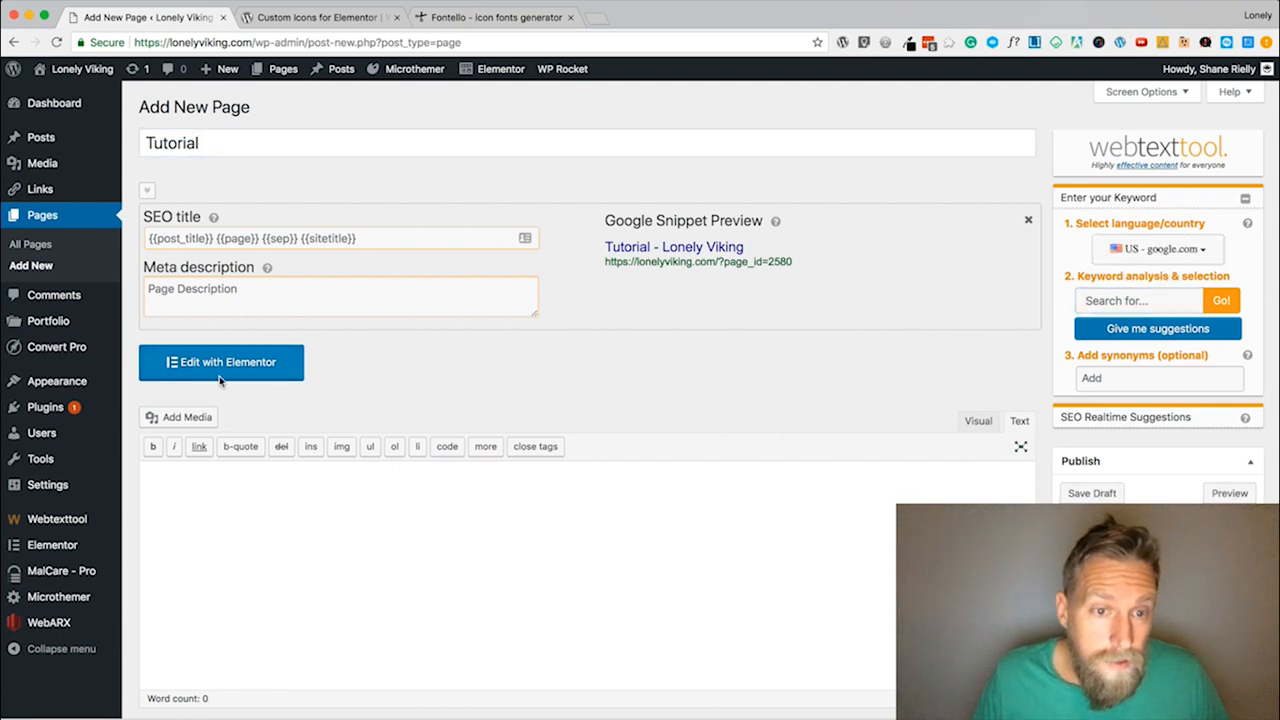
pyautogui.click(221, 362)
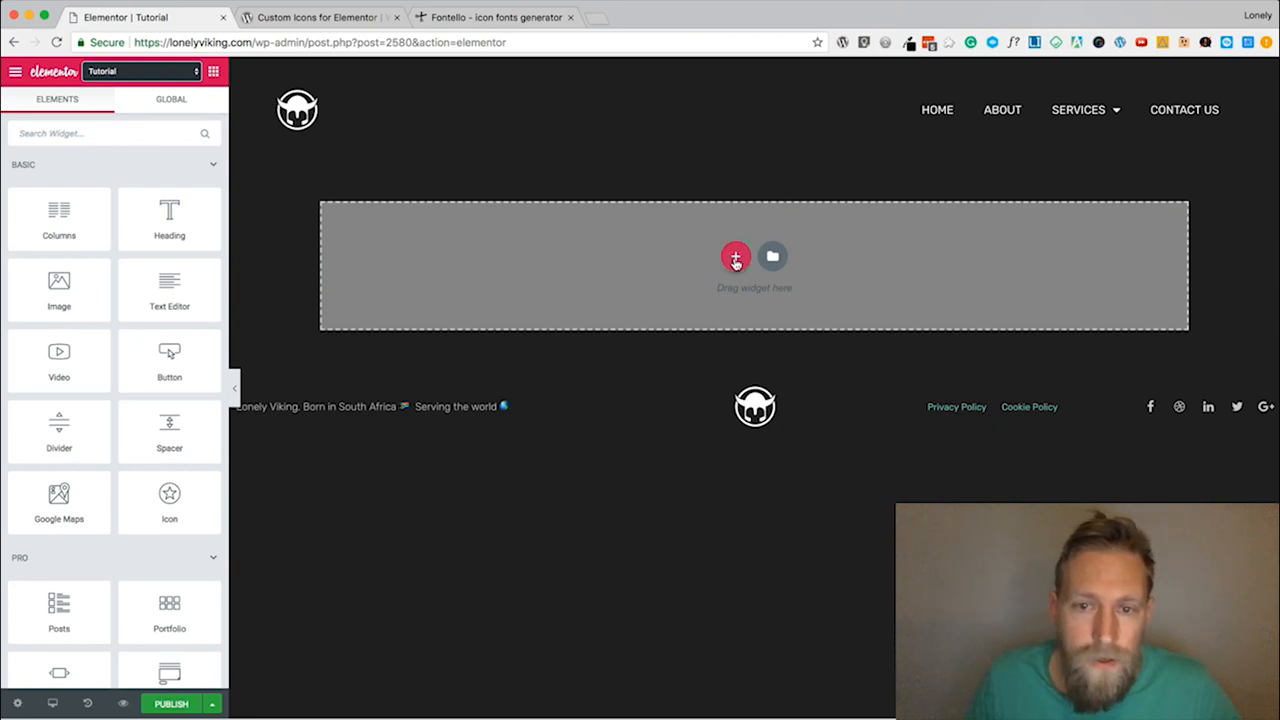
# Add a two-column section with an Icon widget set to the cherries icon on the left.
pyautogui.click(754, 265)
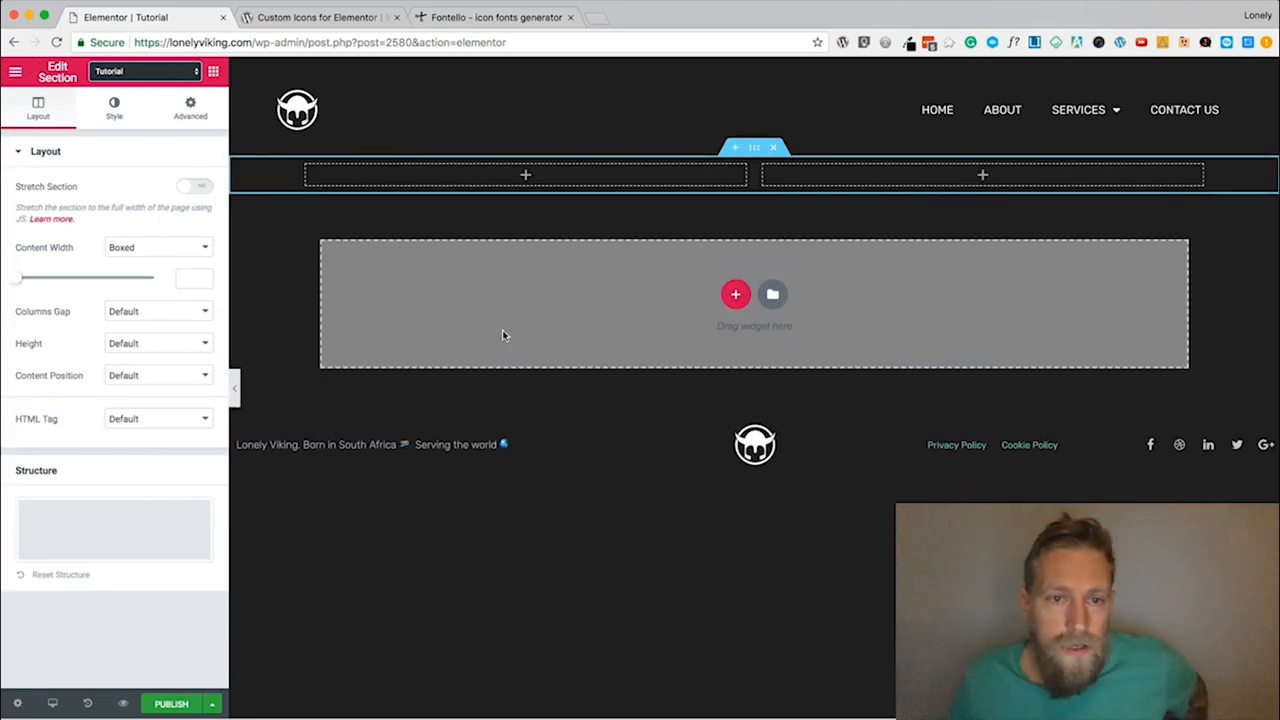
pyautogui.moveTo(521, 329)
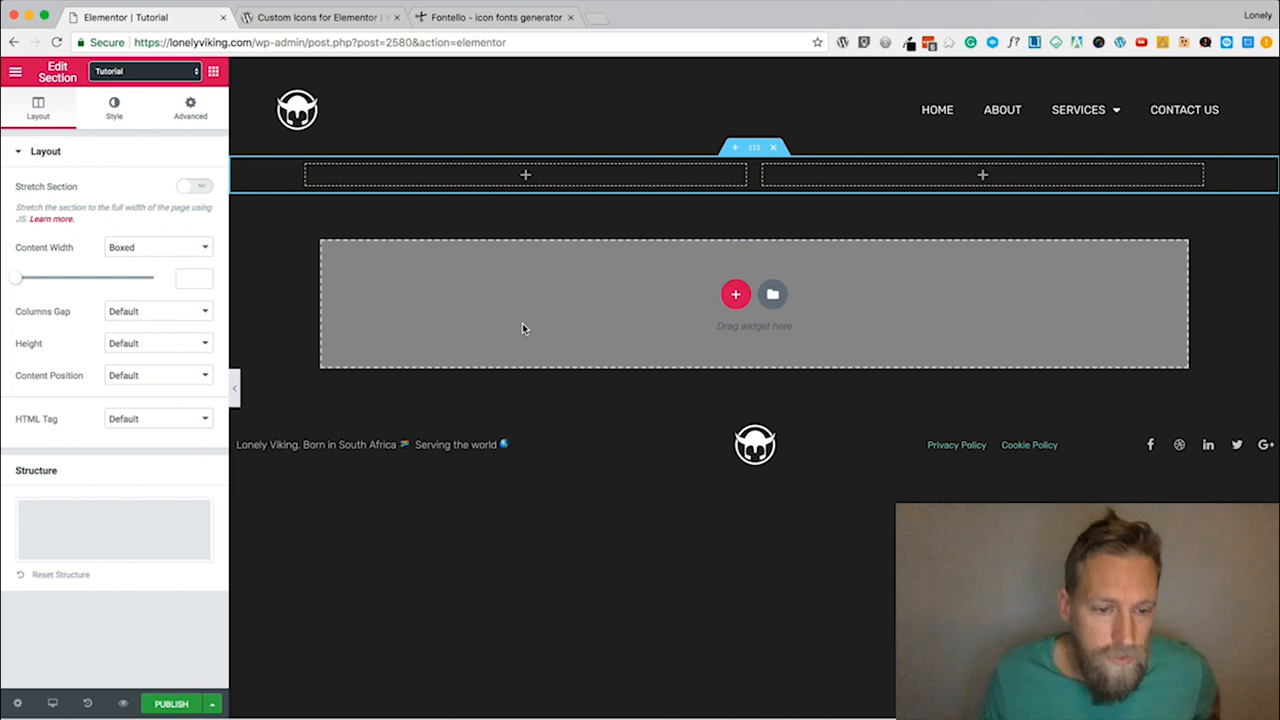
pyautogui.moveTo(443, 233)
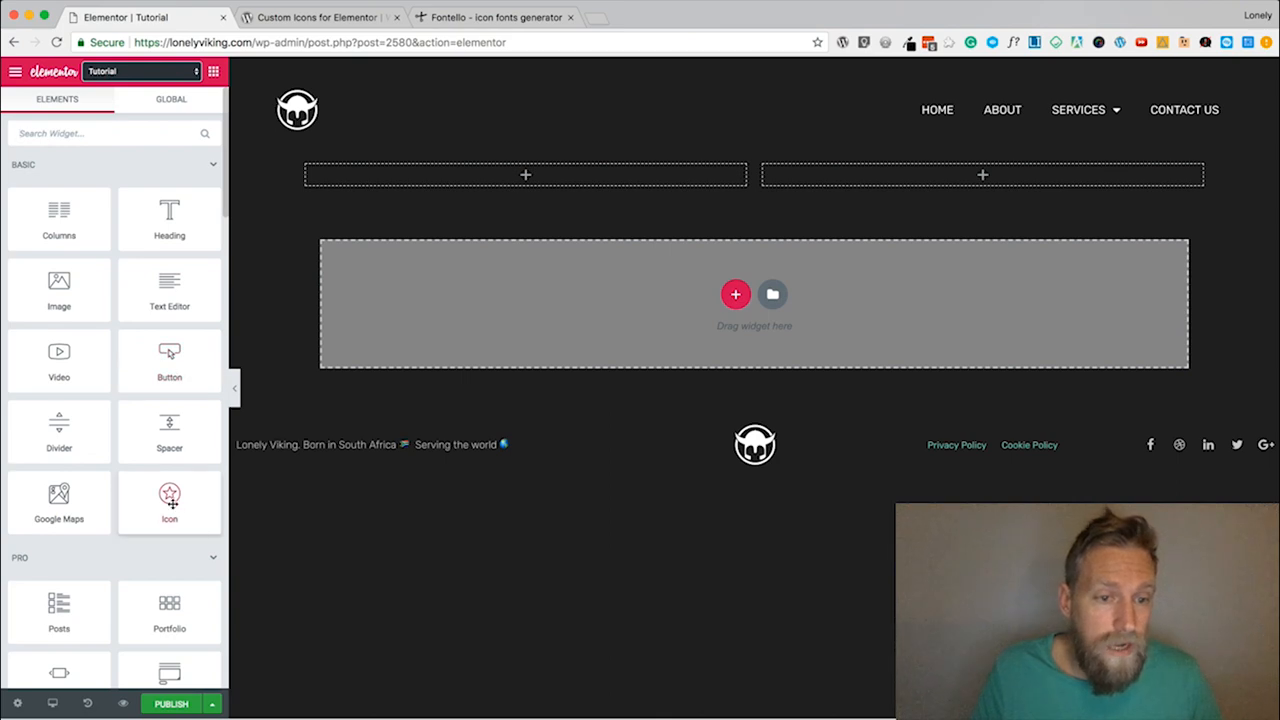
pyautogui.moveTo(169, 503); pyautogui.dragTo(525, 180)
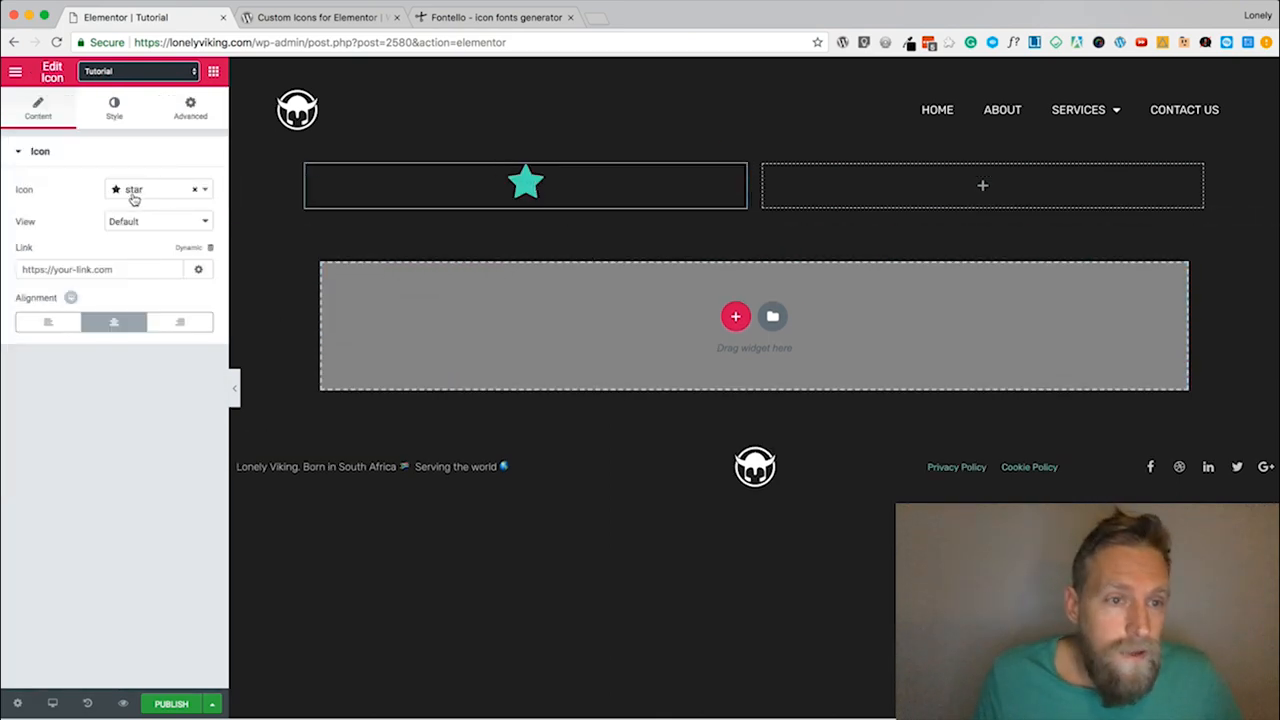
pyautogui.click(158, 189)
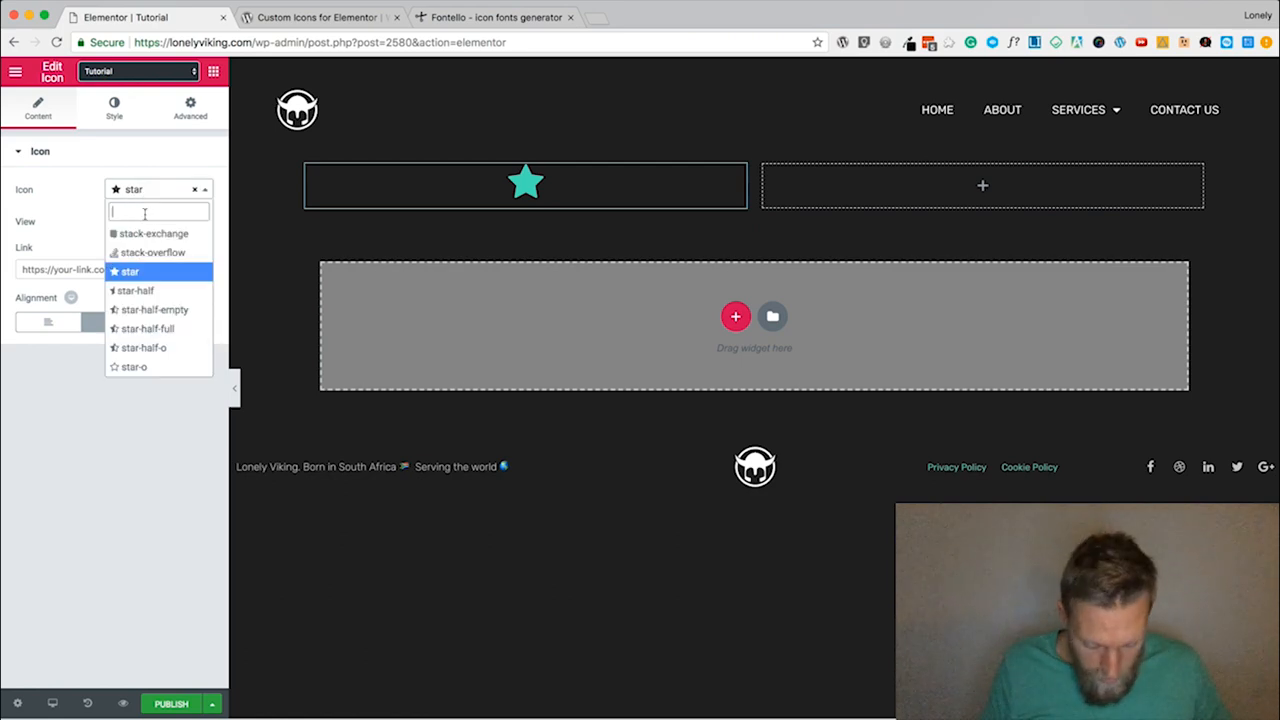
pyautogui.write('cher')
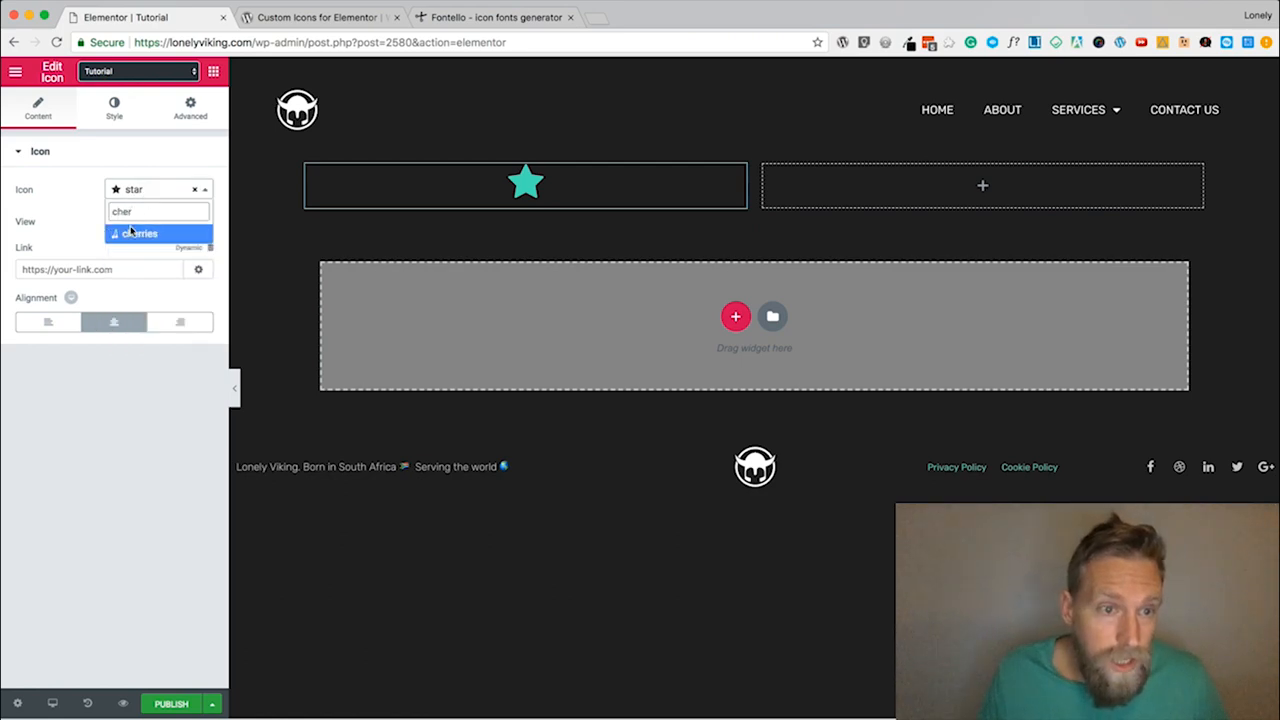
pyautogui.click(140, 233)
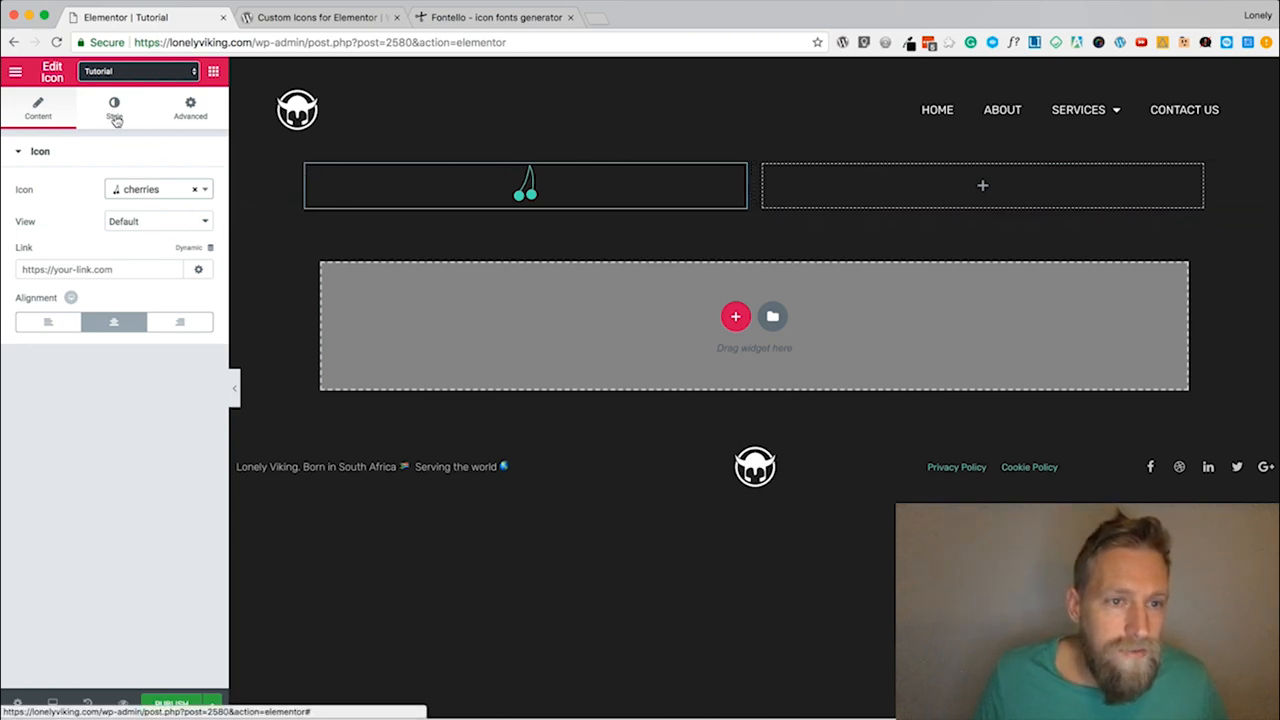
# Set the cherries icon's Primary Color to white in the Style settings.
pyautogui.click(114, 108)
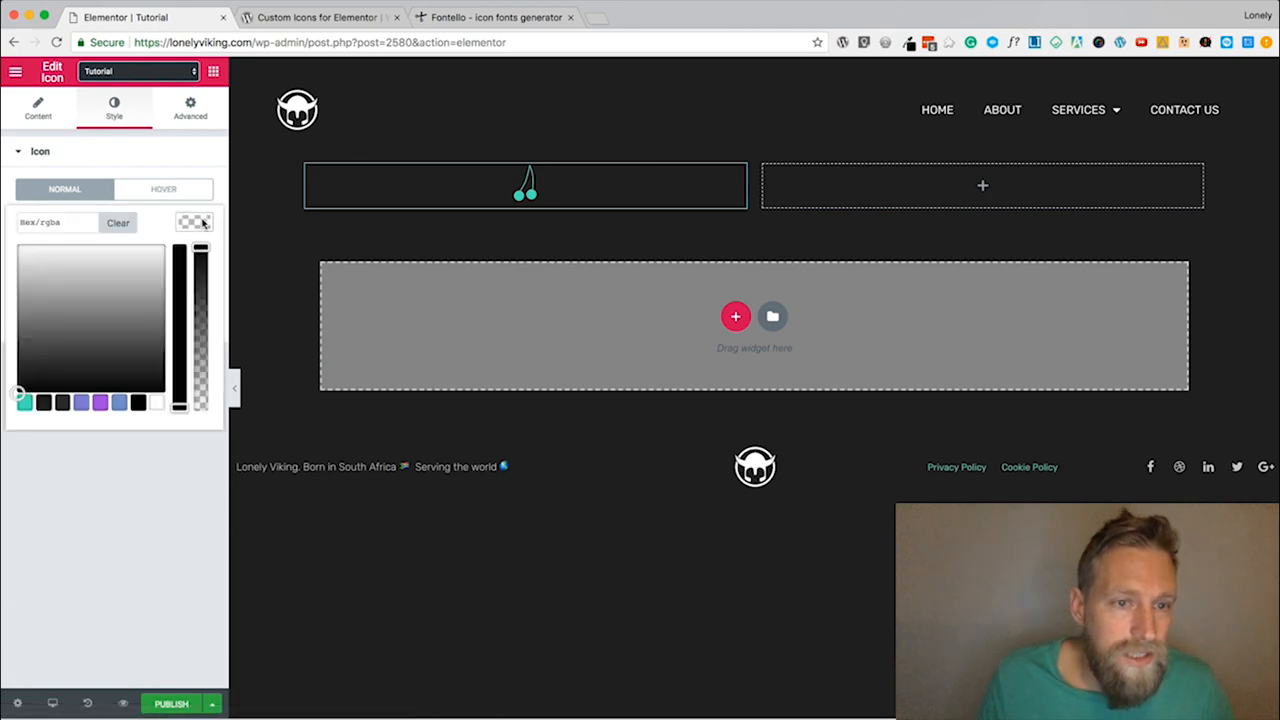
pyautogui.click(82, 401)
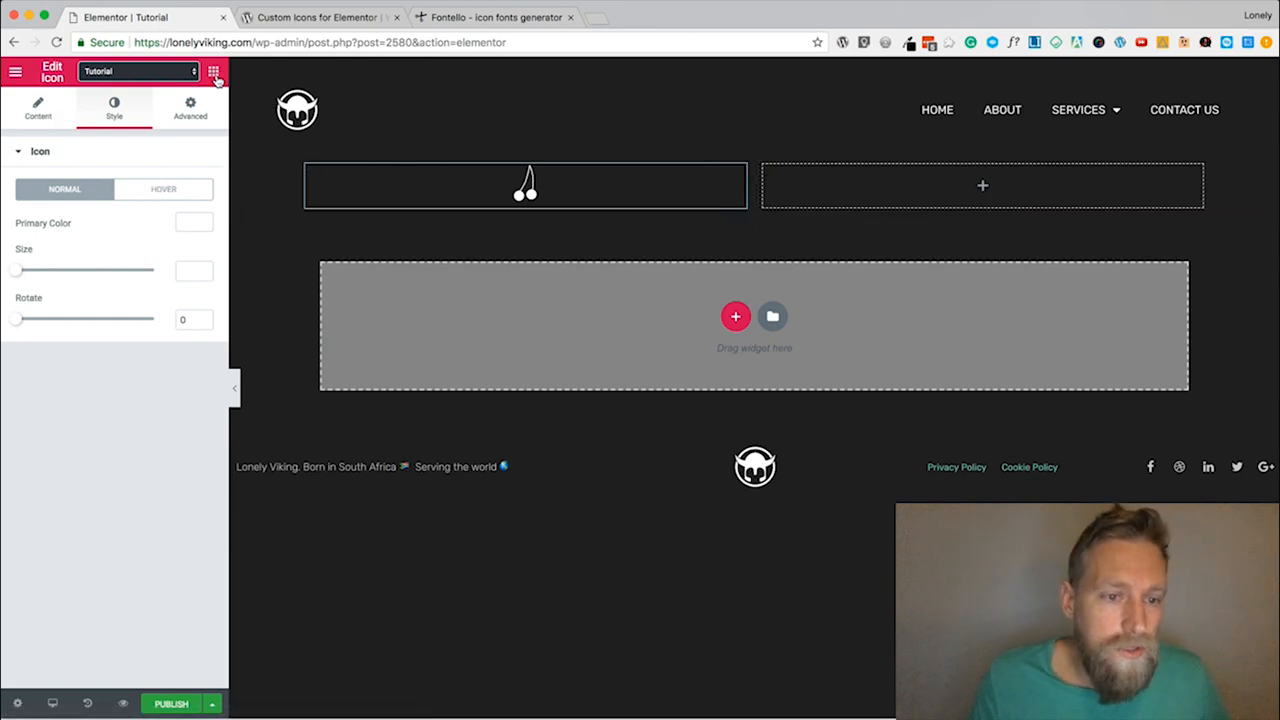
pyautogui.click(213, 71)
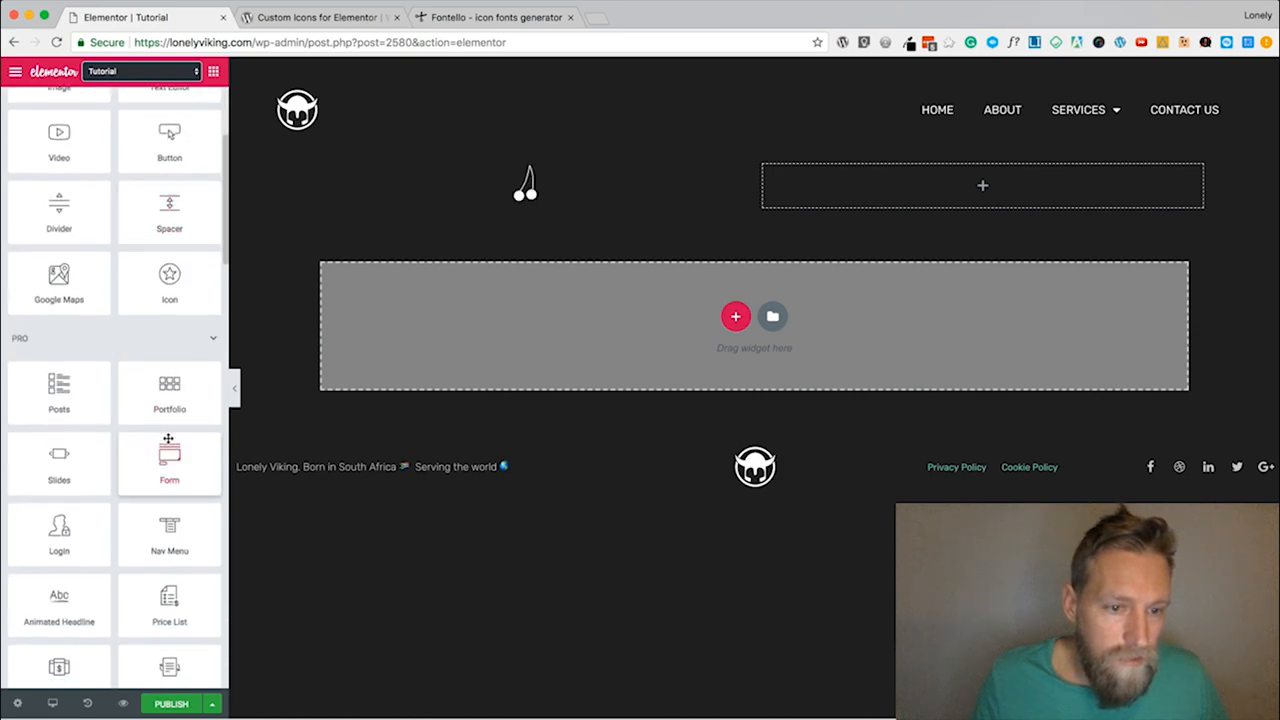
pyautogui.scroll(-3)
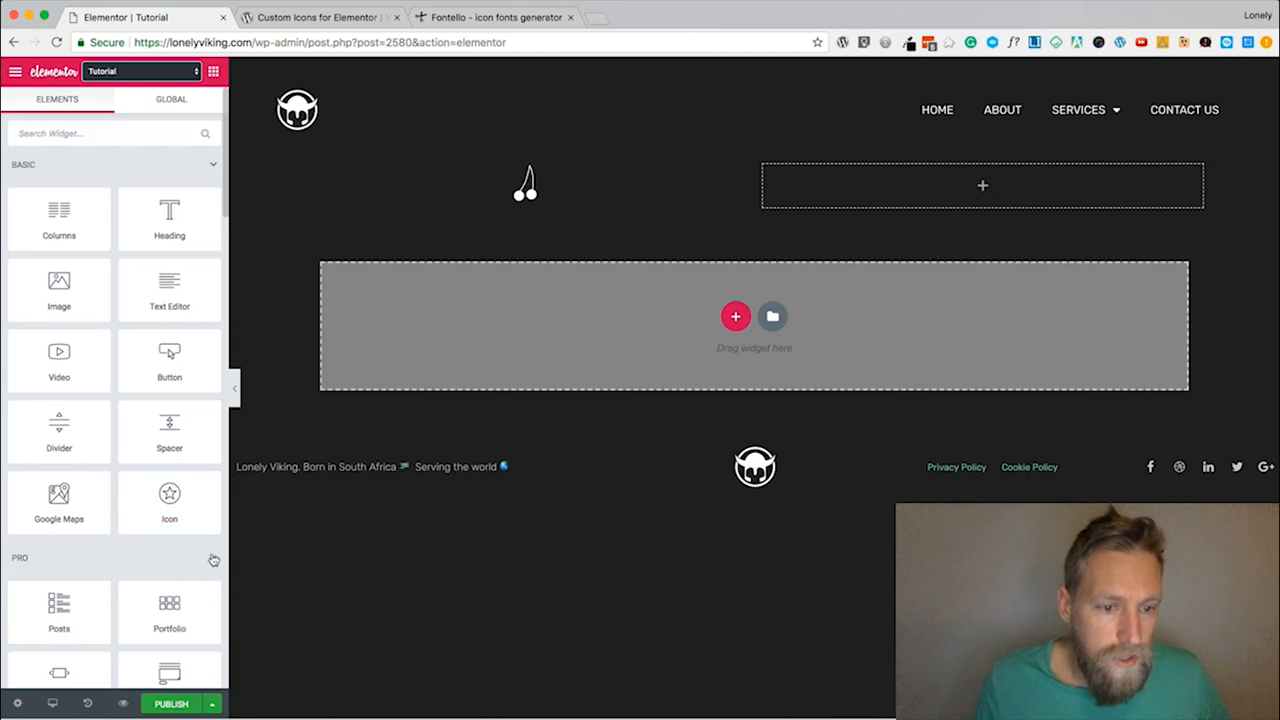
# Place an Icon Box in the right column with the viking-logo-blackicon- icon.
pyautogui.scroll(-3)
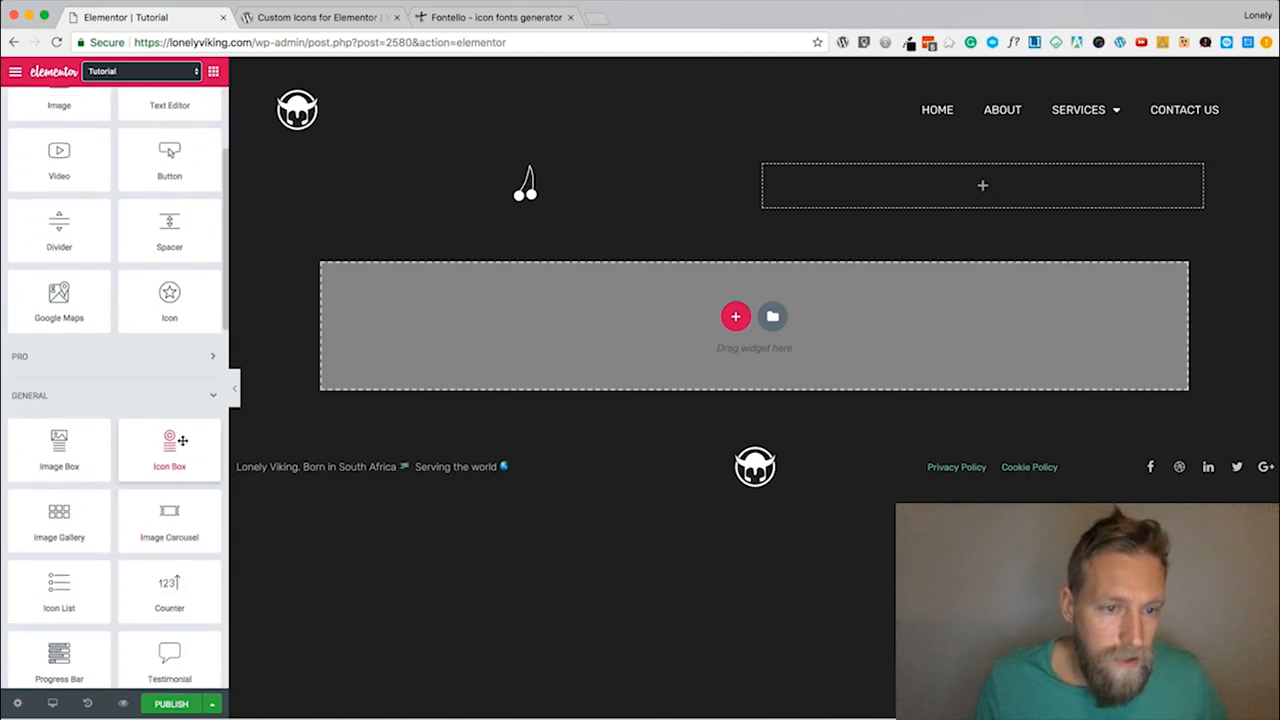
pyautogui.moveTo(169, 450); pyautogui.dragTo(920, 185)
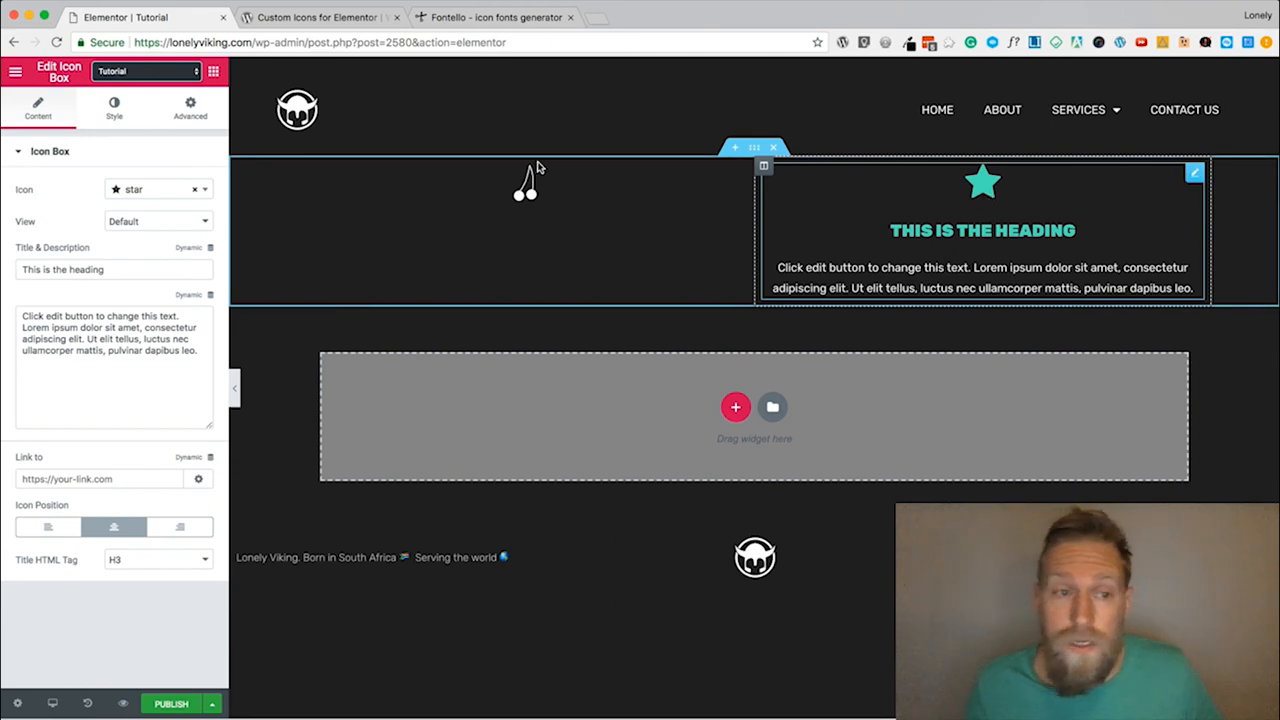
pyautogui.click(158, 189)
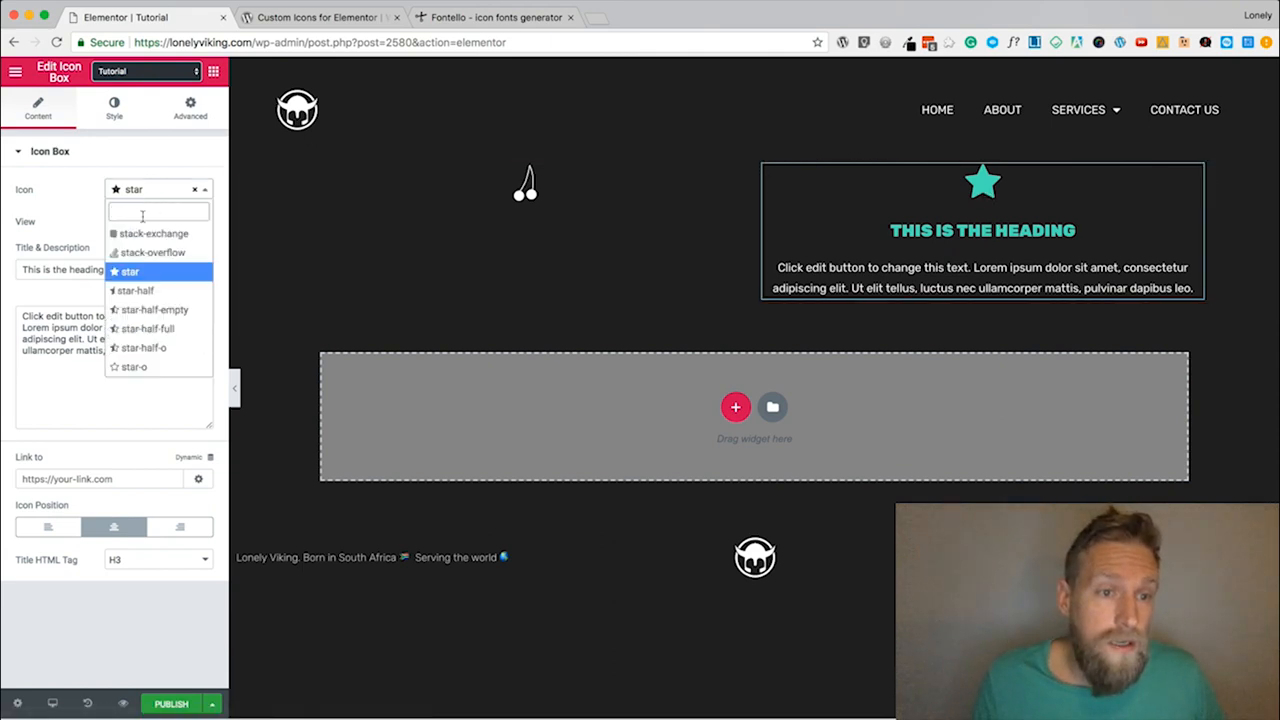
pyautogui.write('viki')
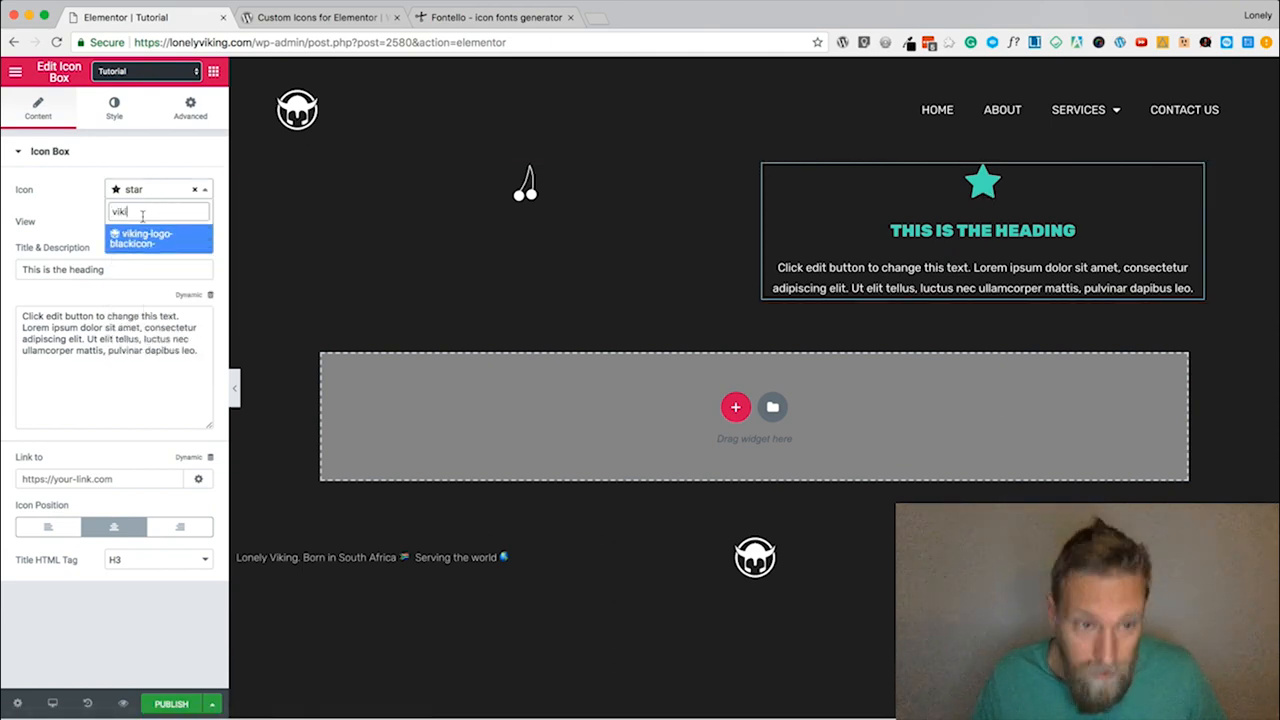
pyautogui.click(143, 237)
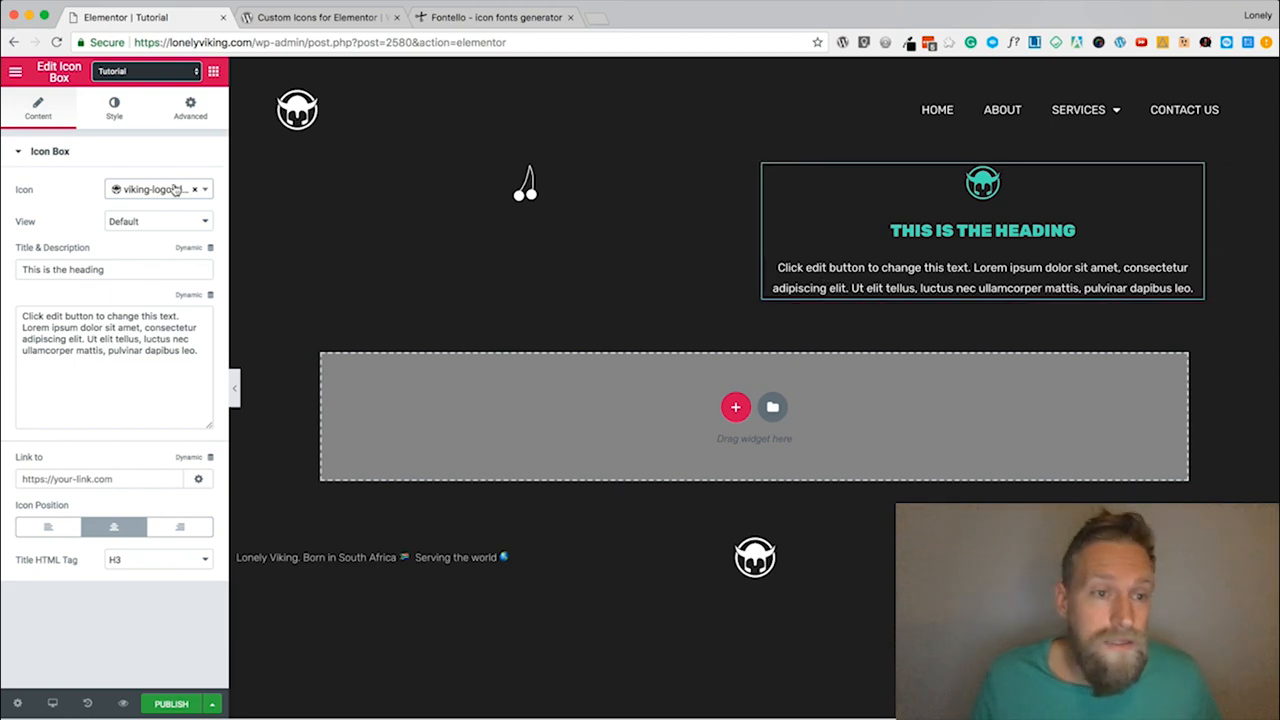
pyautogui.click(15, 71)
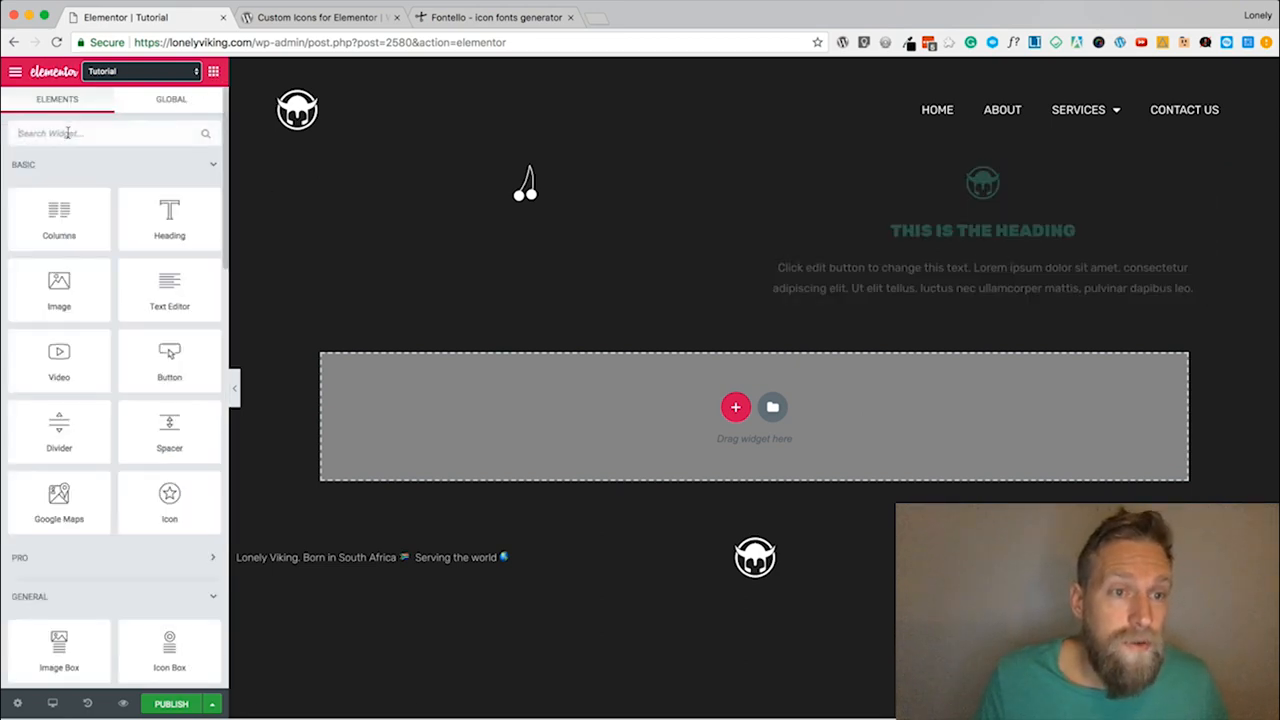
# Add a 'Click here' Button below the cherries icon using the markicon- icon.
pyautogui.write('ti')
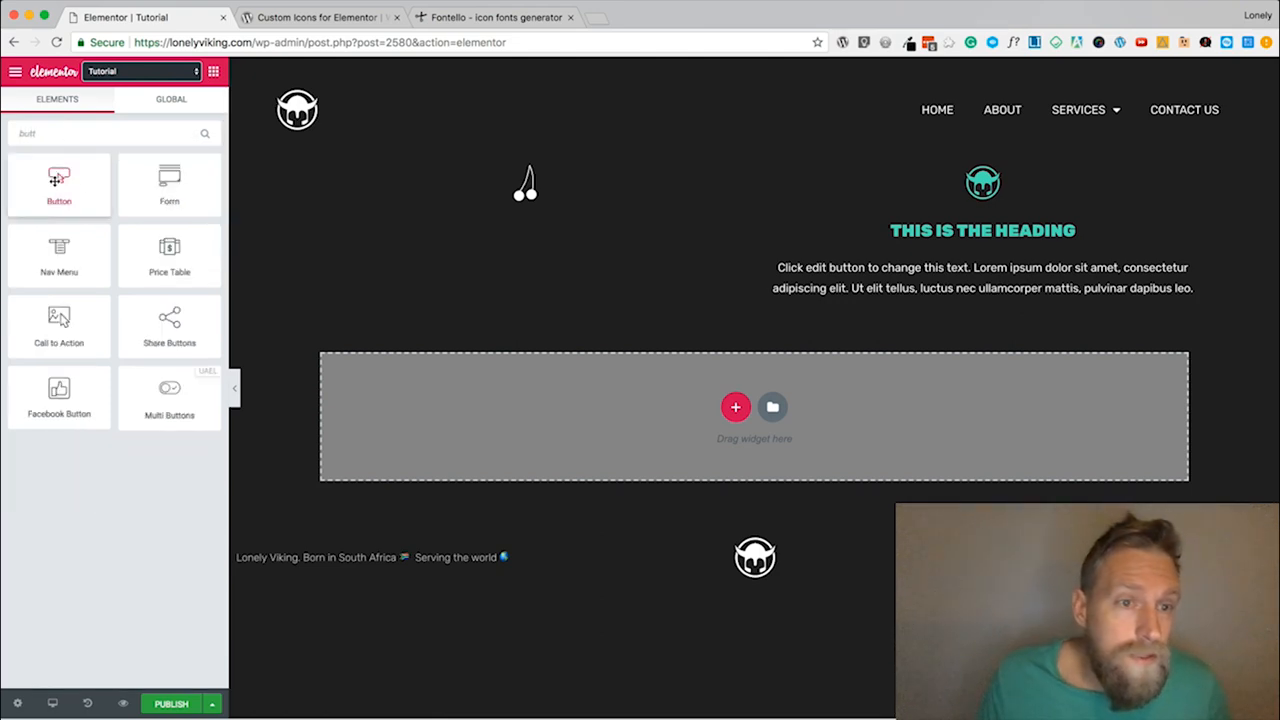
pyautogui.moveTo(59, 185); pyautogui.dragTo(524, 211)
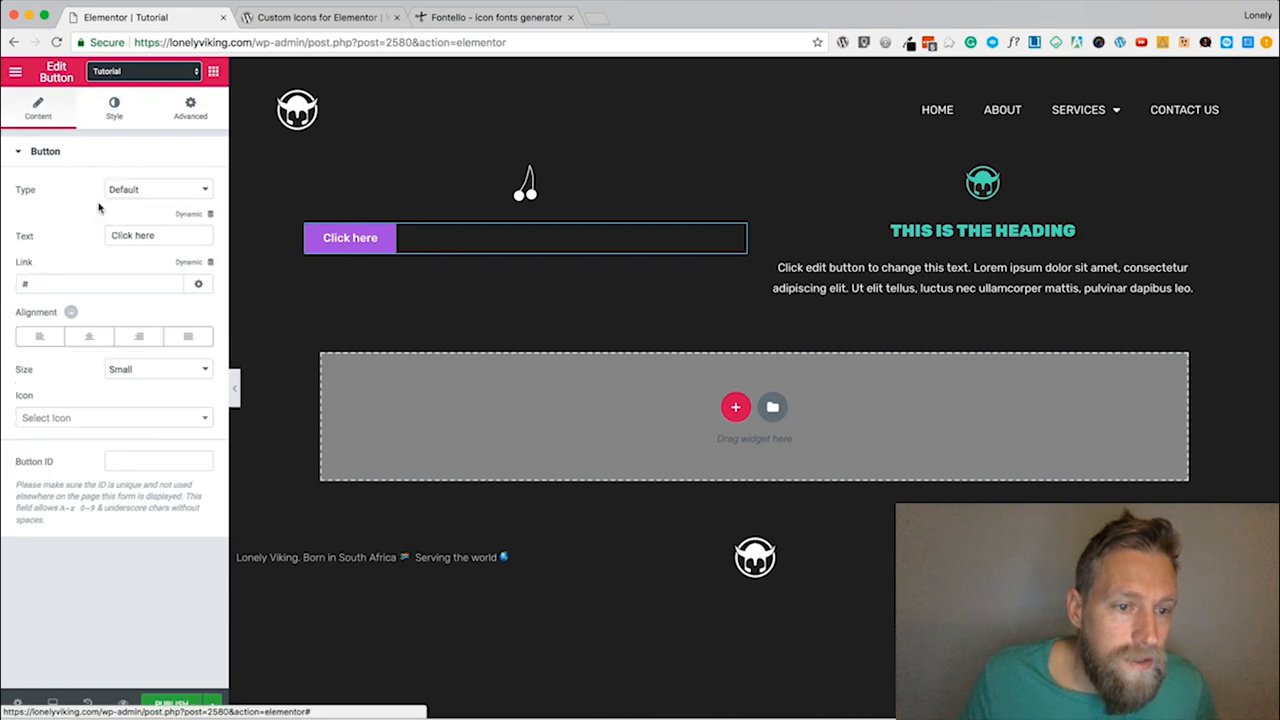
pyautogui.click(113, 417)
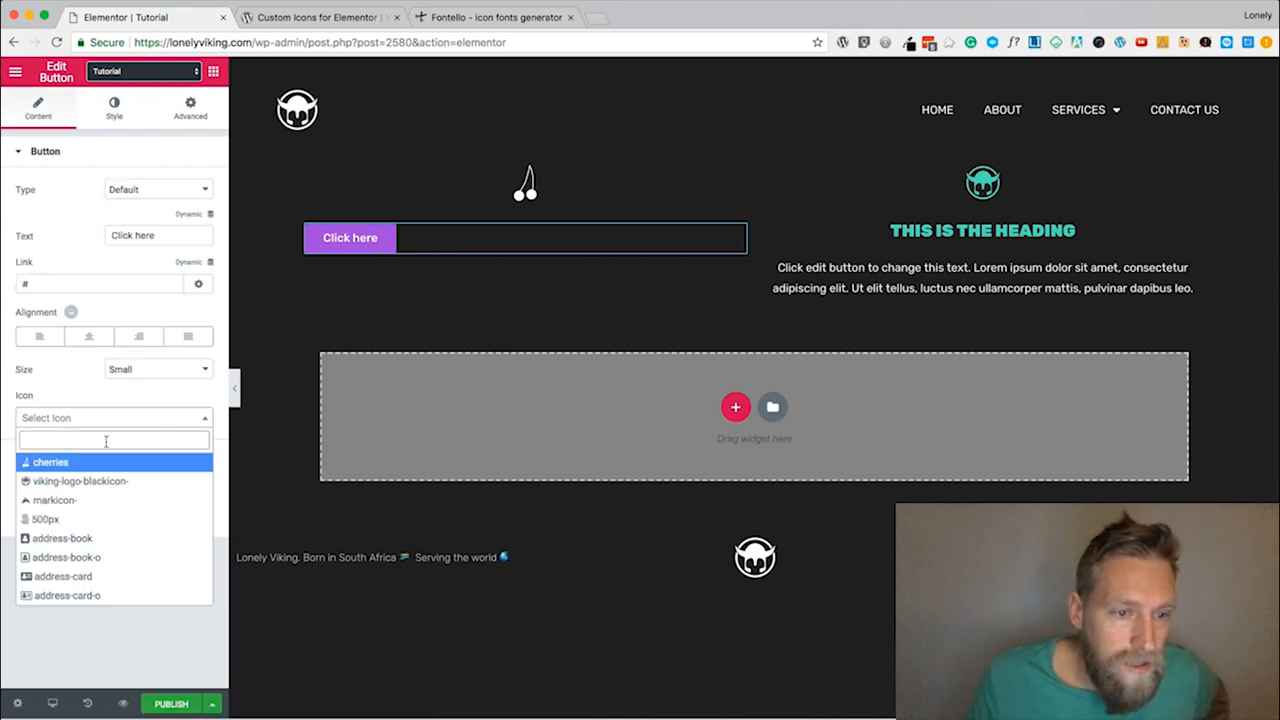
pyautogui.write('peak')
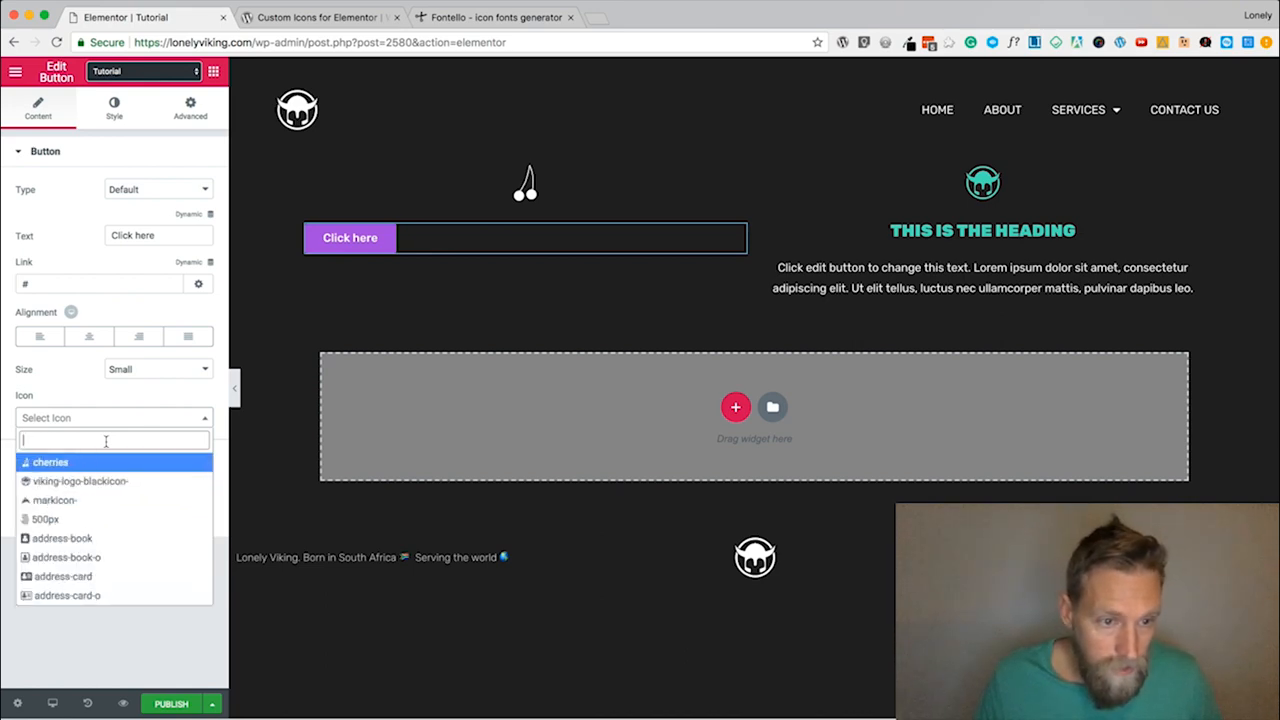
pyautogui.write('mar')
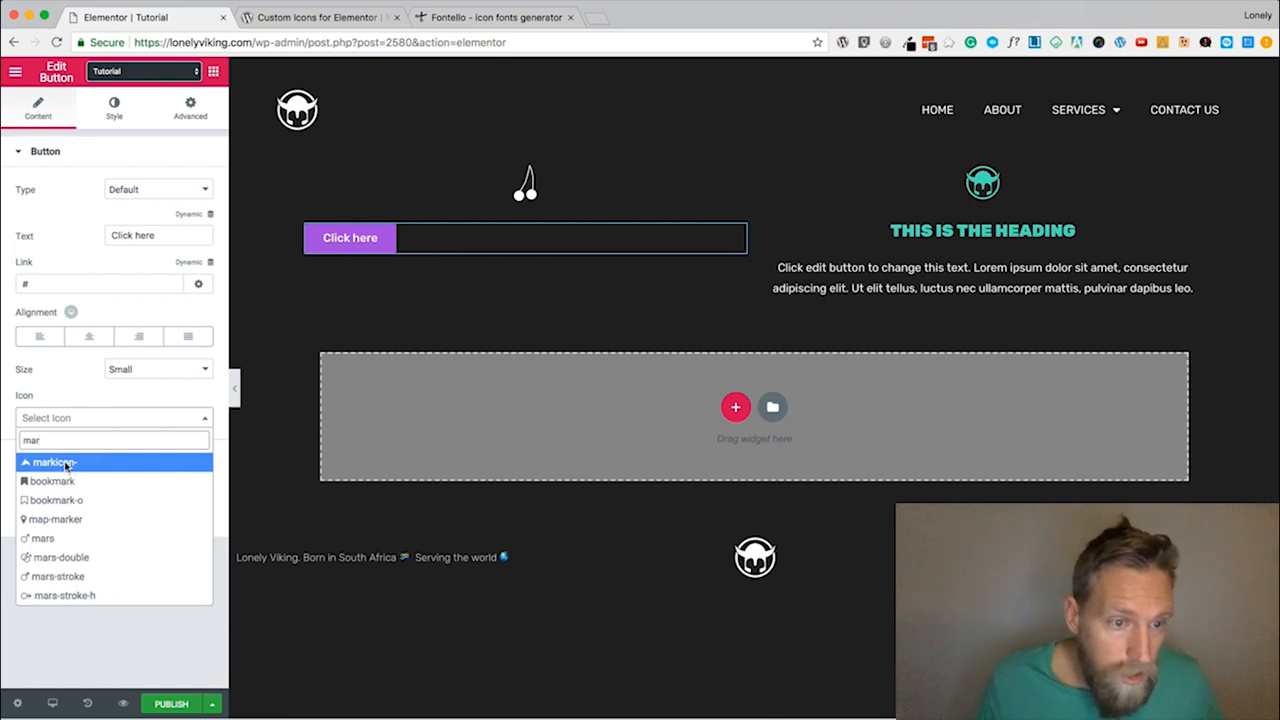
pyautogui.click(52, 461)
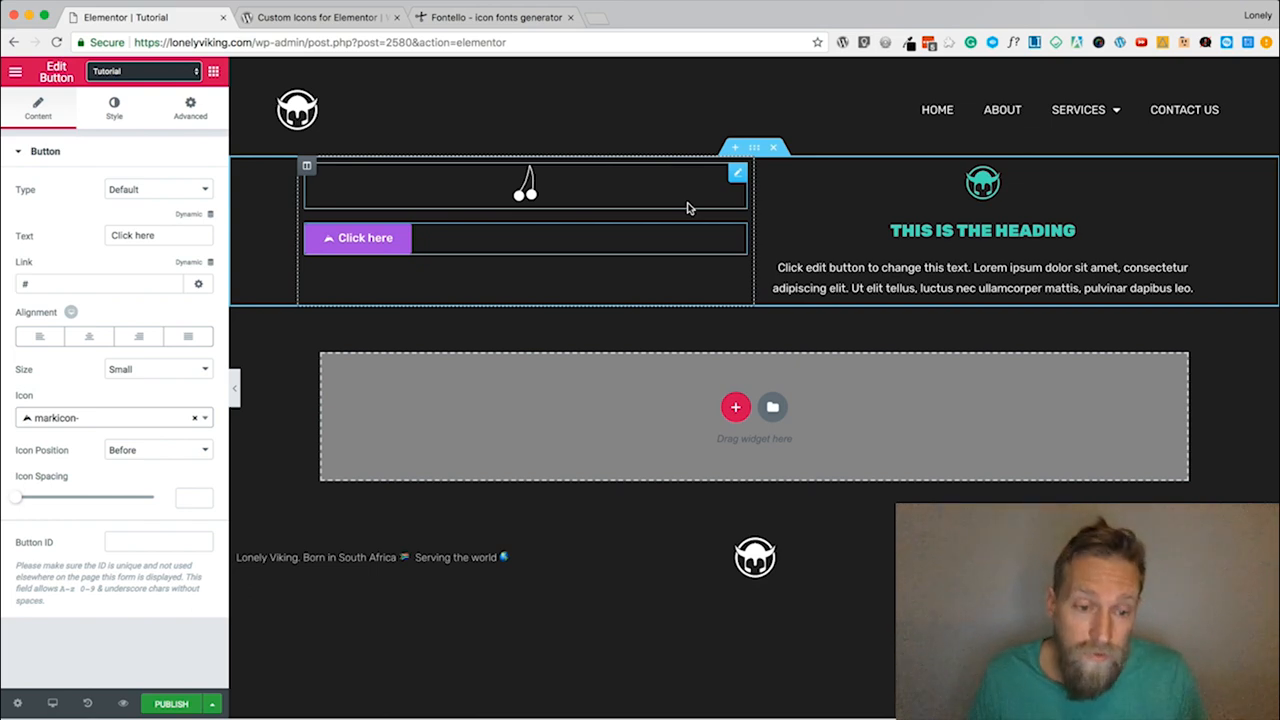
pyautogui.moveTo(715, 205)
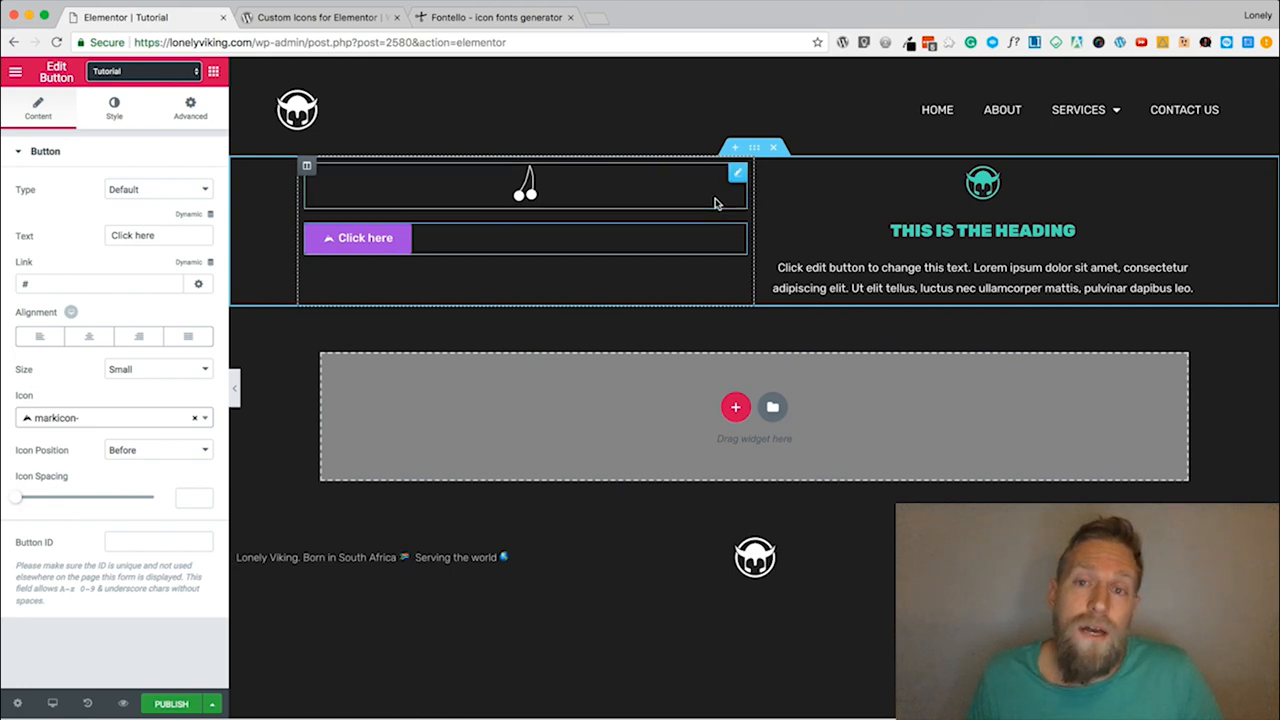